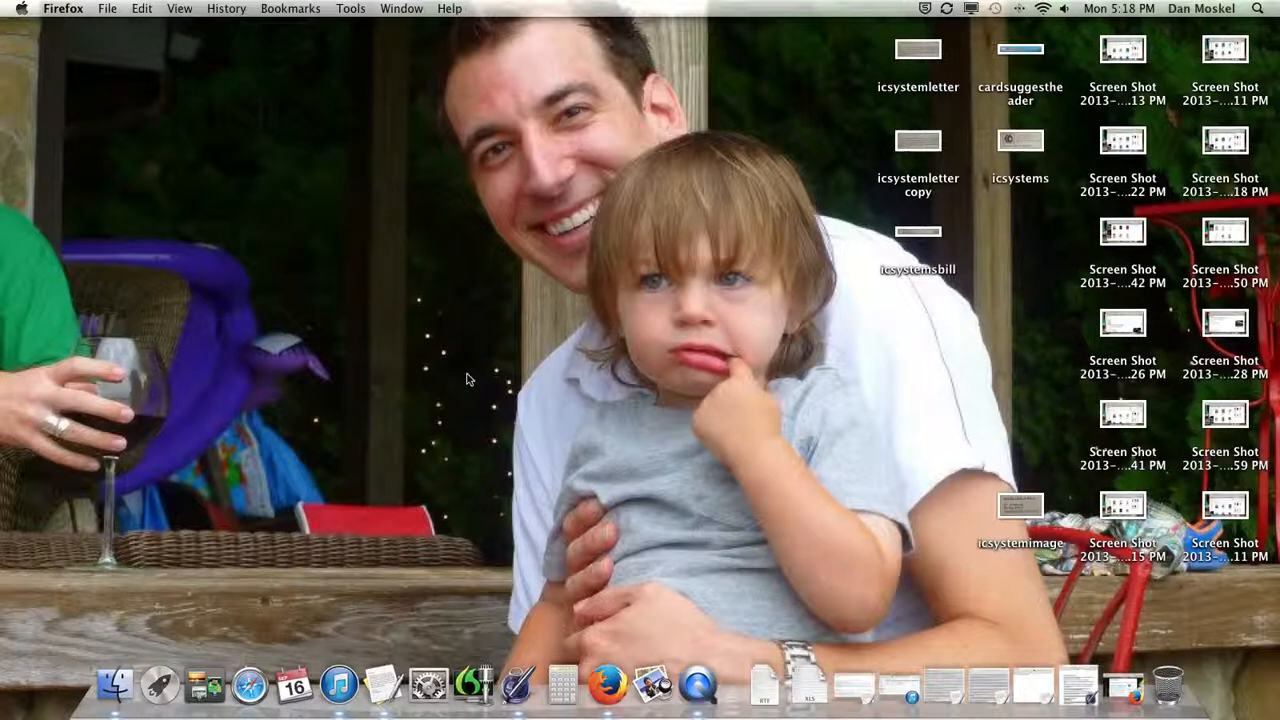
mouse_move(464, 348)
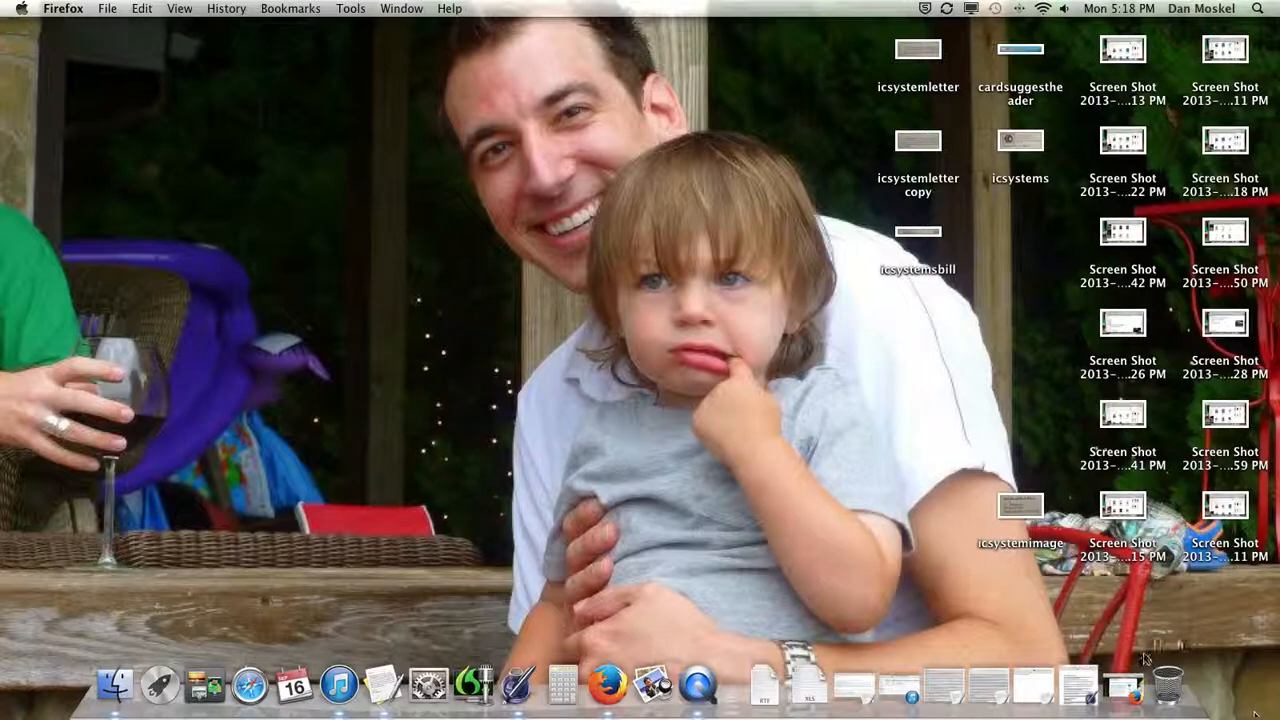
Bring the Firefox window to the front showing the blog homepage.
click(608, 684)
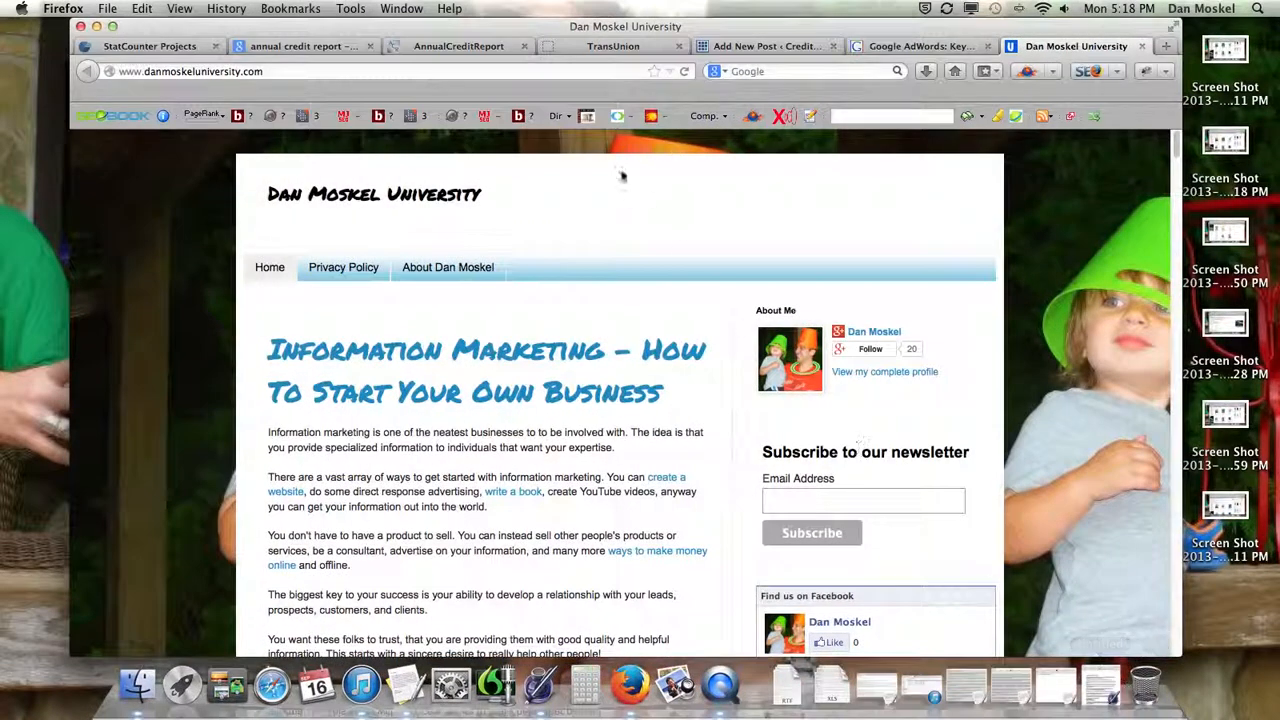
mouse_move(646, 216)
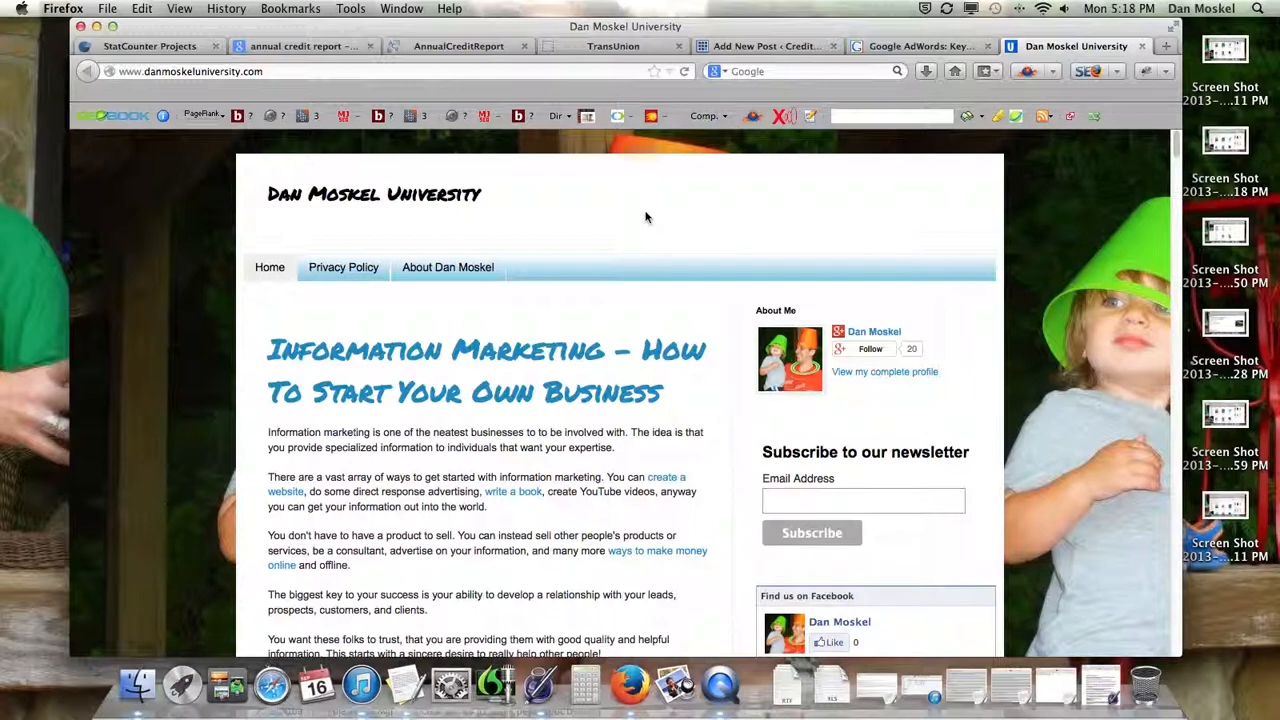
click(918, 46)
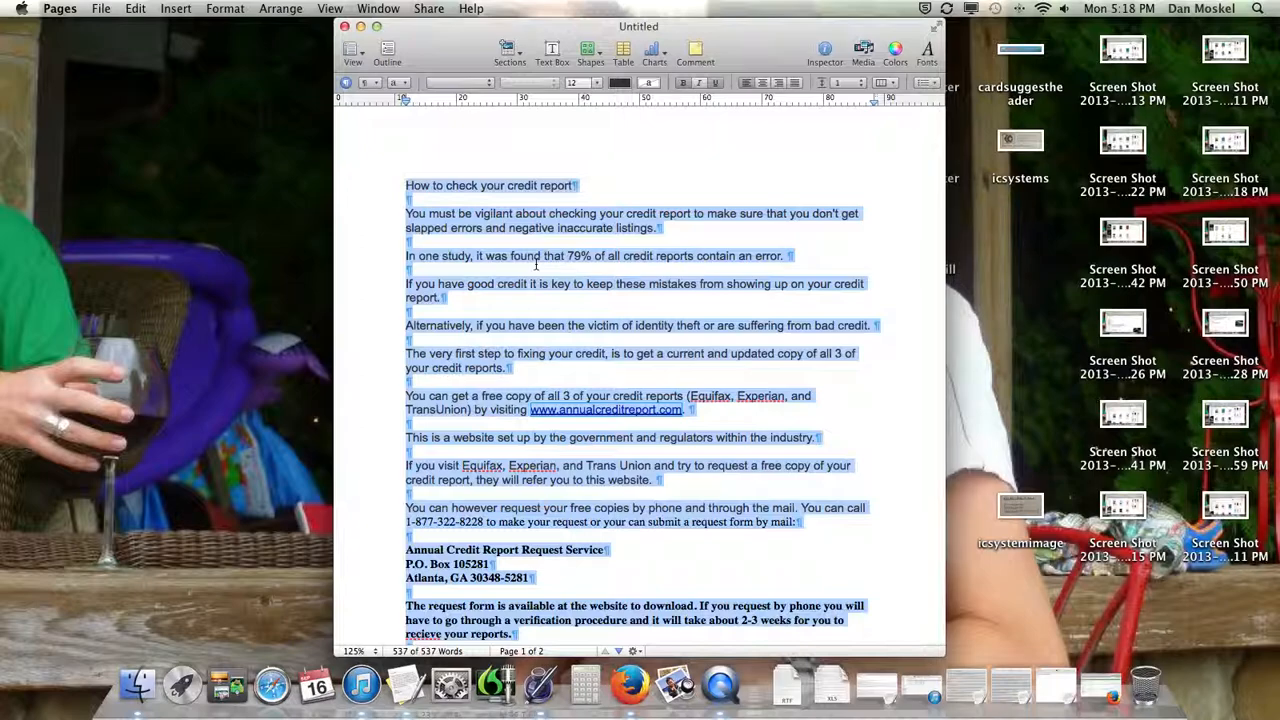
mouse_move(492, 684)
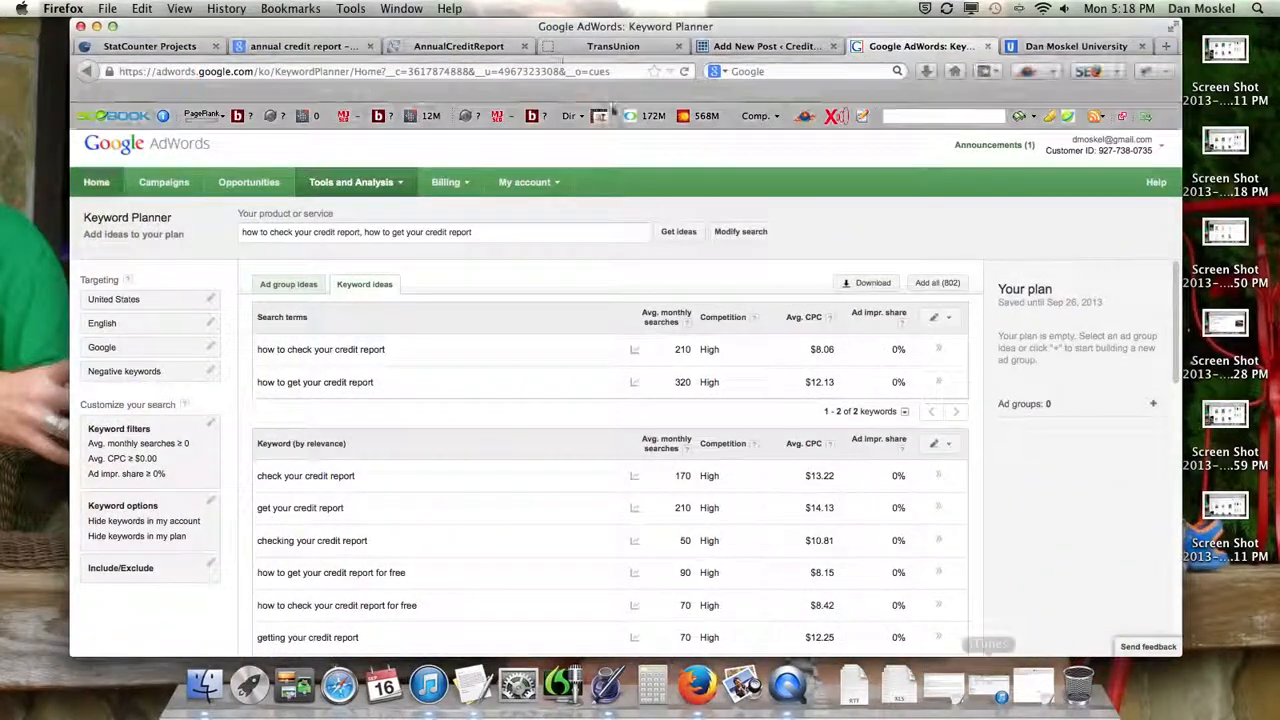
Review the Keyword Planner ideas for the credit report search terms.
click(764, 46)
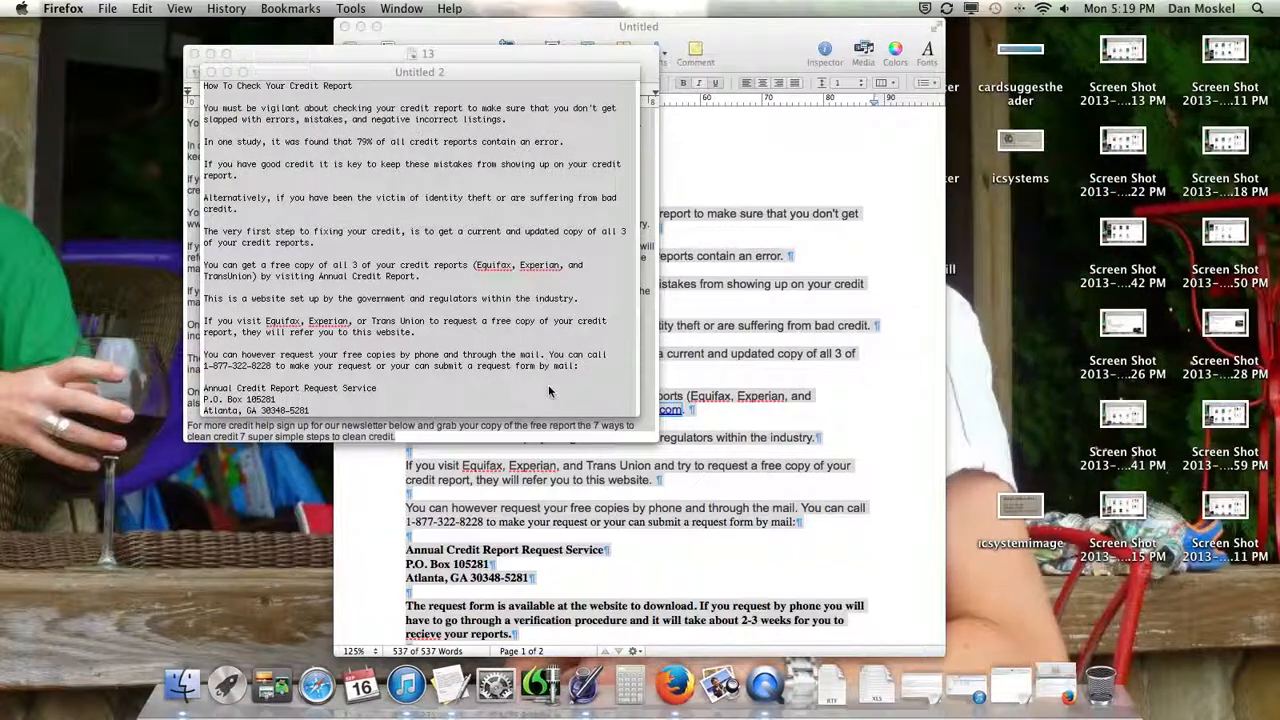
Use the Format menu to make the pasted article plain text.
click(192, 8)
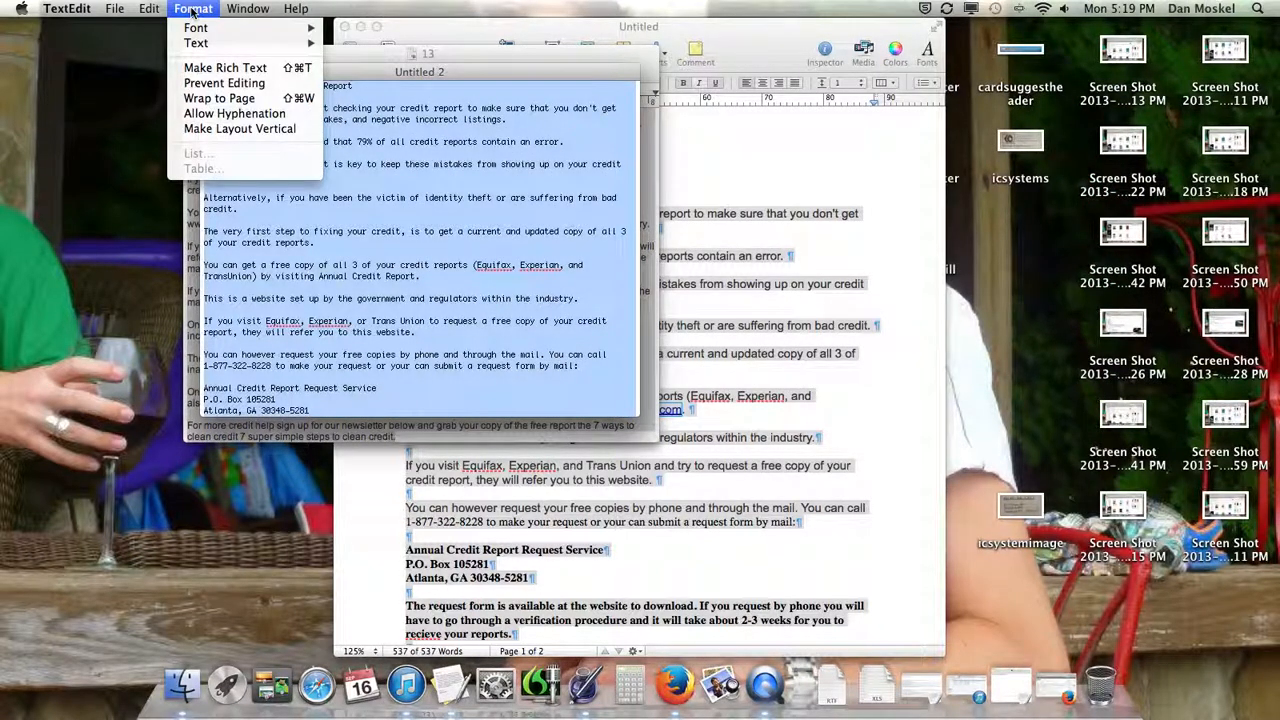
mouse_move(224, 68)
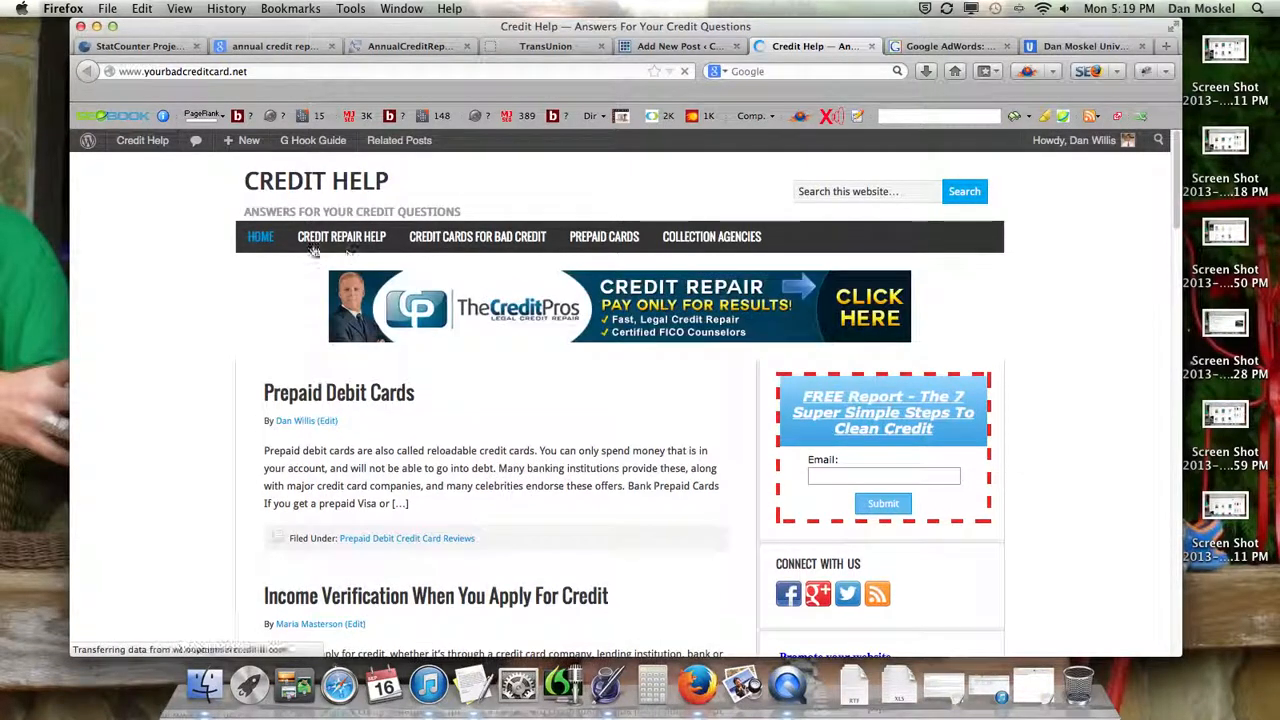
mouse_move(476, 236)
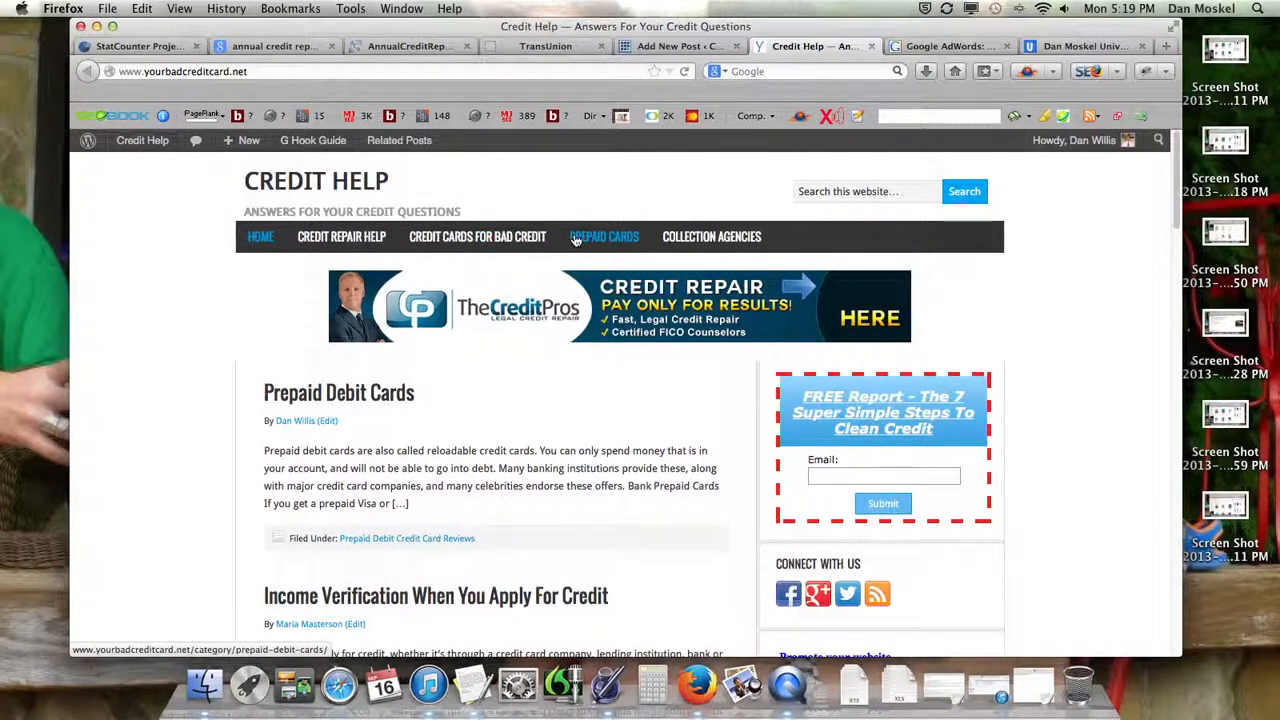
scroll(down, 3)
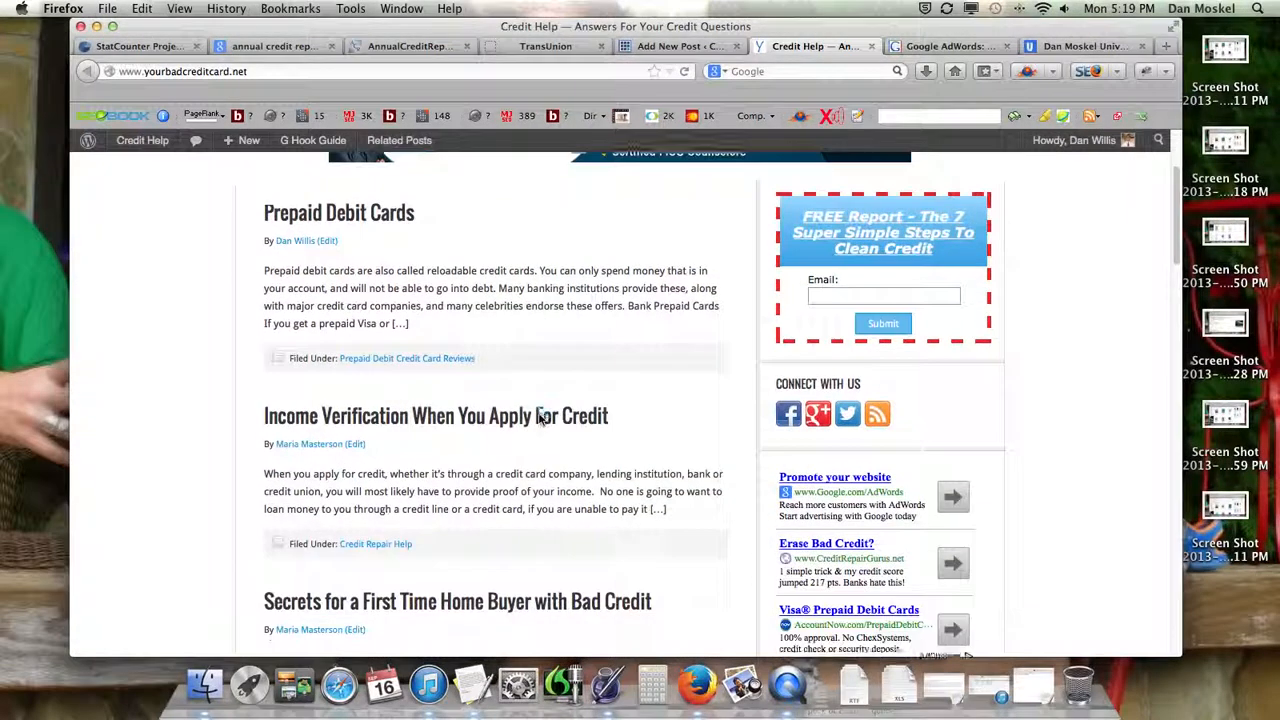
scroll(down, 3)
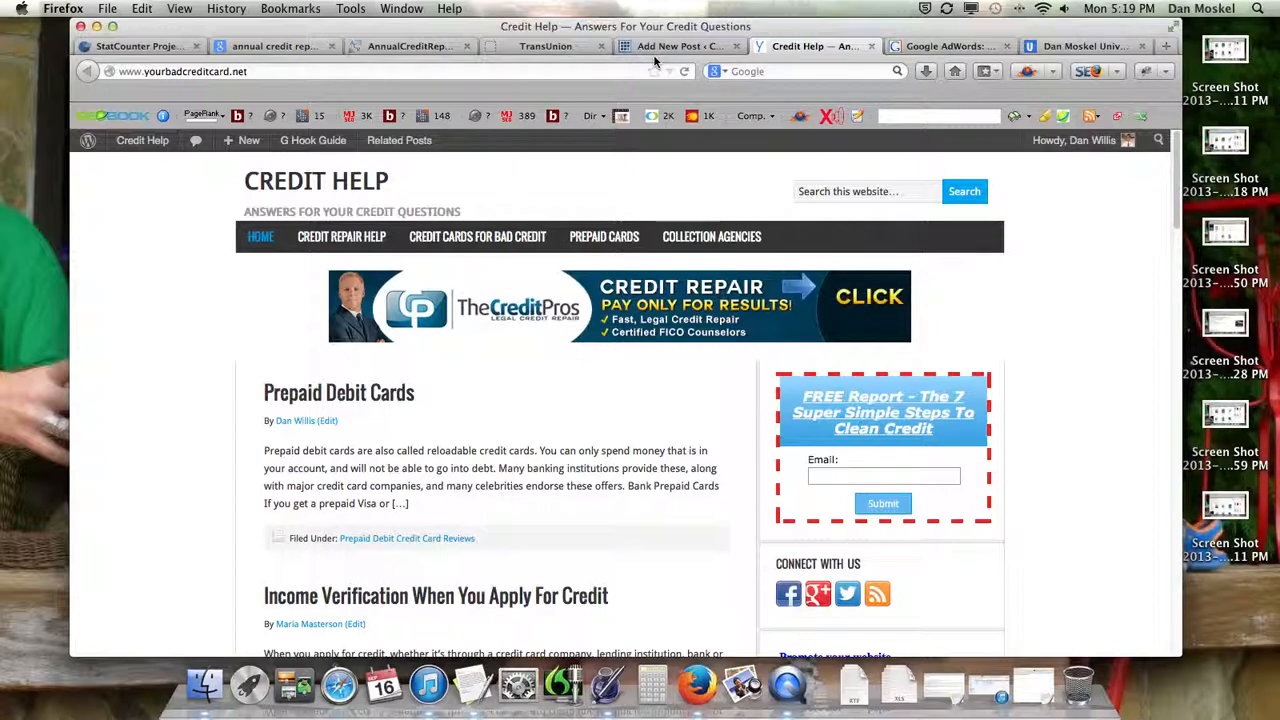
Select all the draft's body text and compare with the published Prepaid Debit Cards post.
click(680, 46)
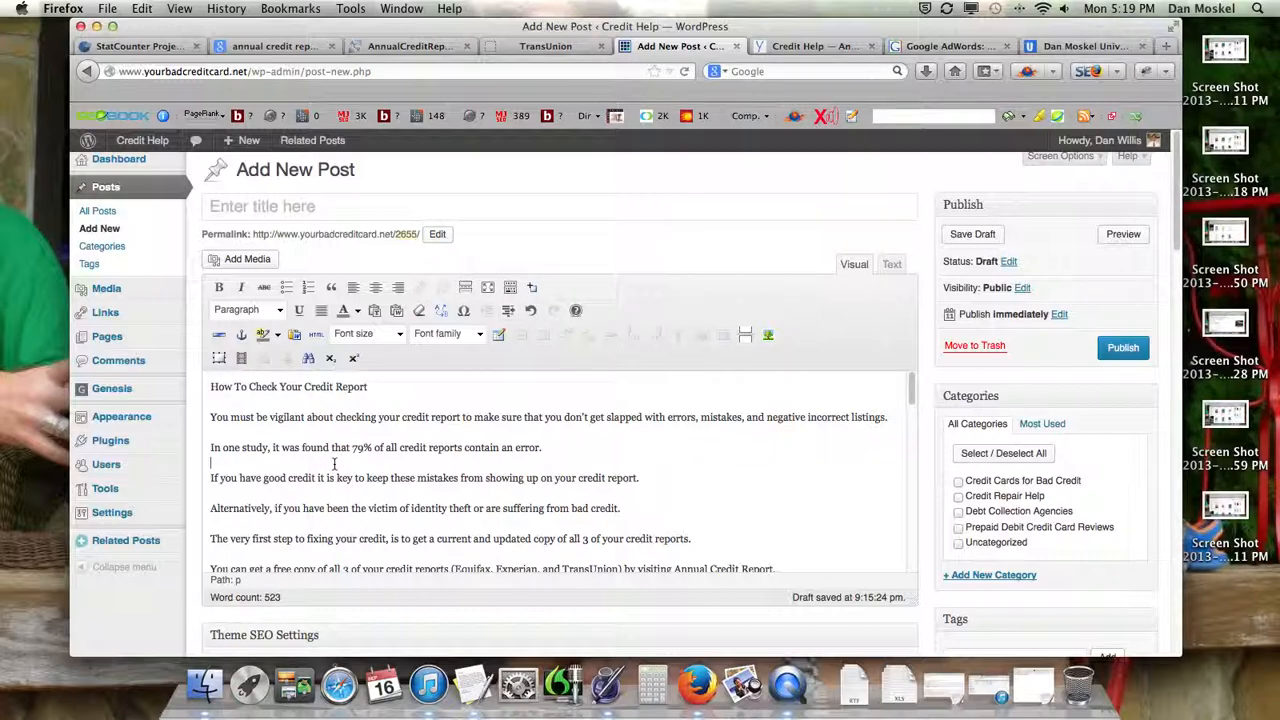
key(cmd+a)
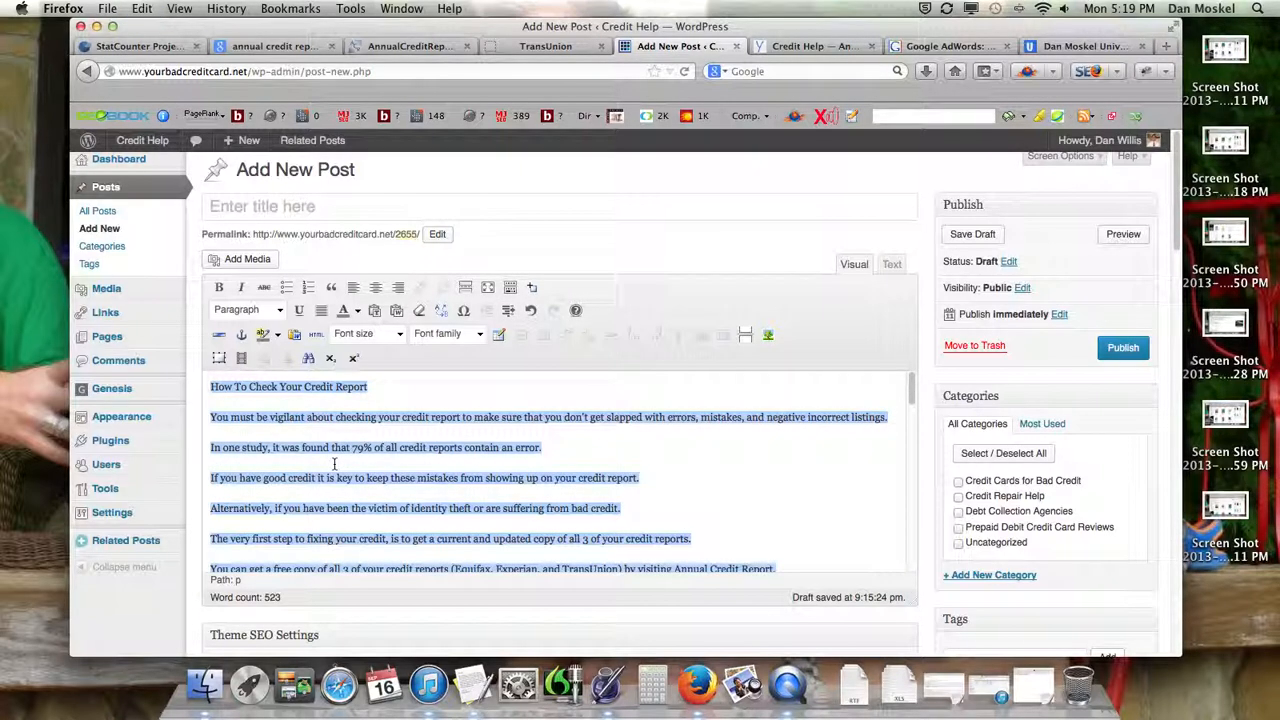
click(810, 46)
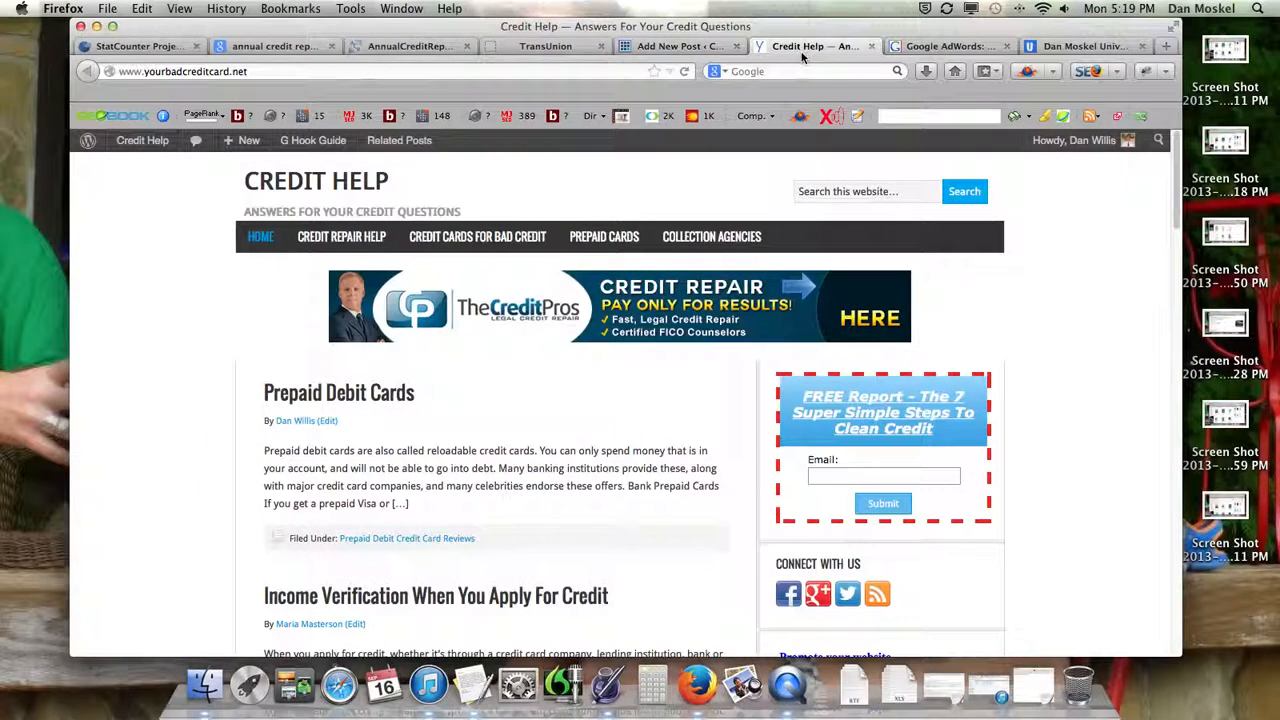
click(340, 392)
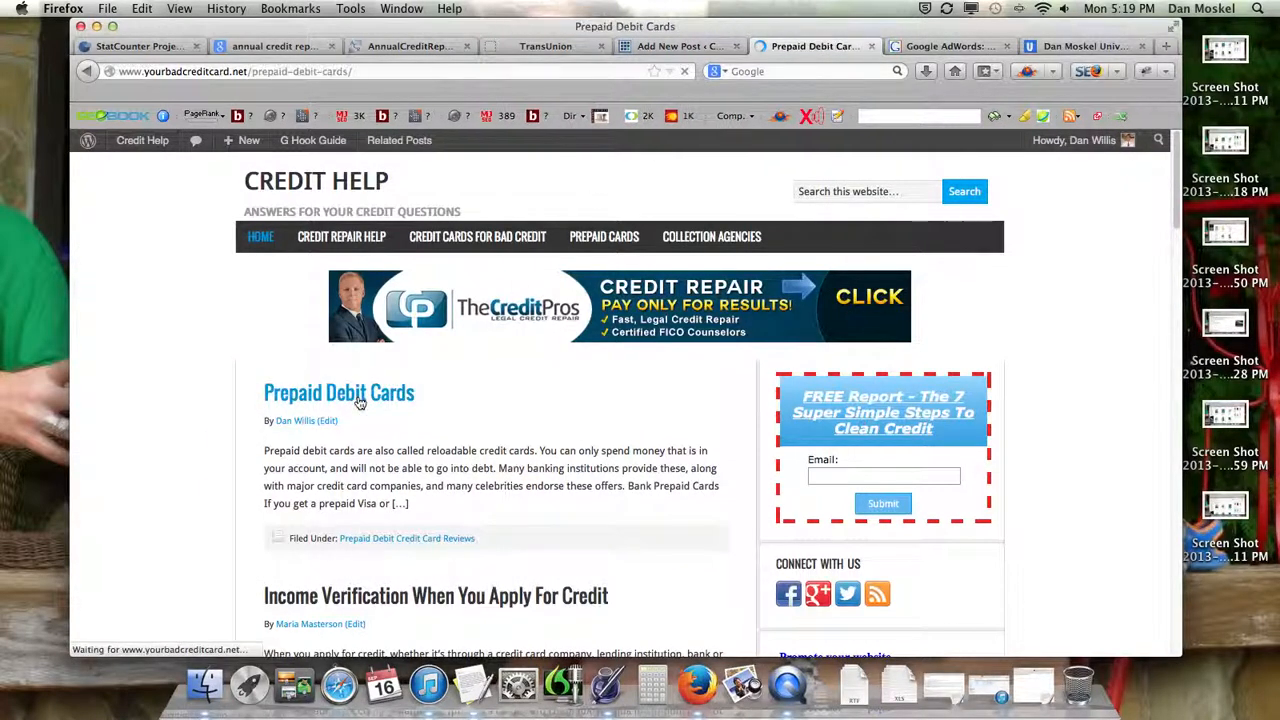
click(340, 392)
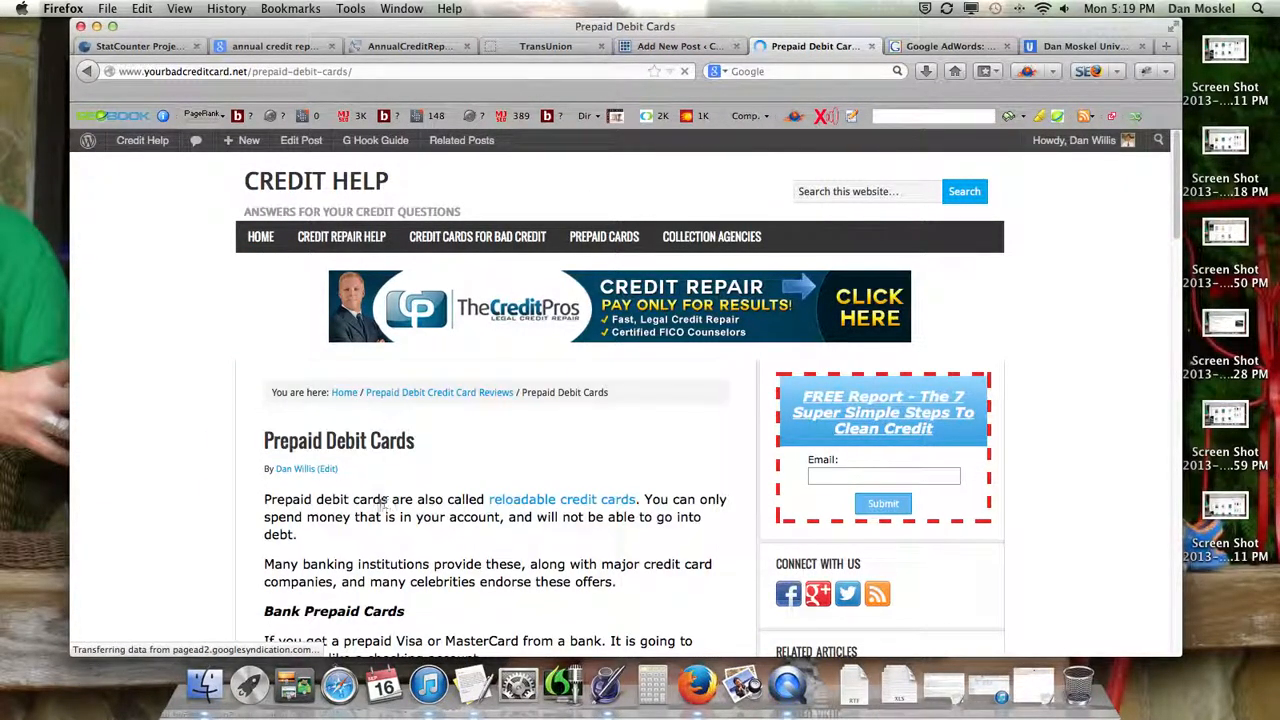
drag(264, 500, 352, 516)
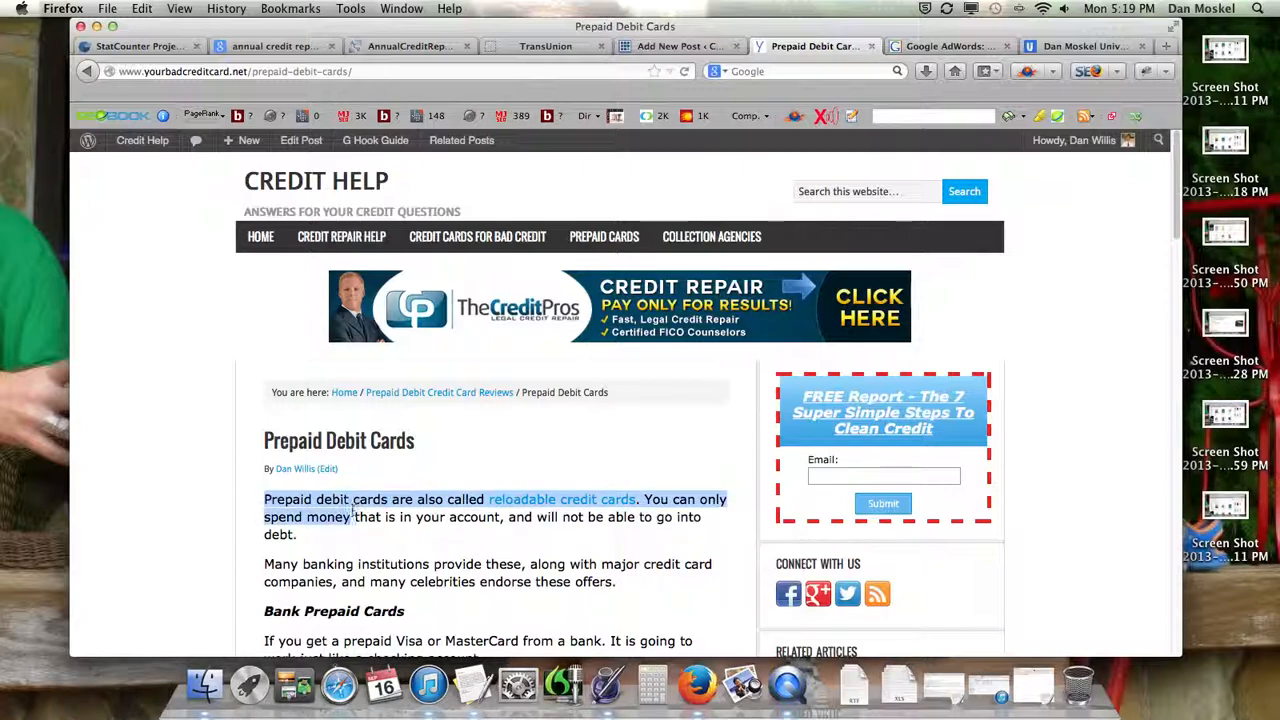
click(680, 46)
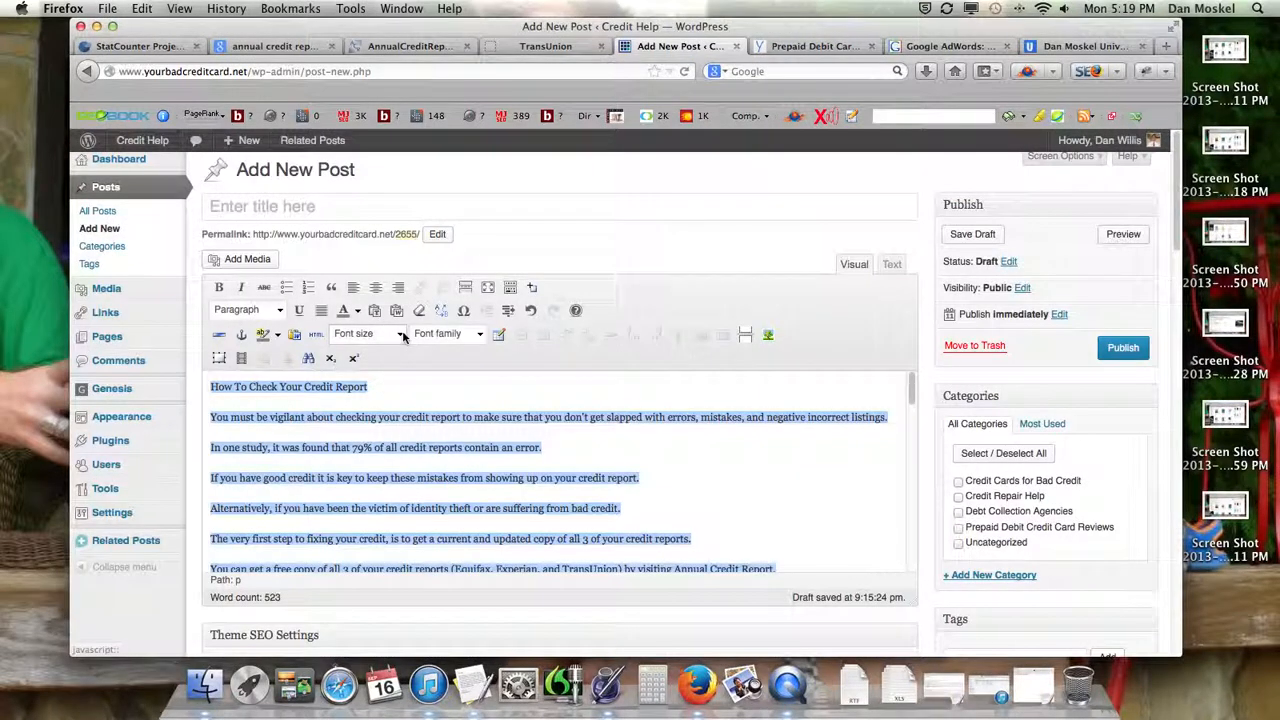
Set the body text to 14pt Verdana and select the heading line for removal.
click(368, 332)
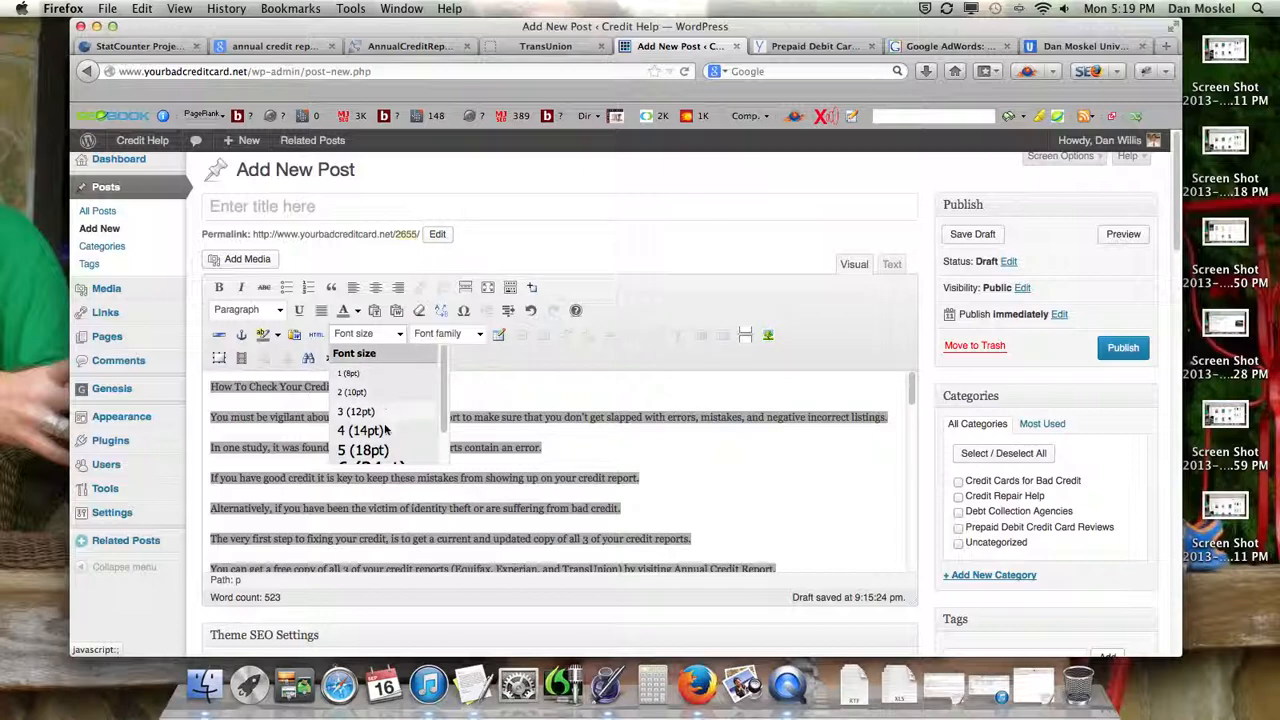
click(364, 430)
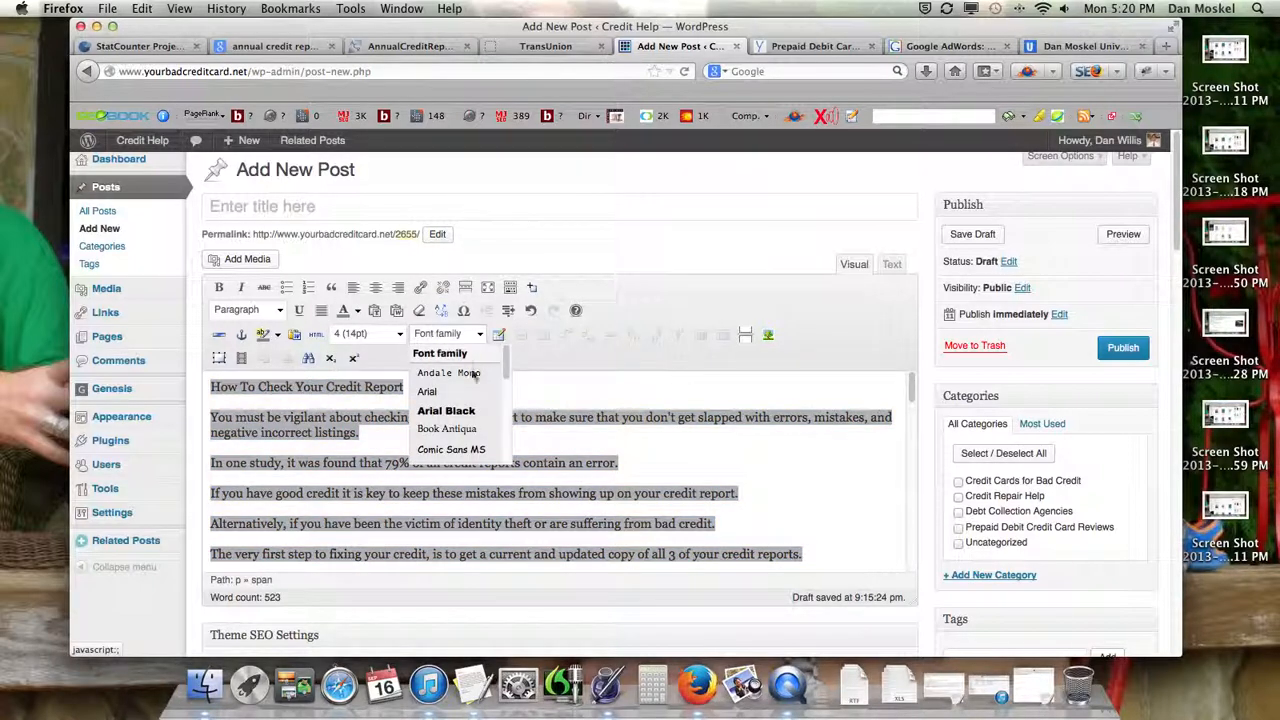
scroll(down, 3)
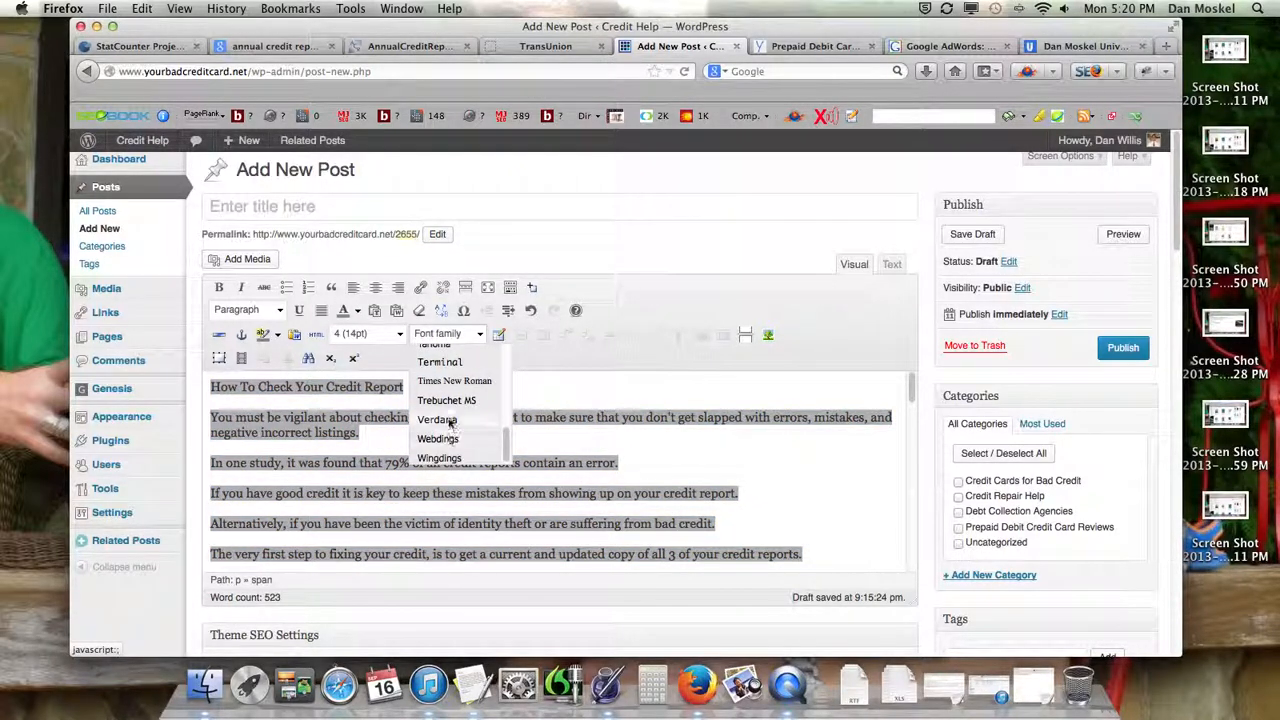
click(436, 420)
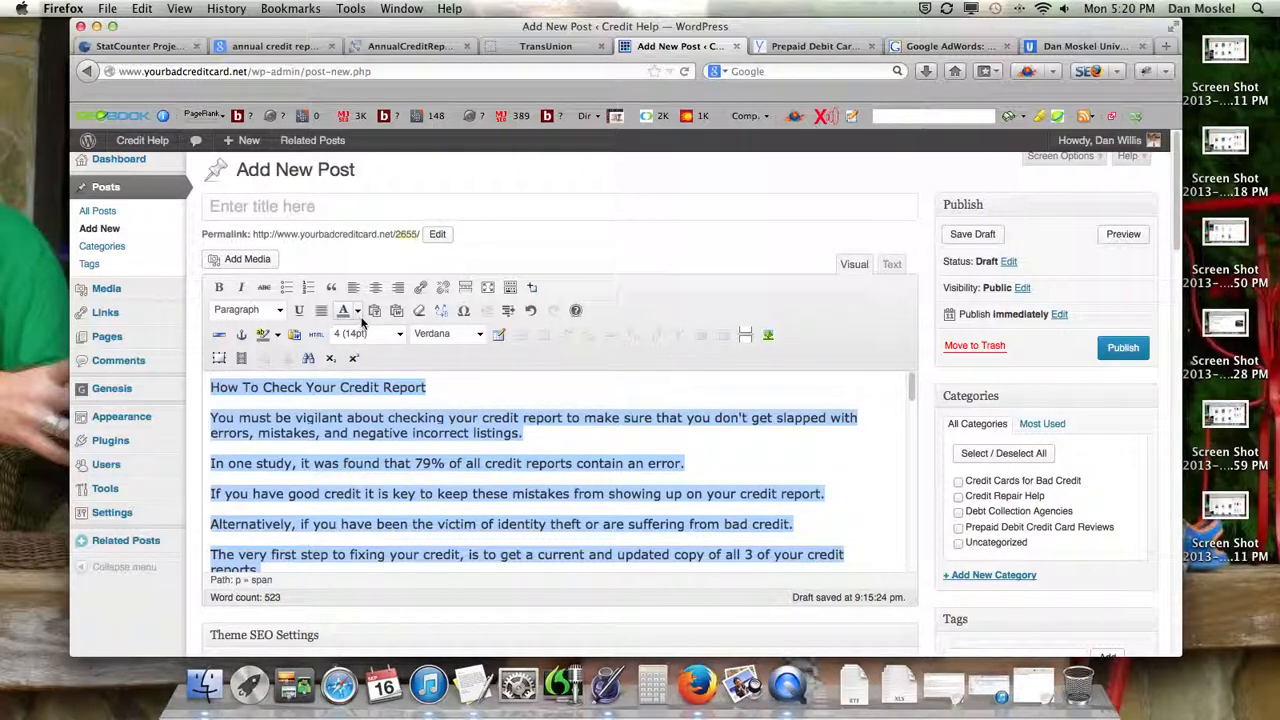
mouse_move(344, 310)
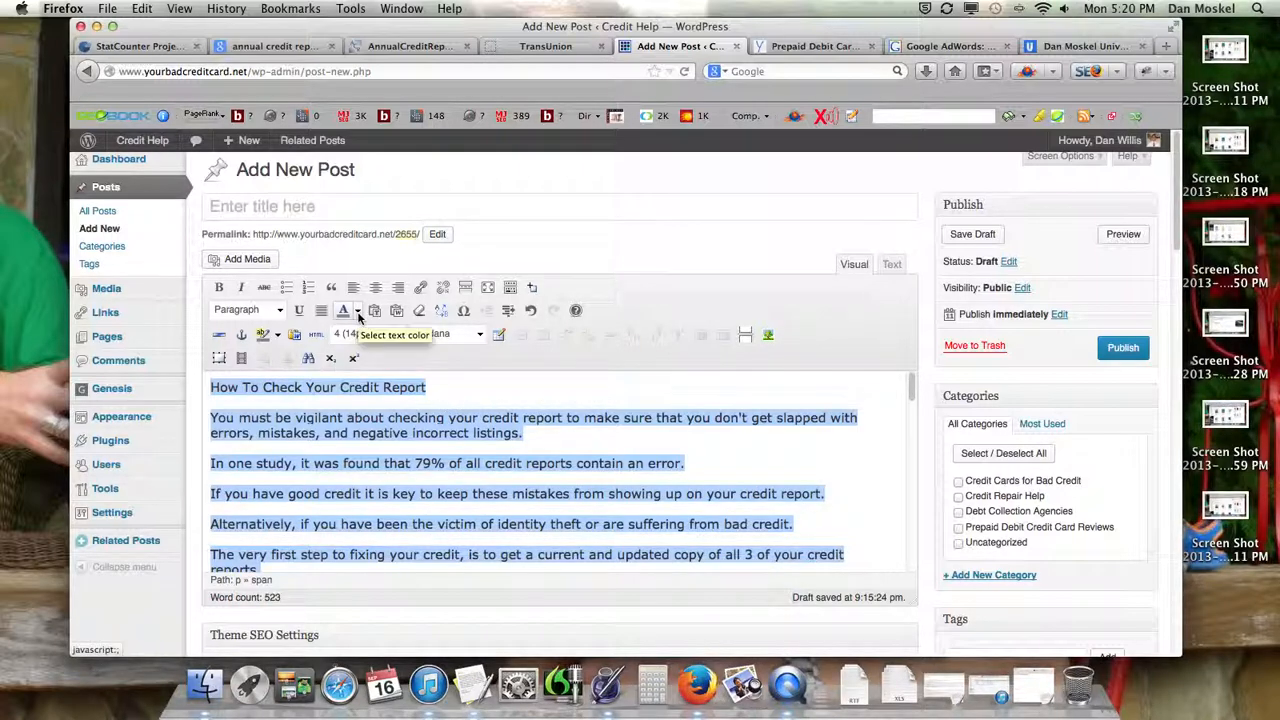
click(344, 310)
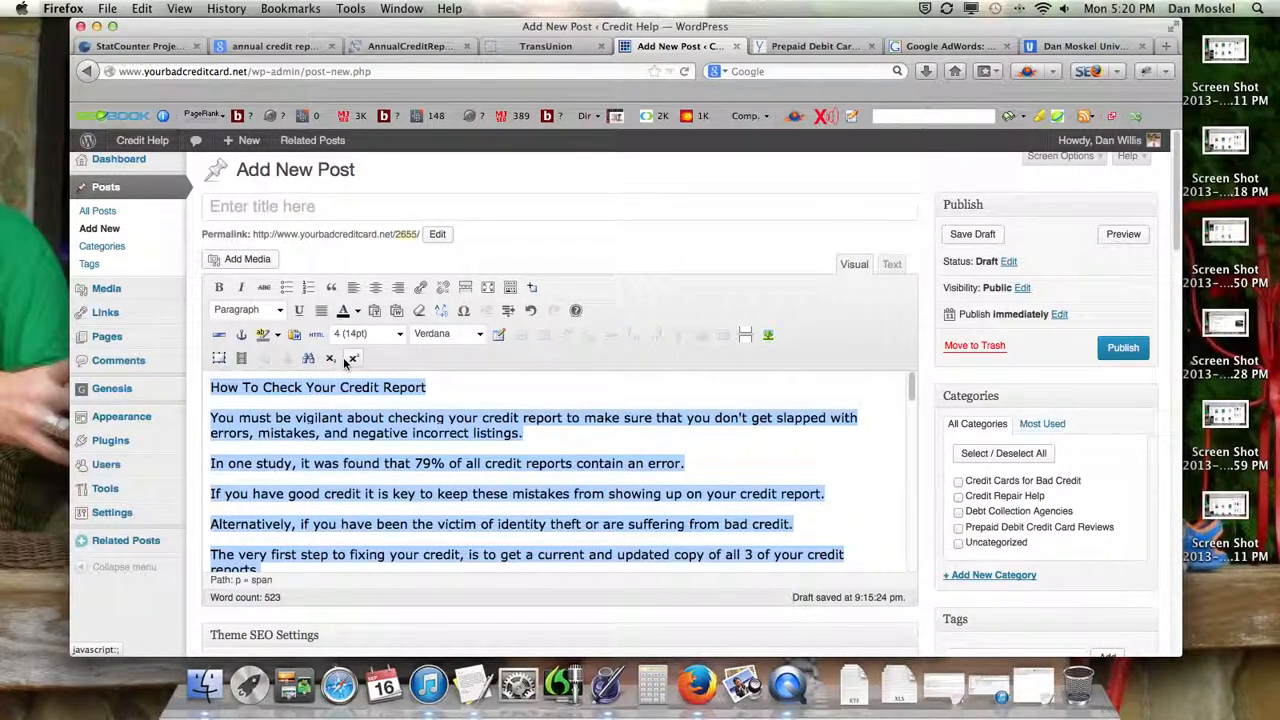
click(432, 388)
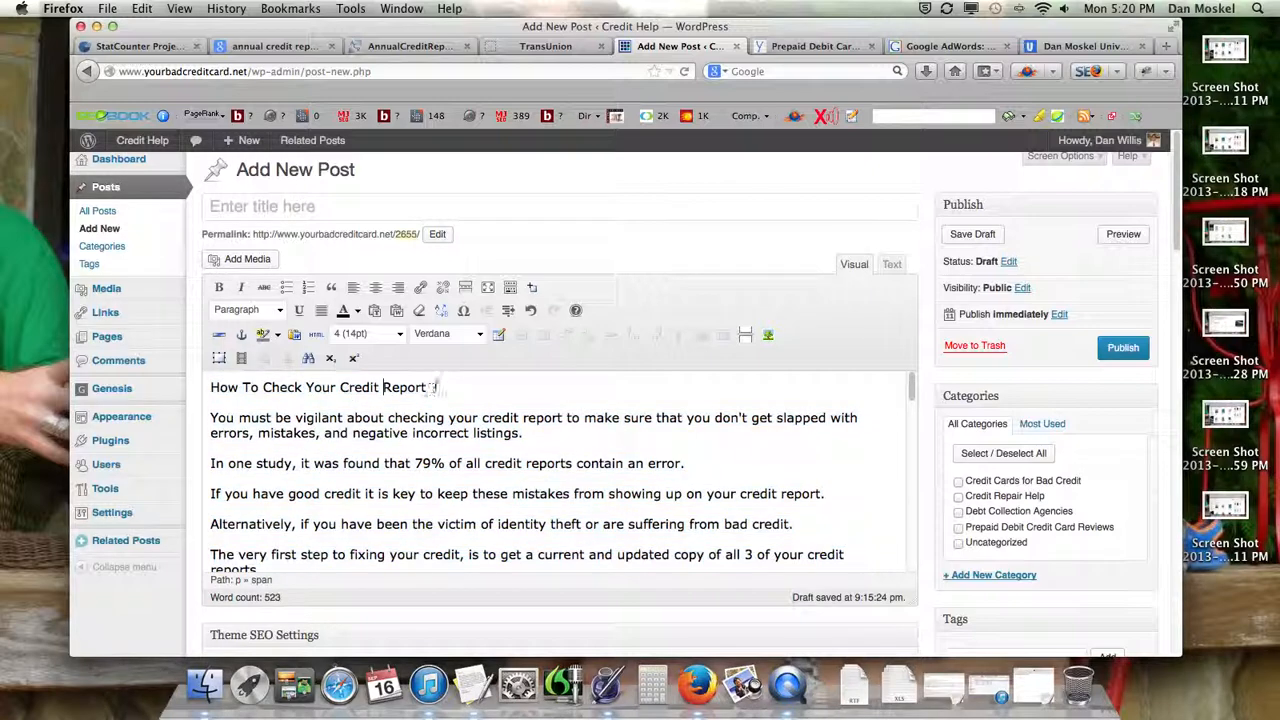
triple_click(318, 388)
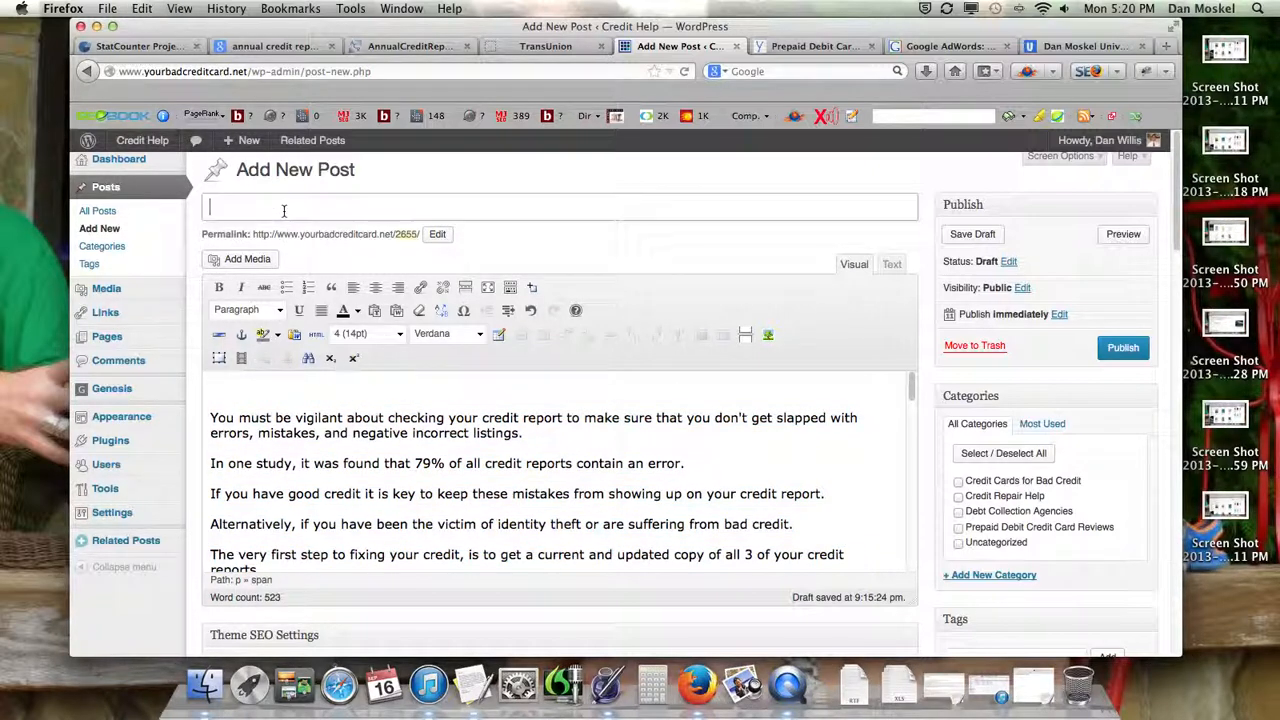
Enter the post title 'How To Check Your Credit Report' above the article body.
text(How To Check Your Credit Report)
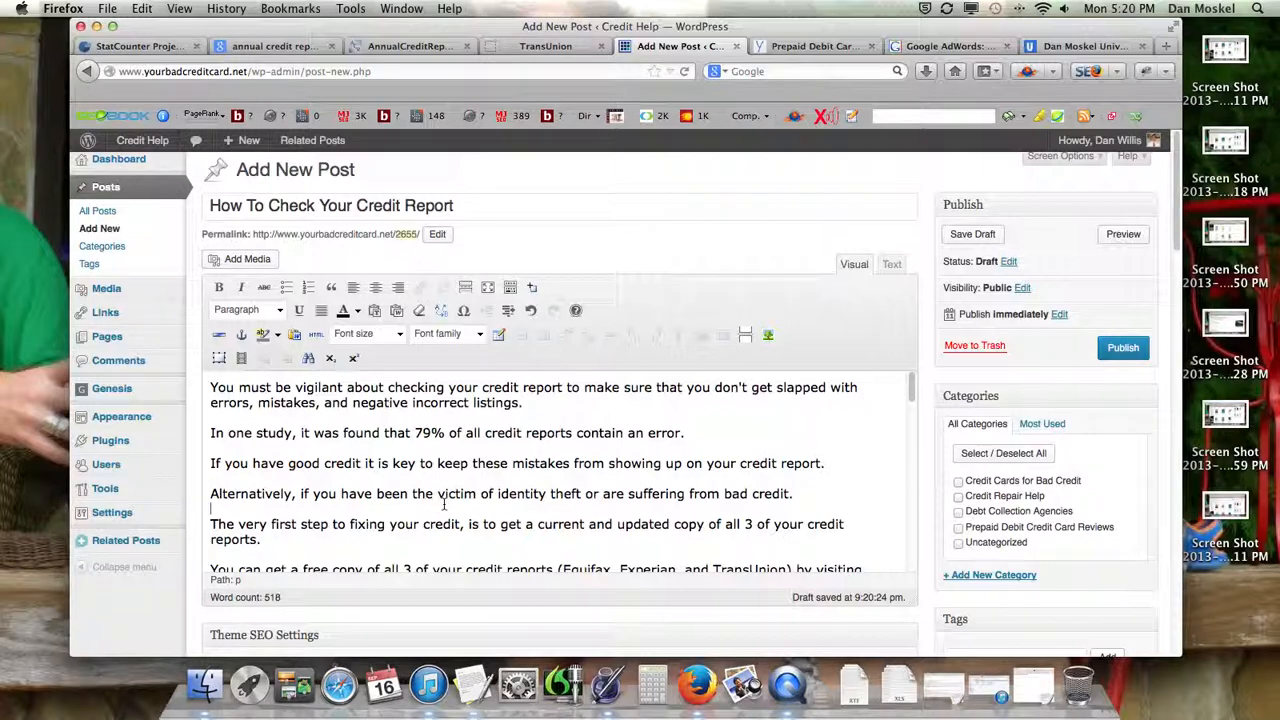
scroll(down, 3)
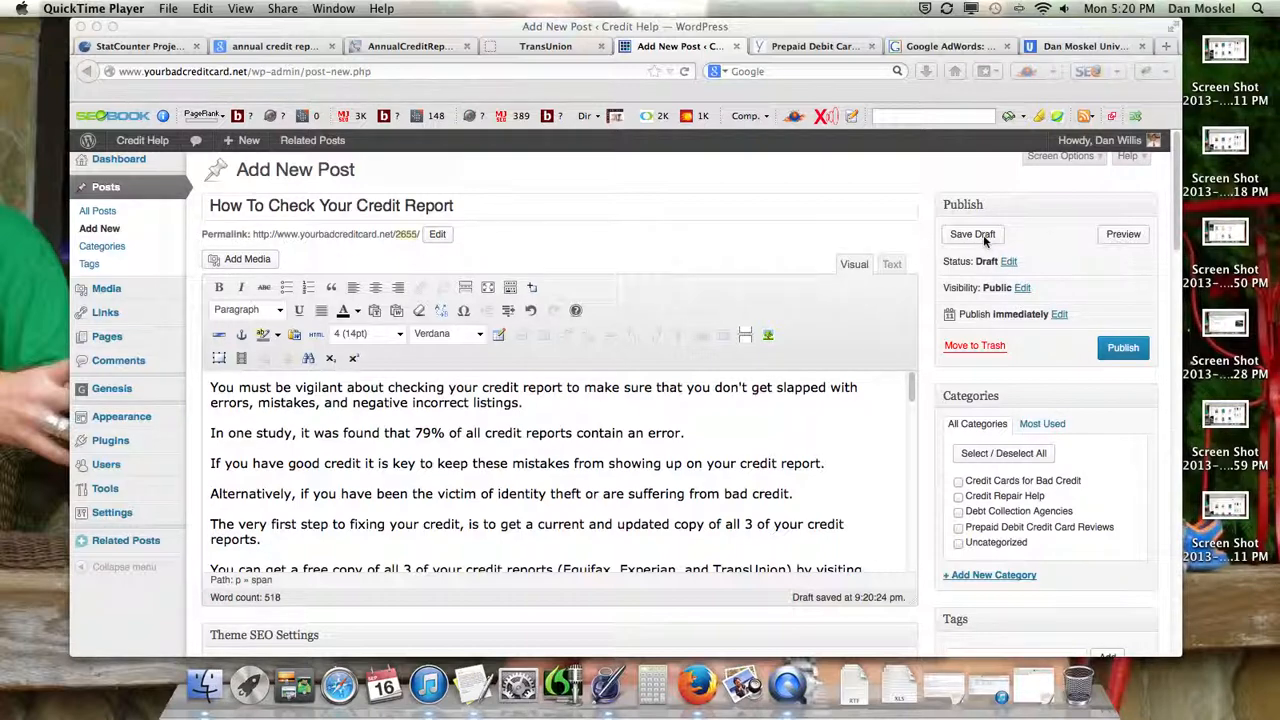
Save the post as a draft and launch its preview.
click(972, 234)
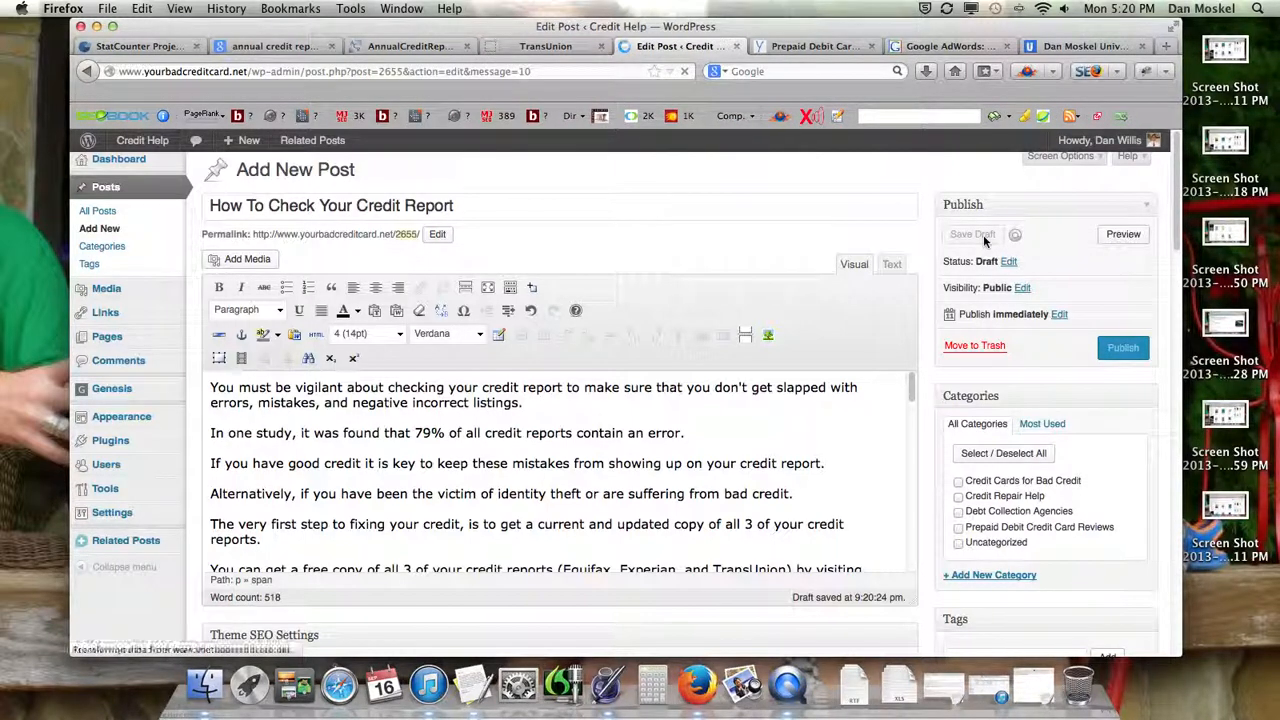
click(972, 234)
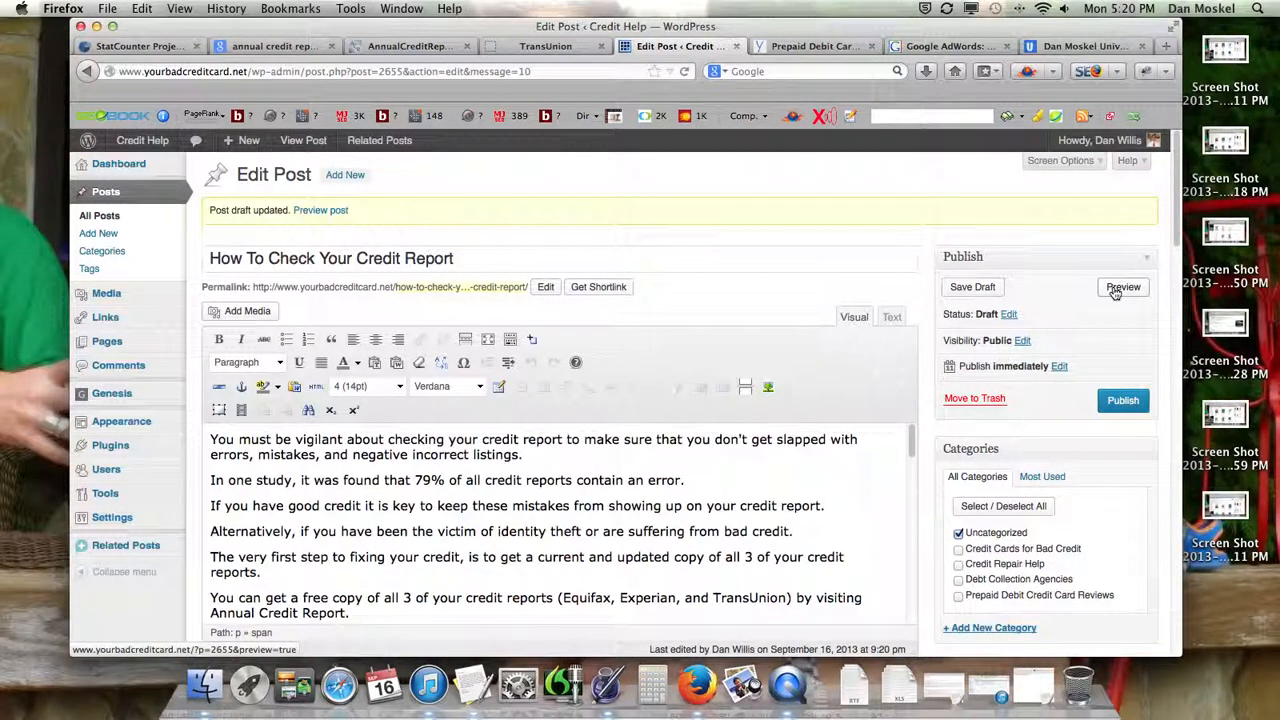
click(1122, 288)
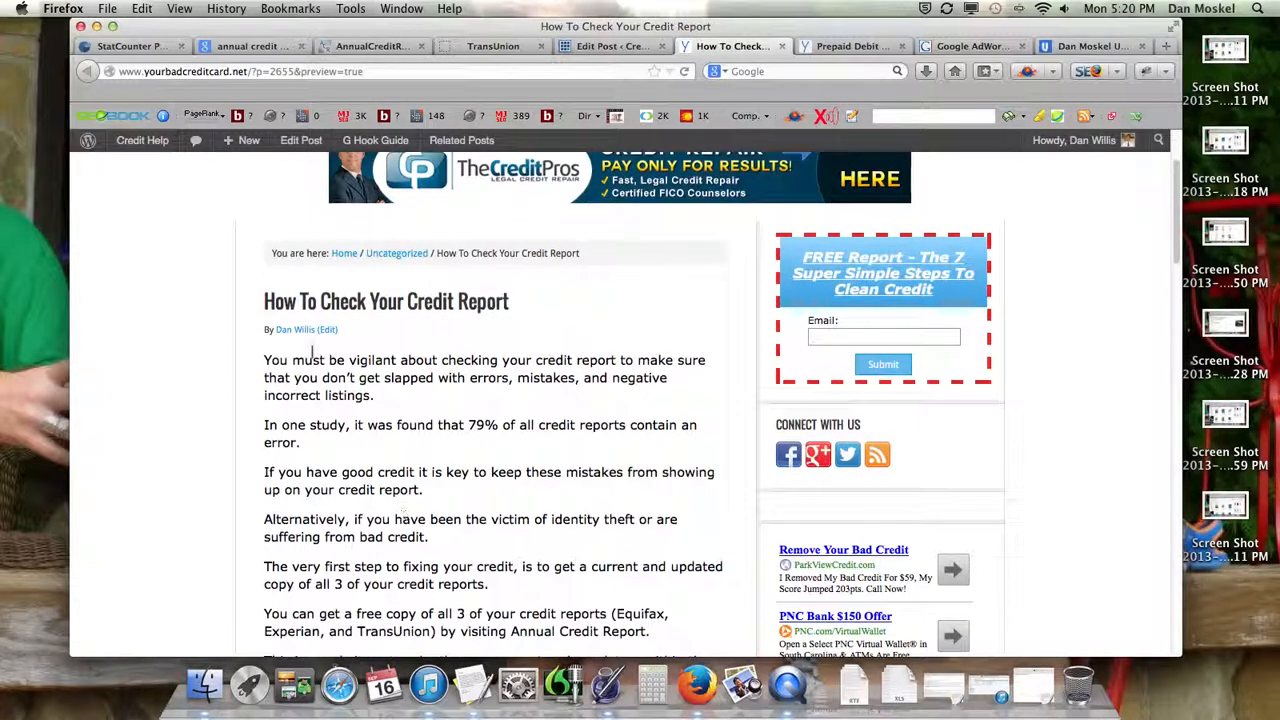
Scroll through the preview of the credit-report article on the Credit Help site.
drag(264, 360, 536, 566)
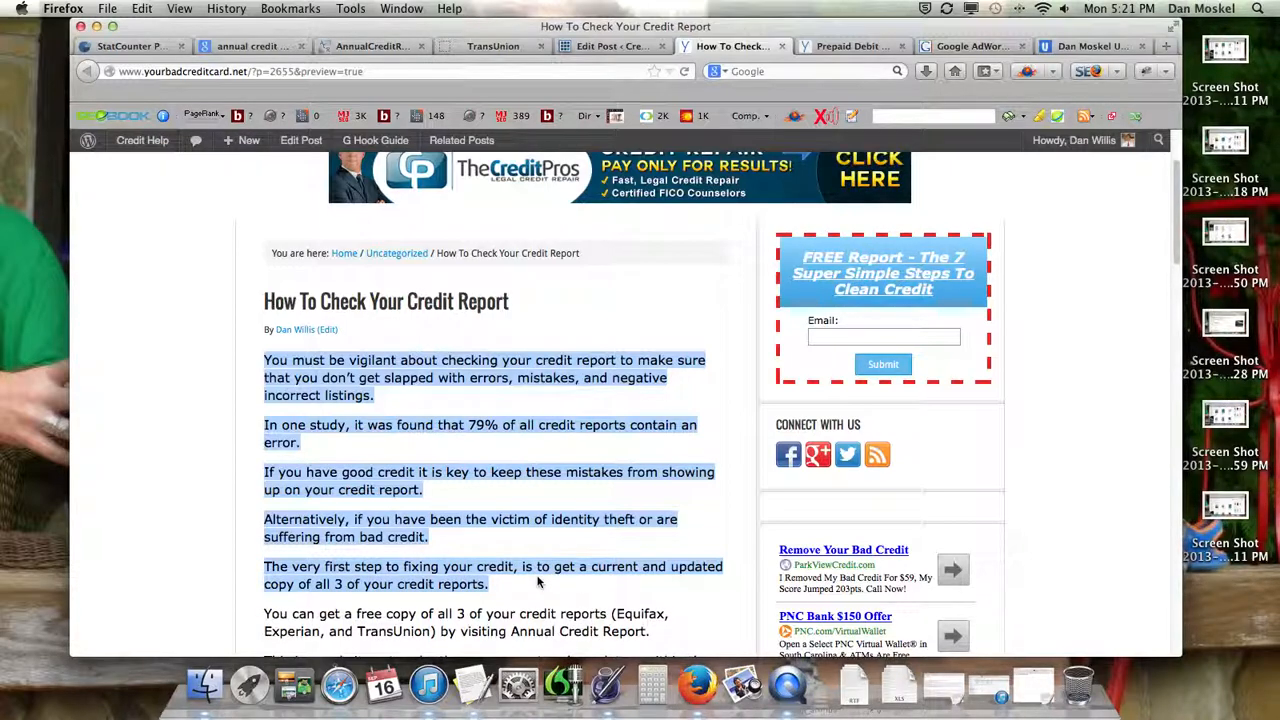
scroll(down, 3)
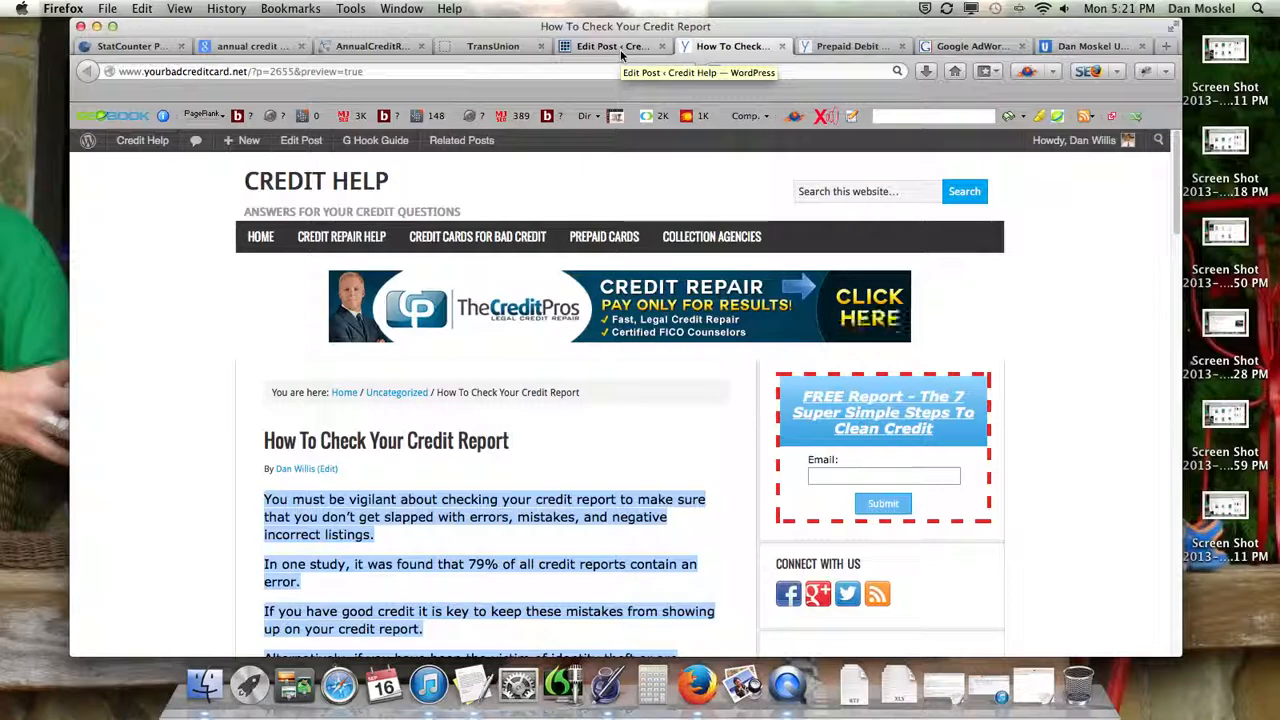
scroll(down, 3)
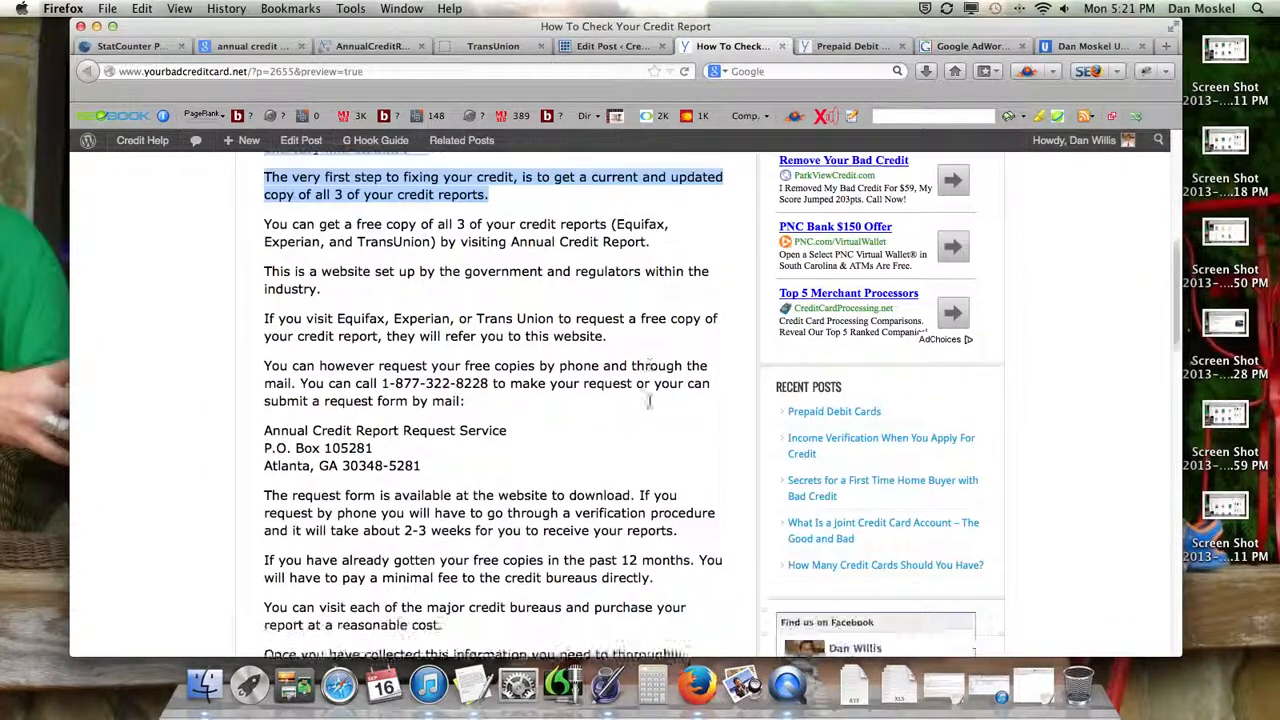
scroll(down, 3)
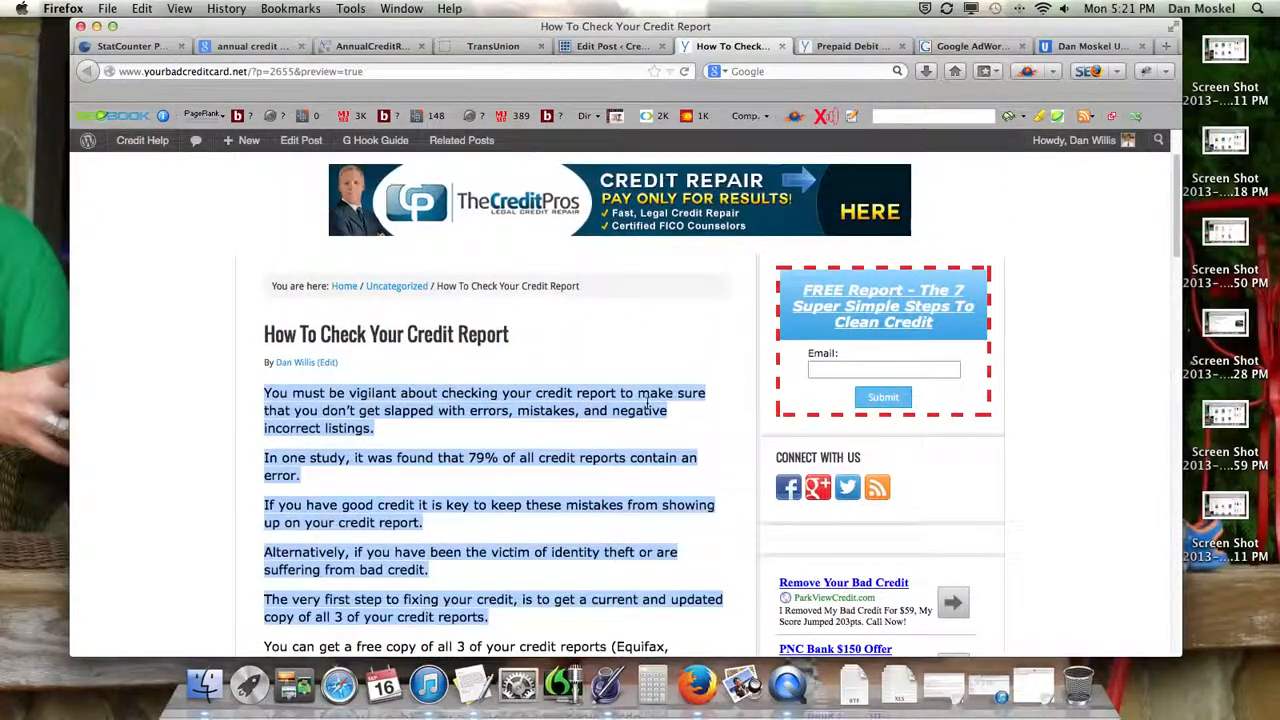
scroll(down, 3)
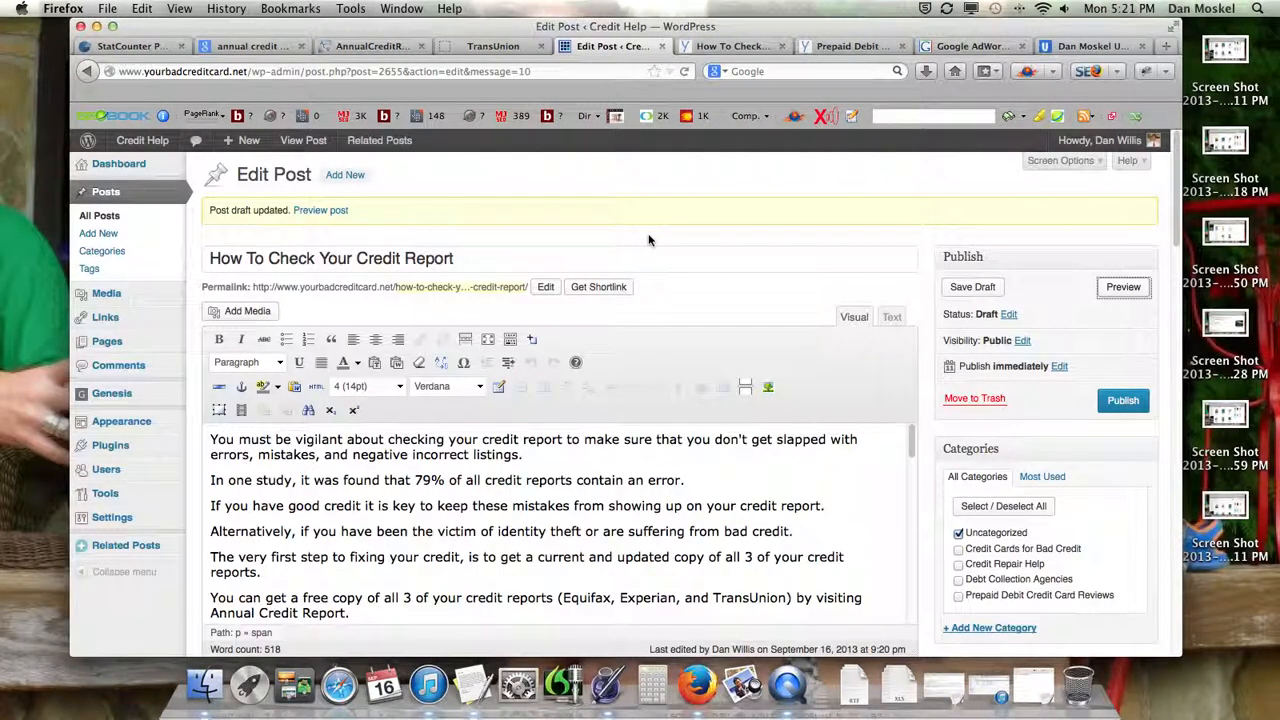
mouse_move(596, 398)
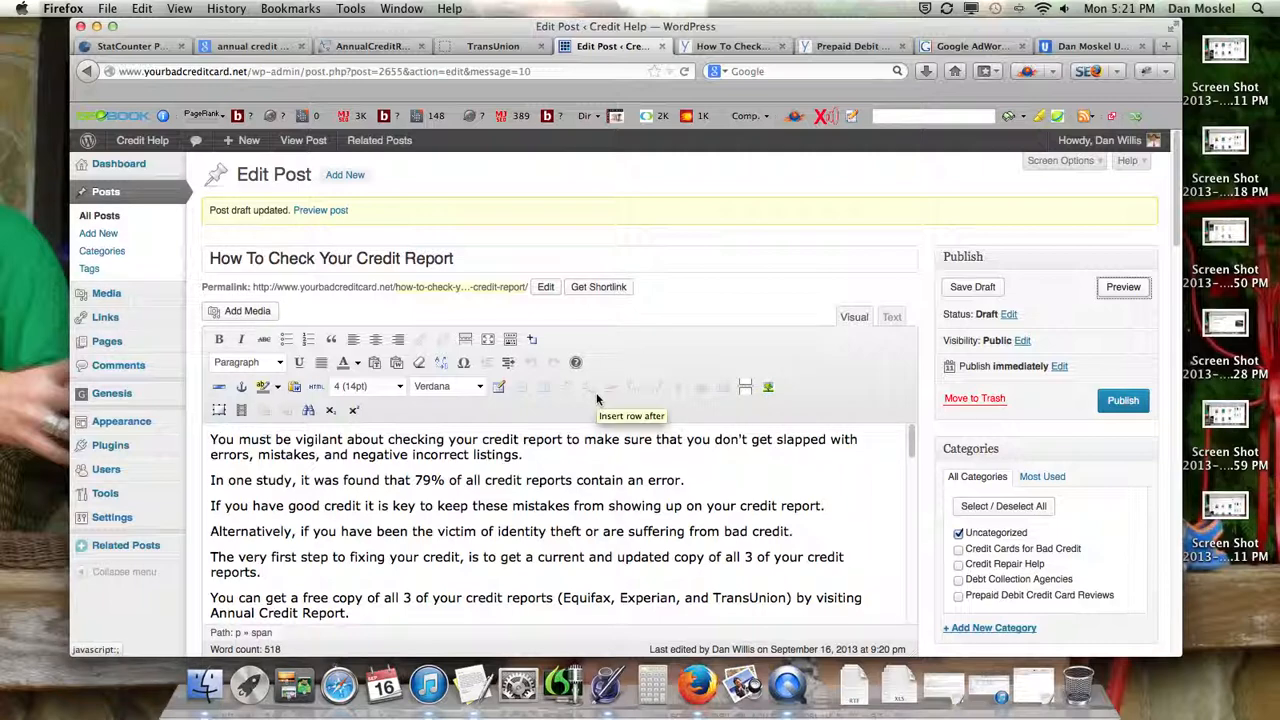
click(732, 46)
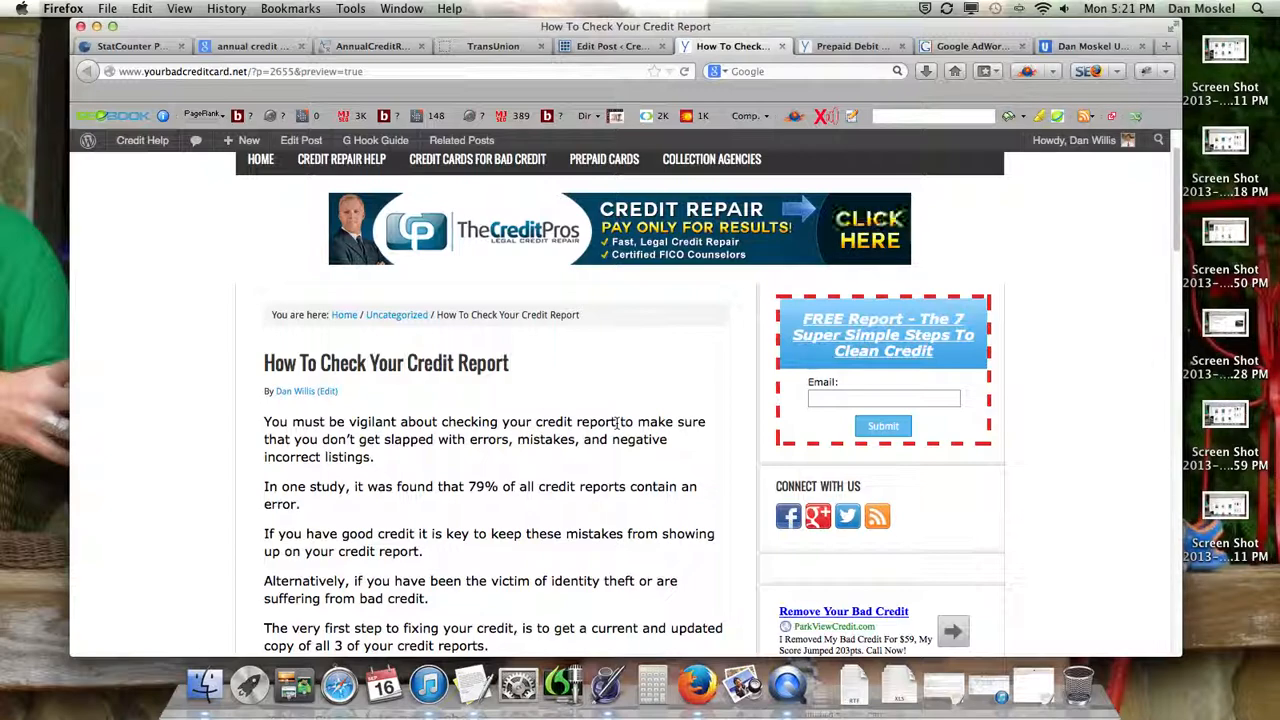
drag(264, 420, 556, 504)
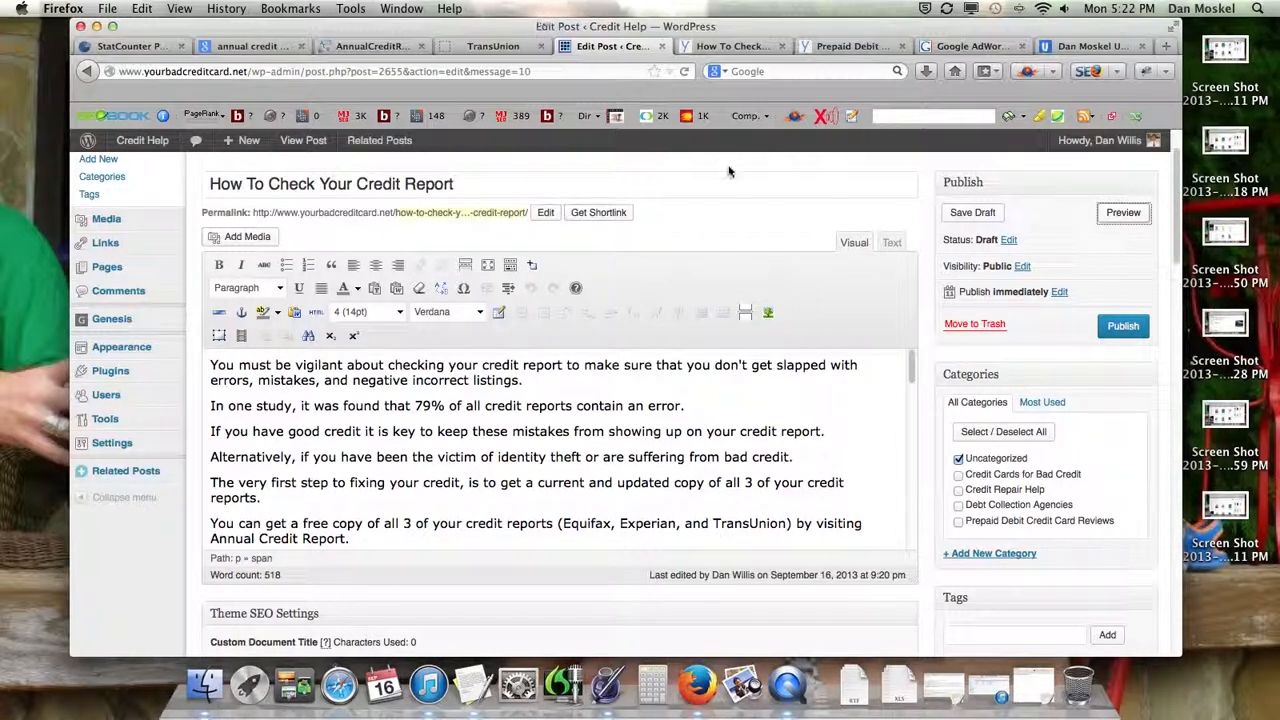
Copy the AnnualCreditReport.com address and return to the post editor.
scroll(down, 3)
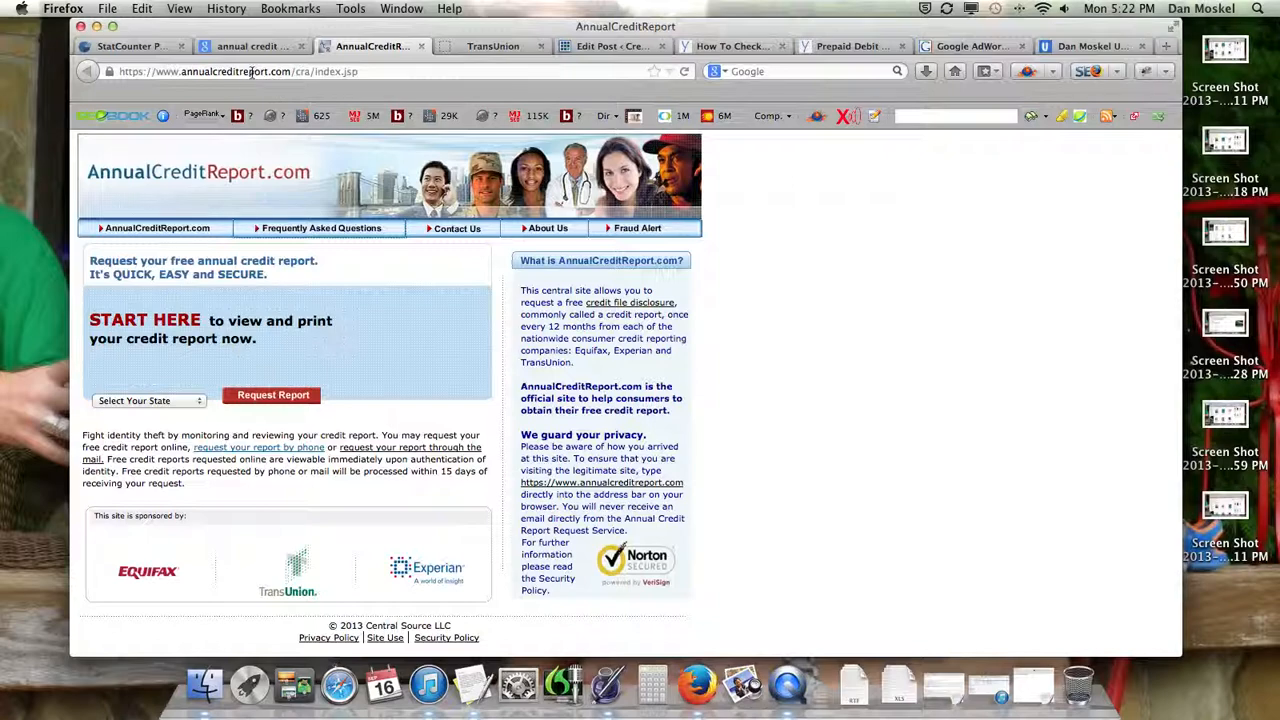
mouse_move(244, 90)
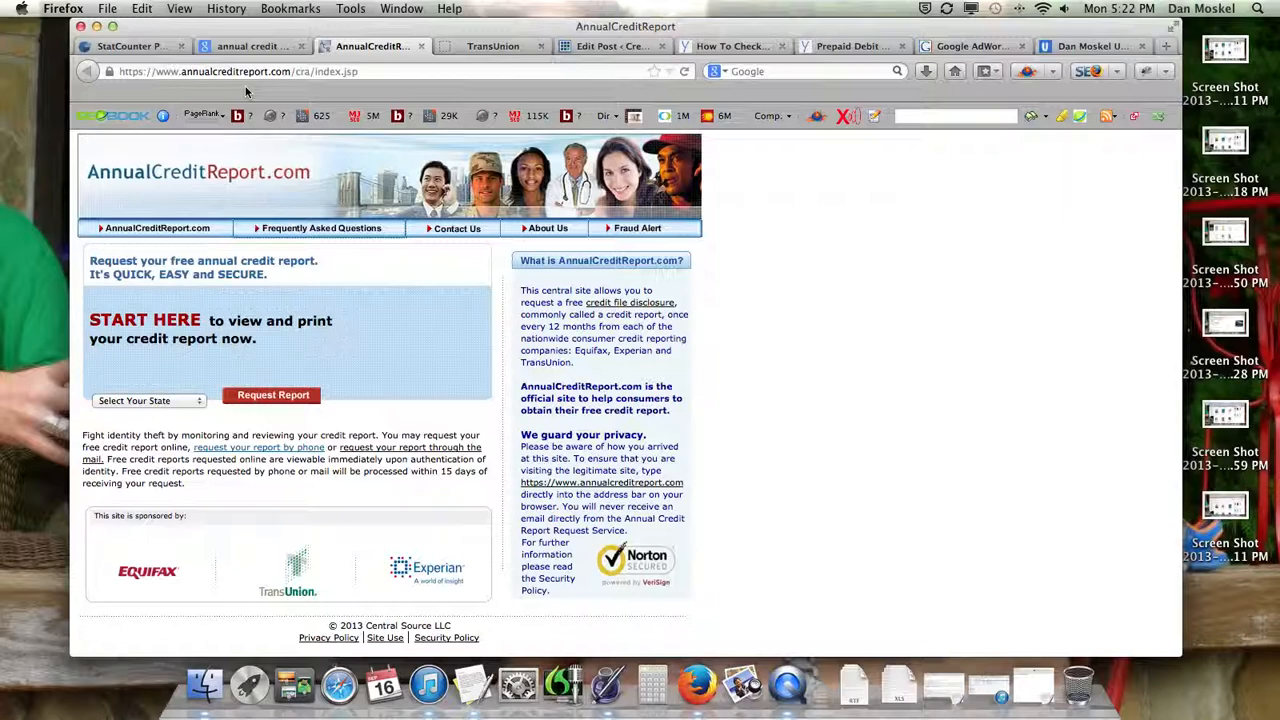
mouse_move(250, 280)
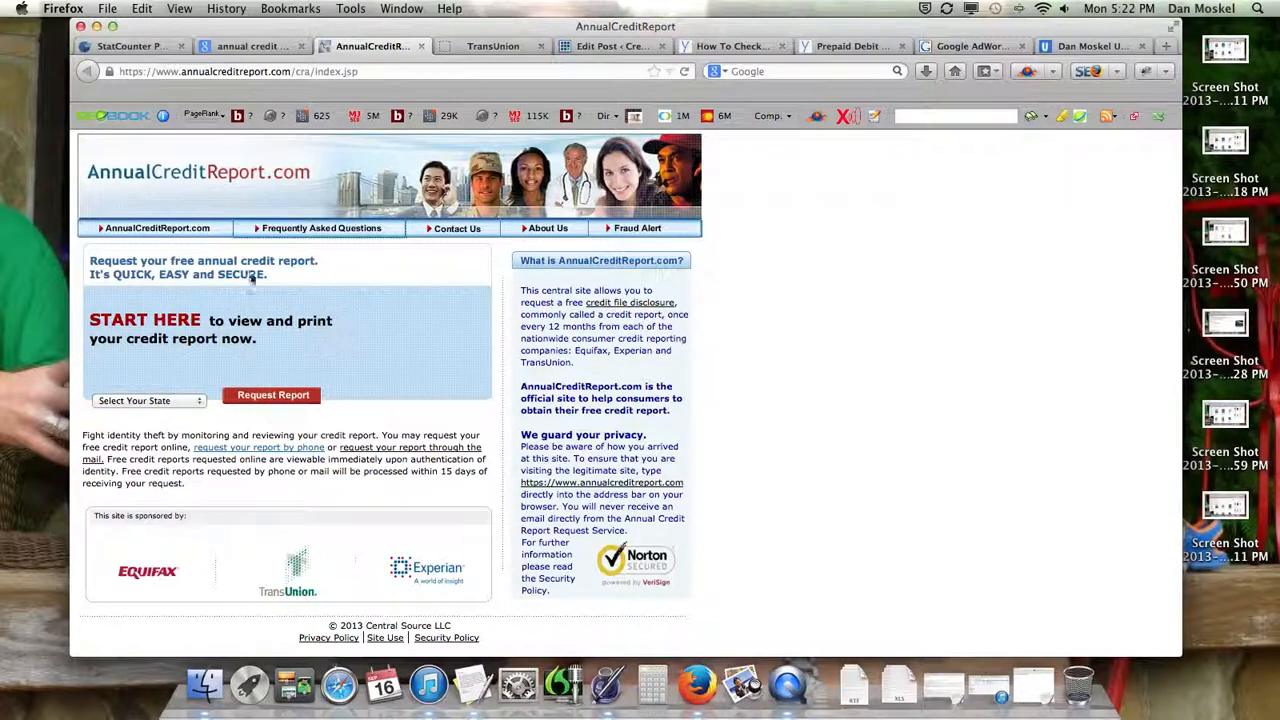
click(296, 72)
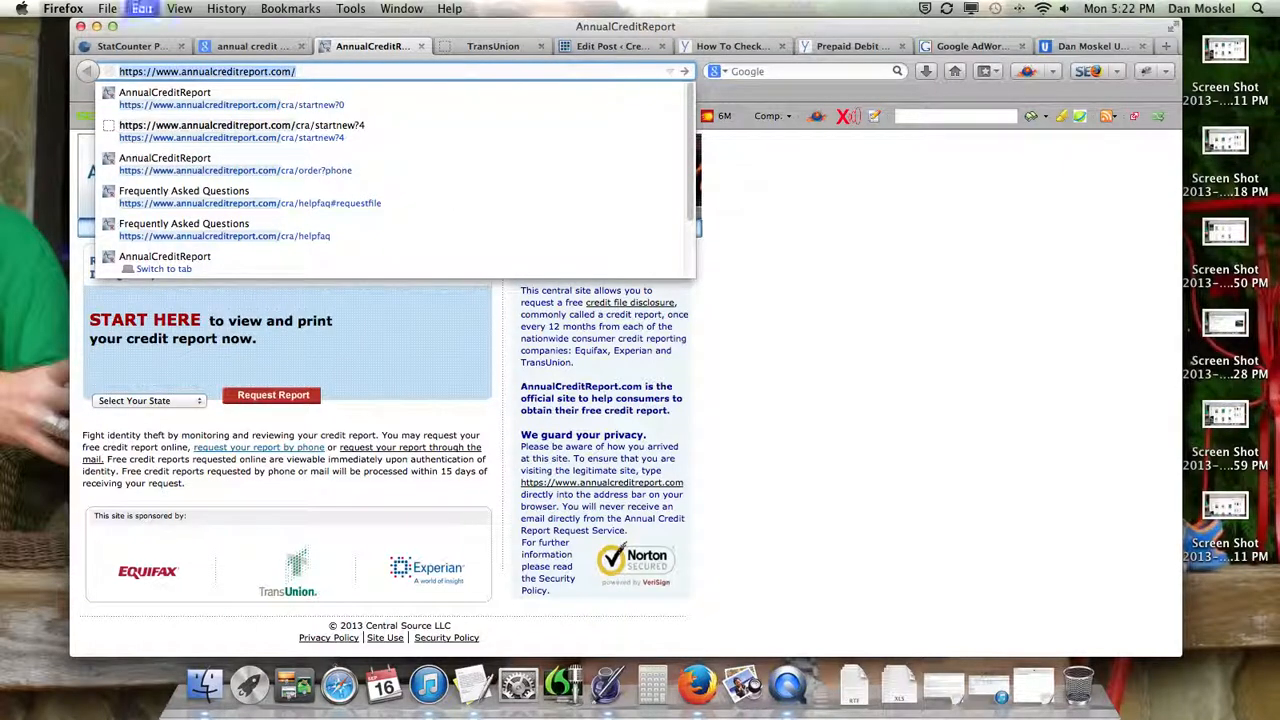
click(612, 46)
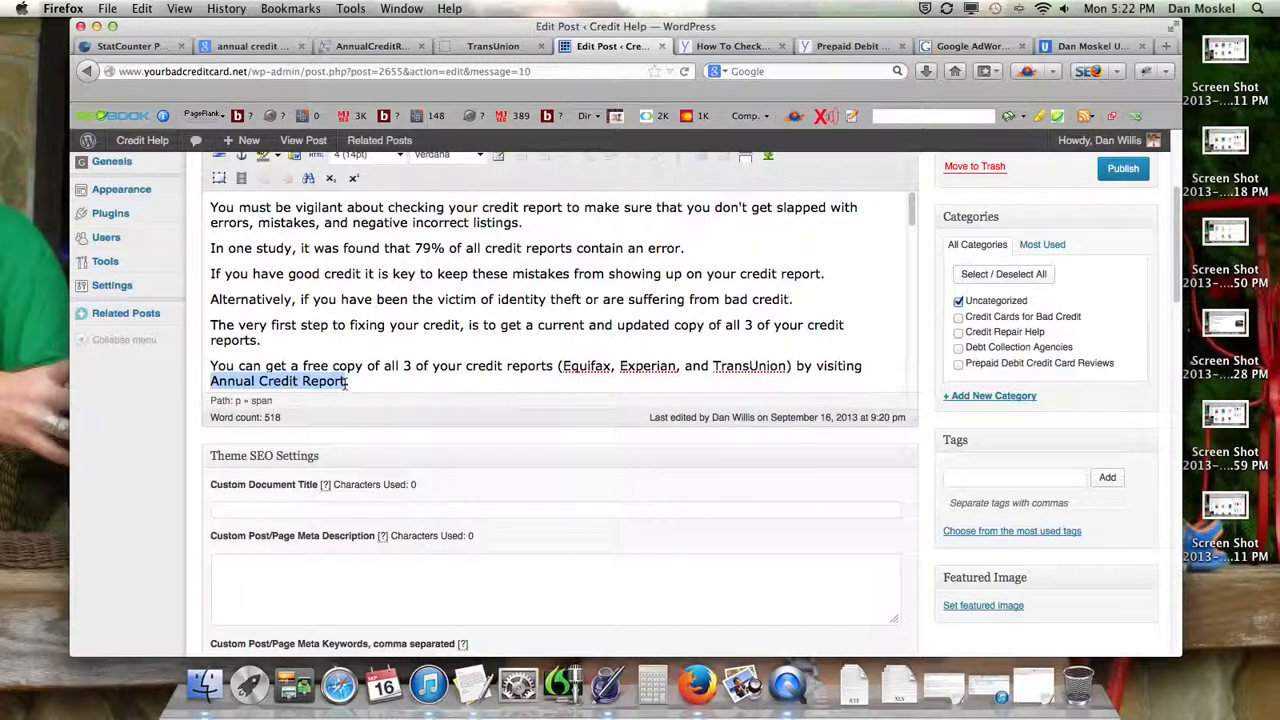
scroll(down, 3)
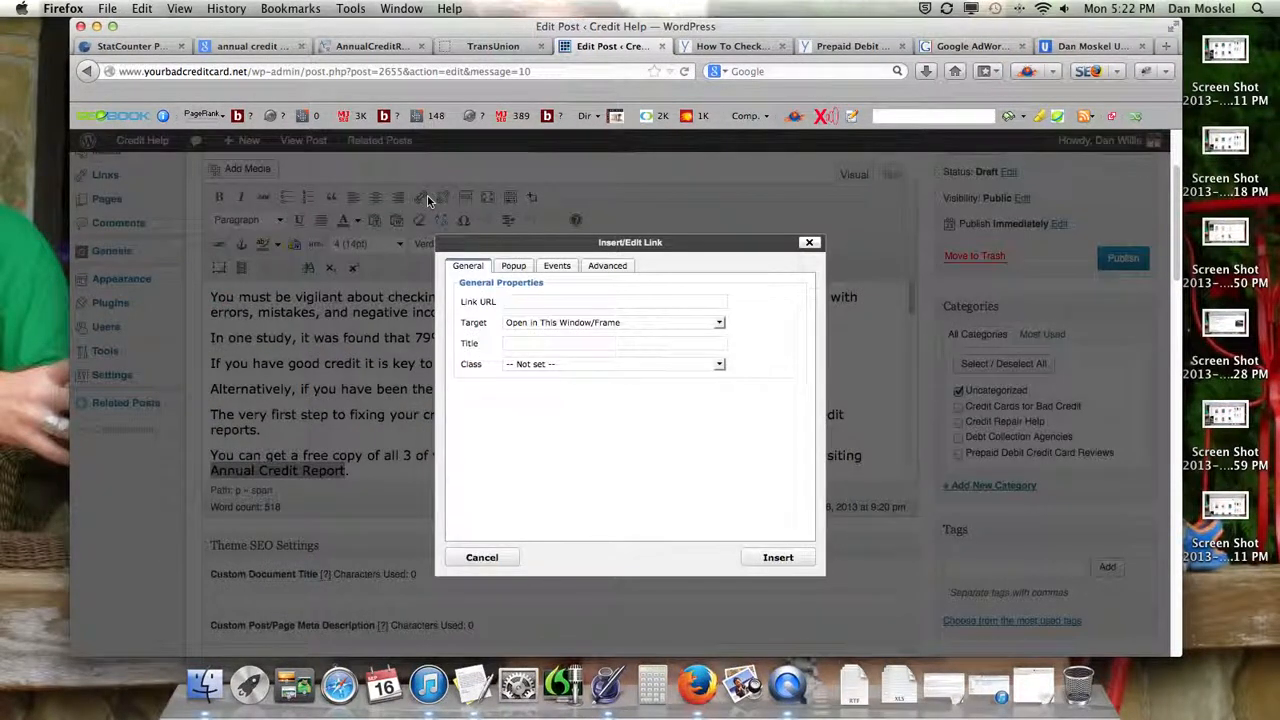
text(https://www.annualcreditreport.com/)
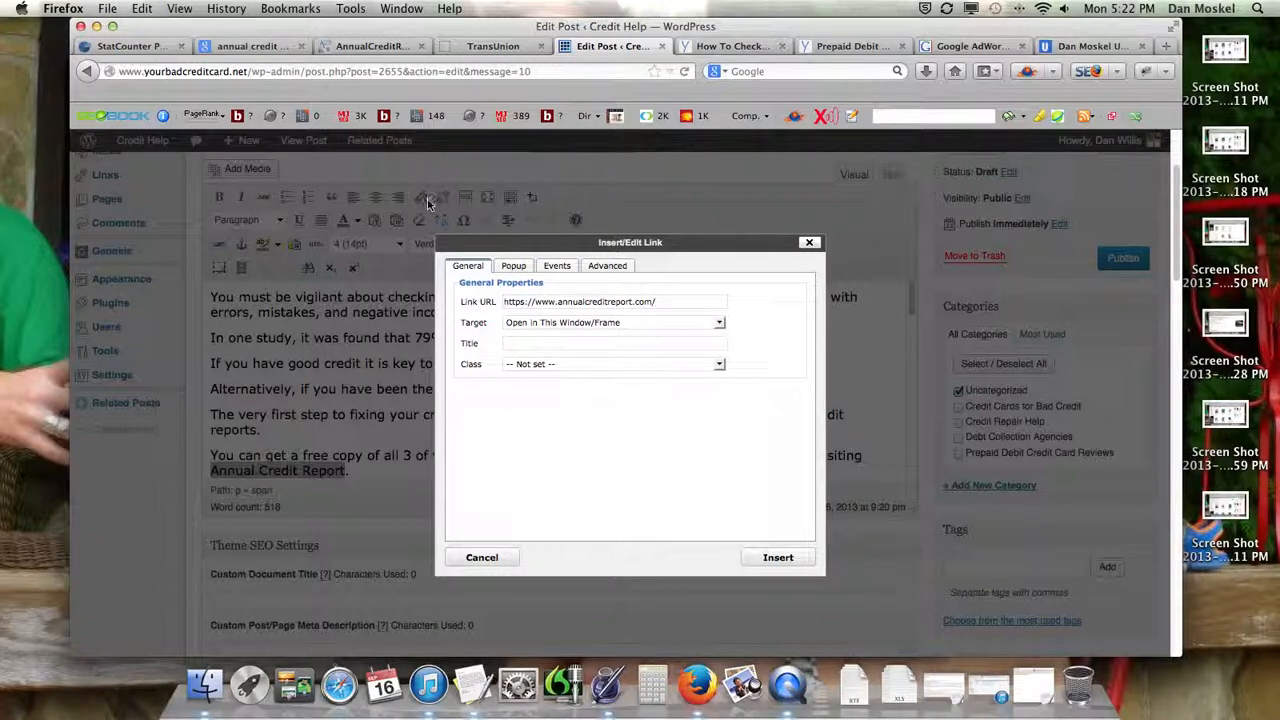
click(778, 556)
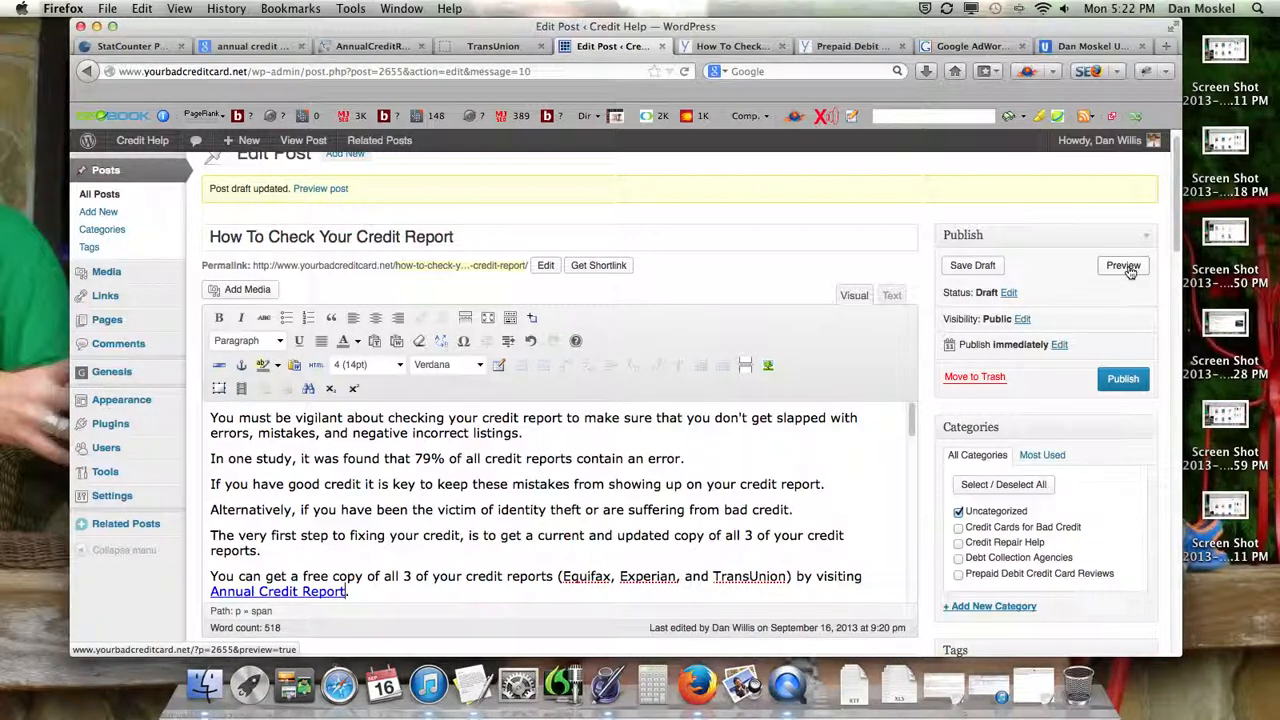
click(1122, 264)
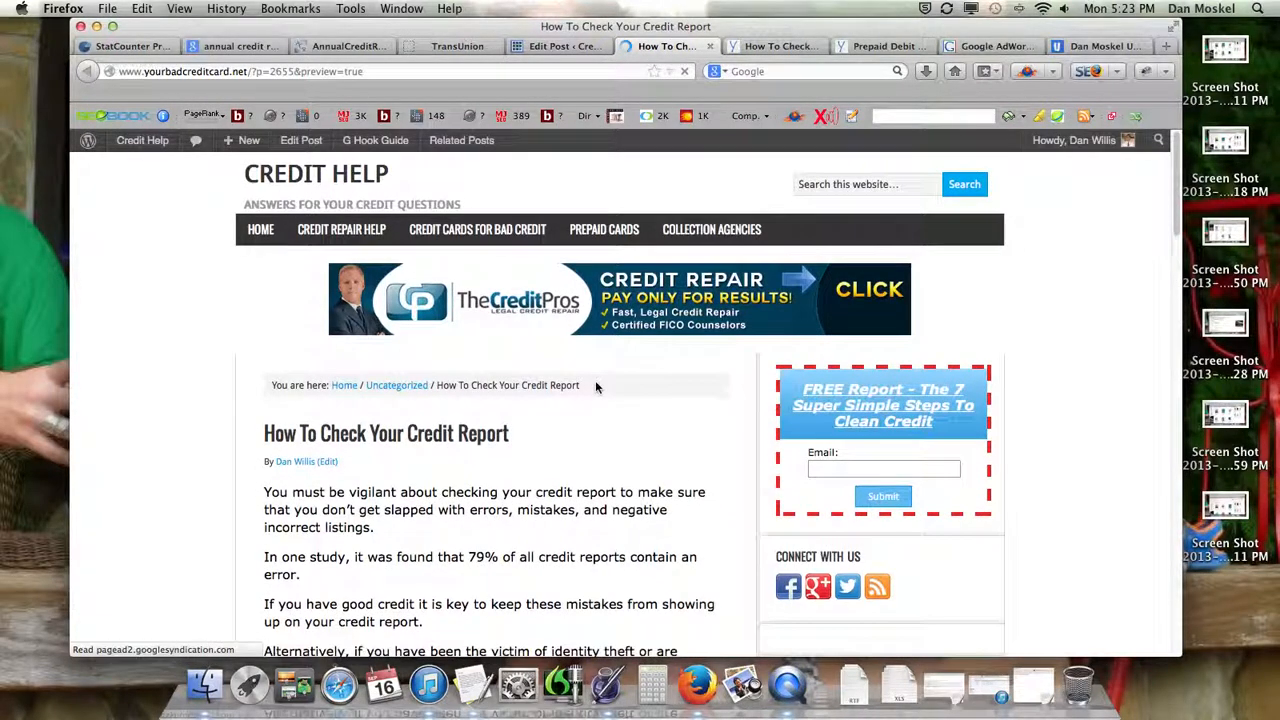
scroll(down, 3)
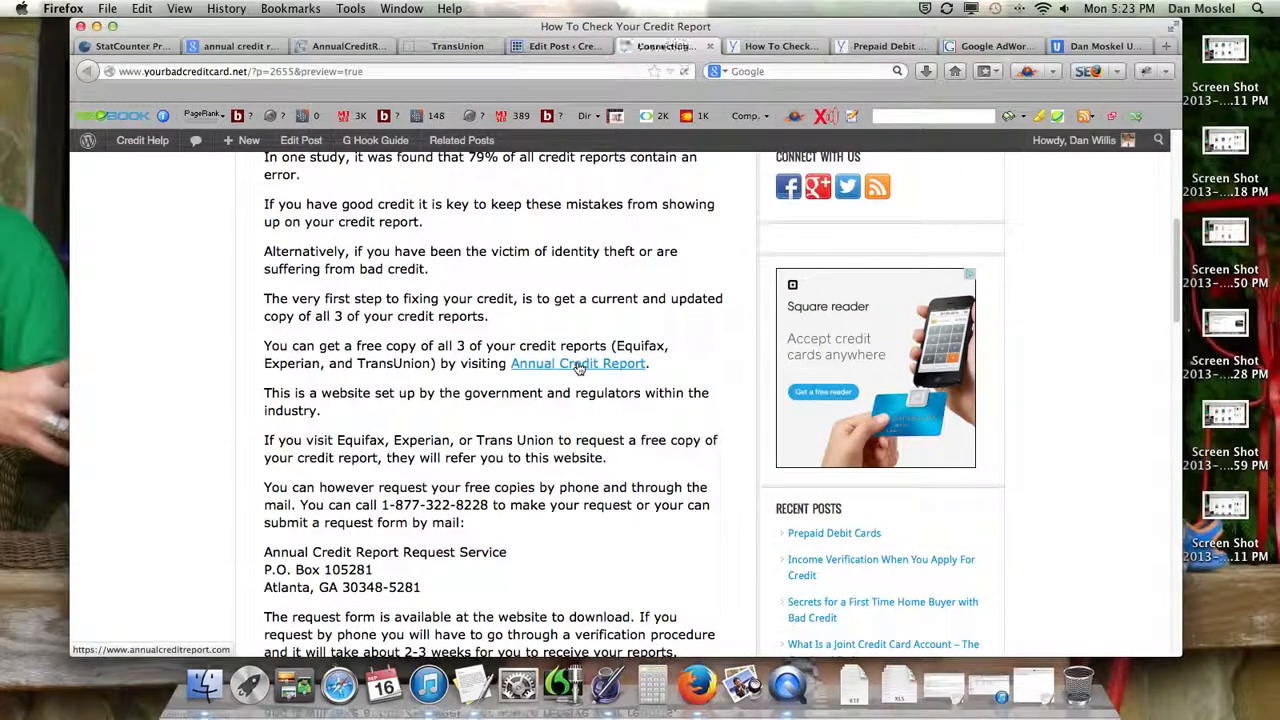
click(578, 364)
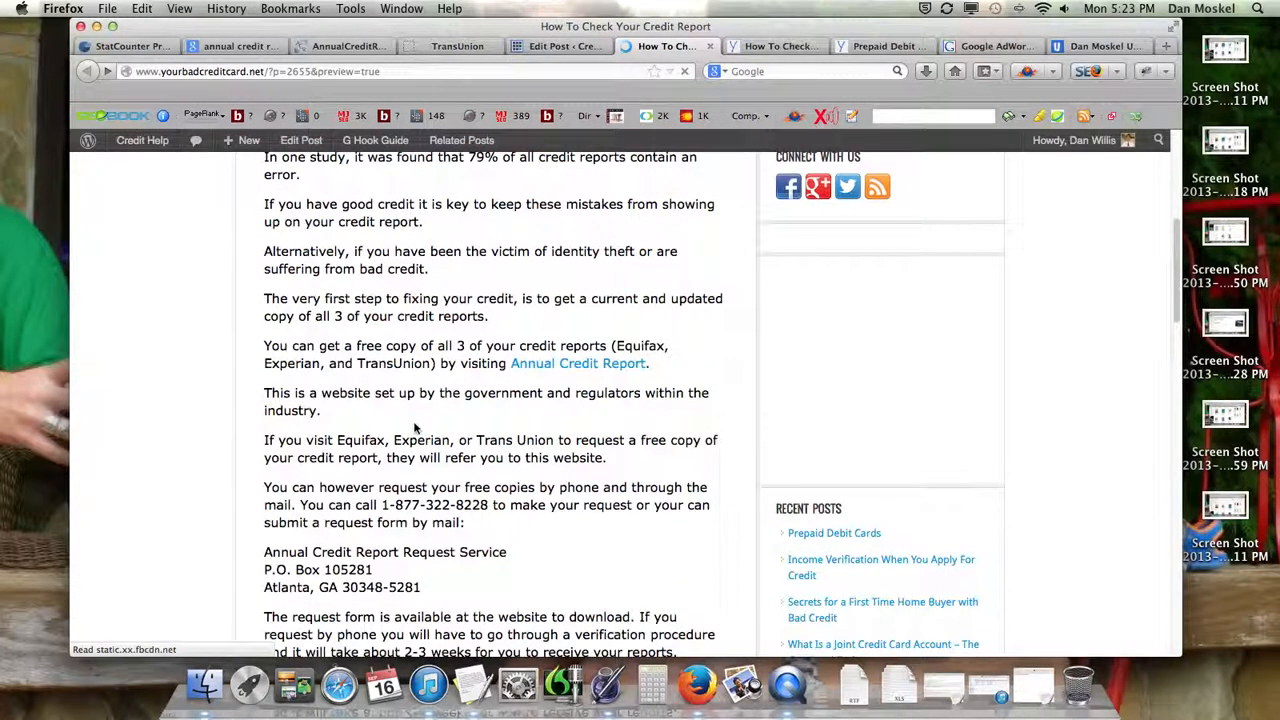
scroll(down, 3)
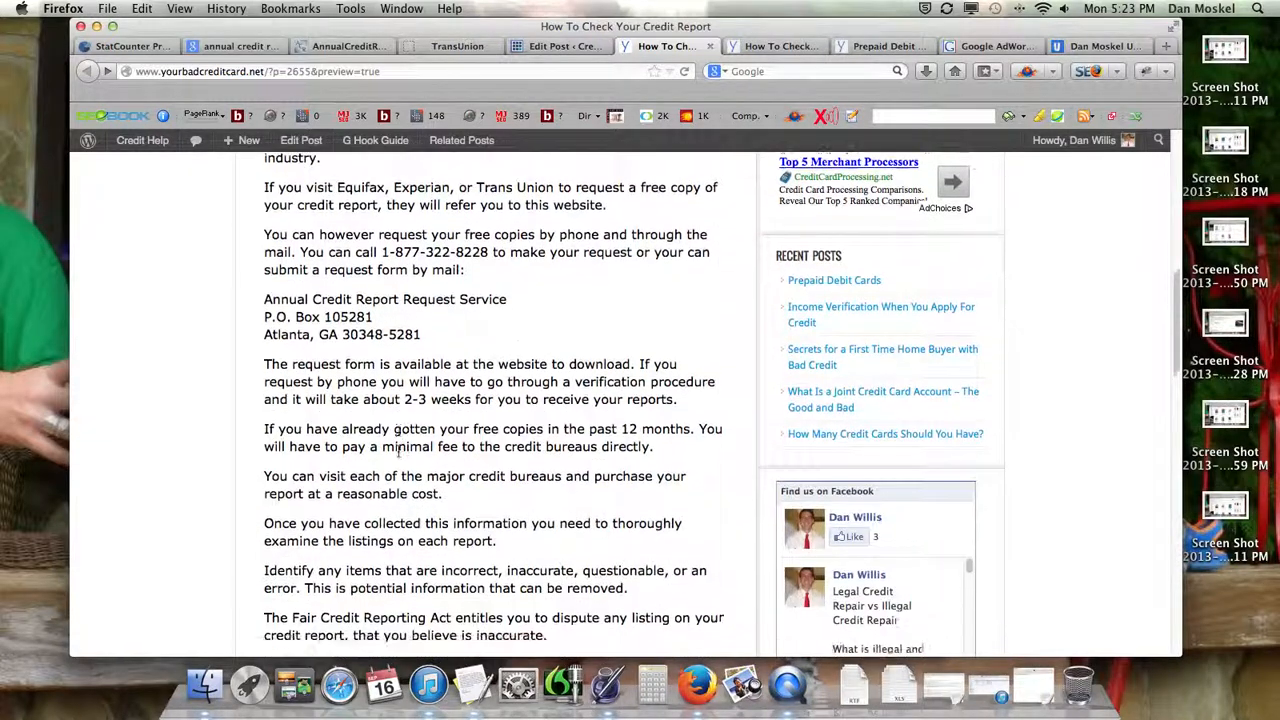
scroll(down, 3)
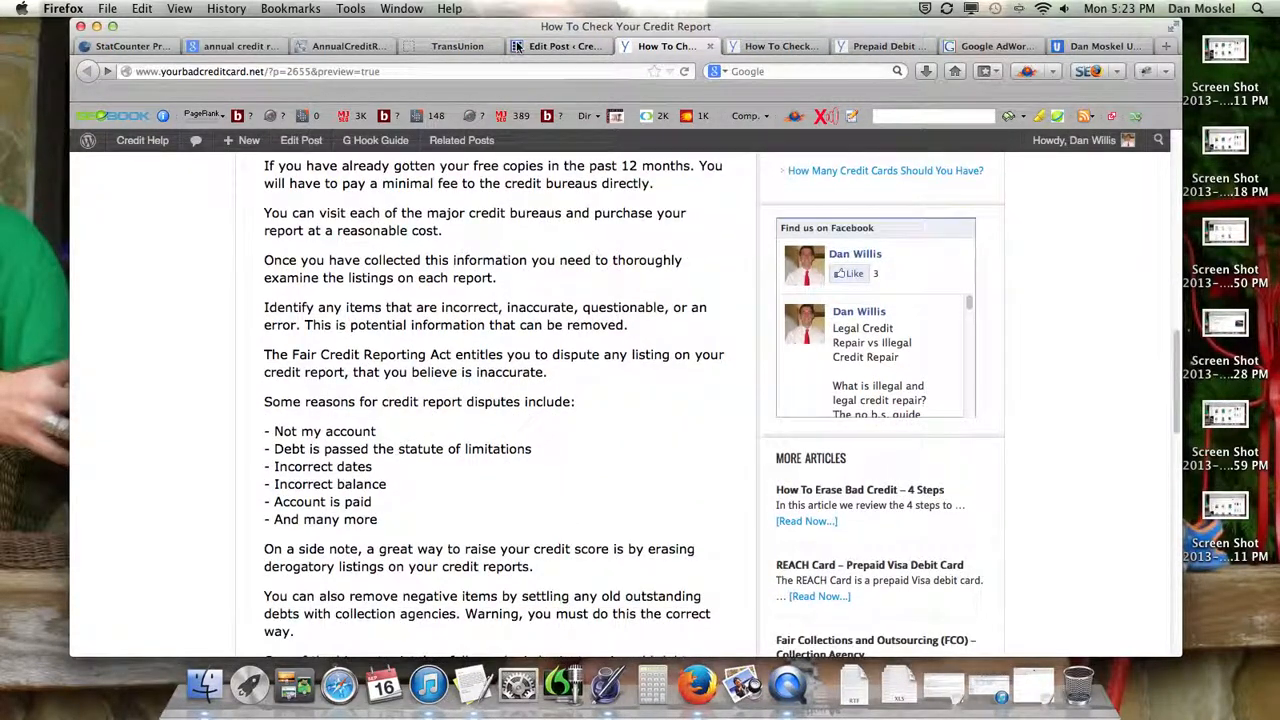
click(560, 46)
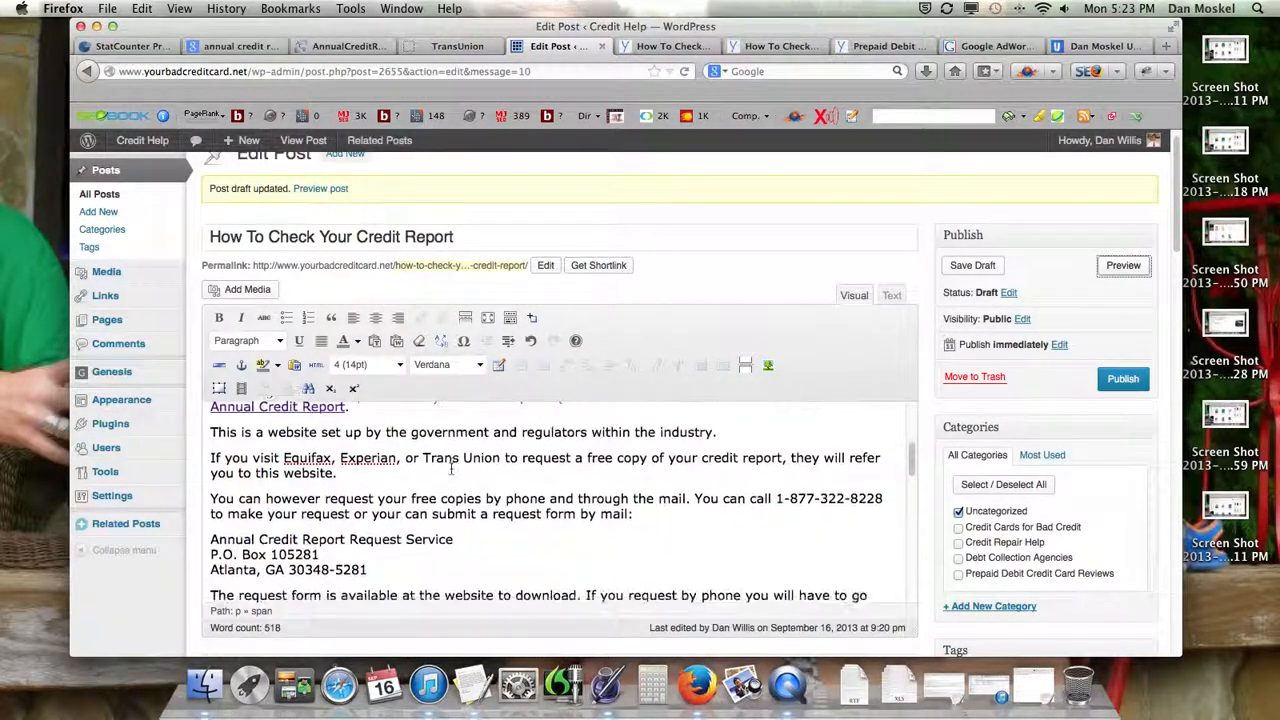
Indent and italicize the three-line Annual Credit Report Request Service mailing address.
scroll(down, 3)
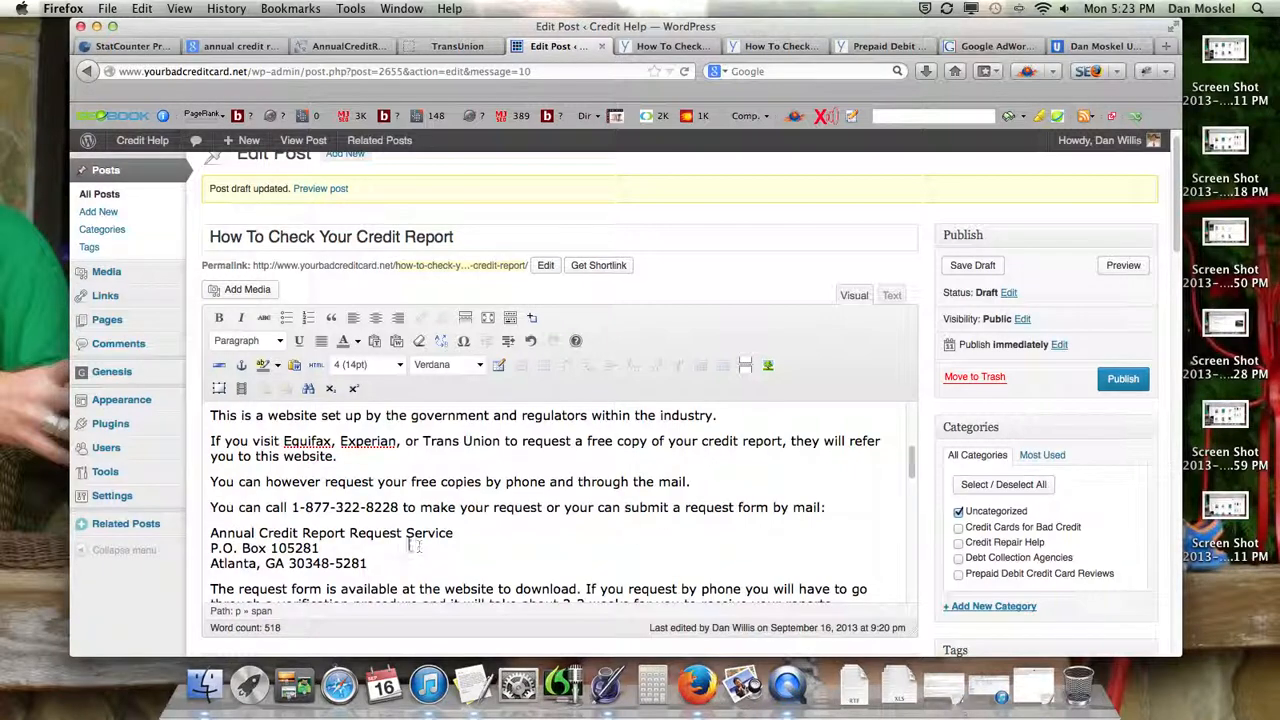
drag(210, 532, 368, 564)
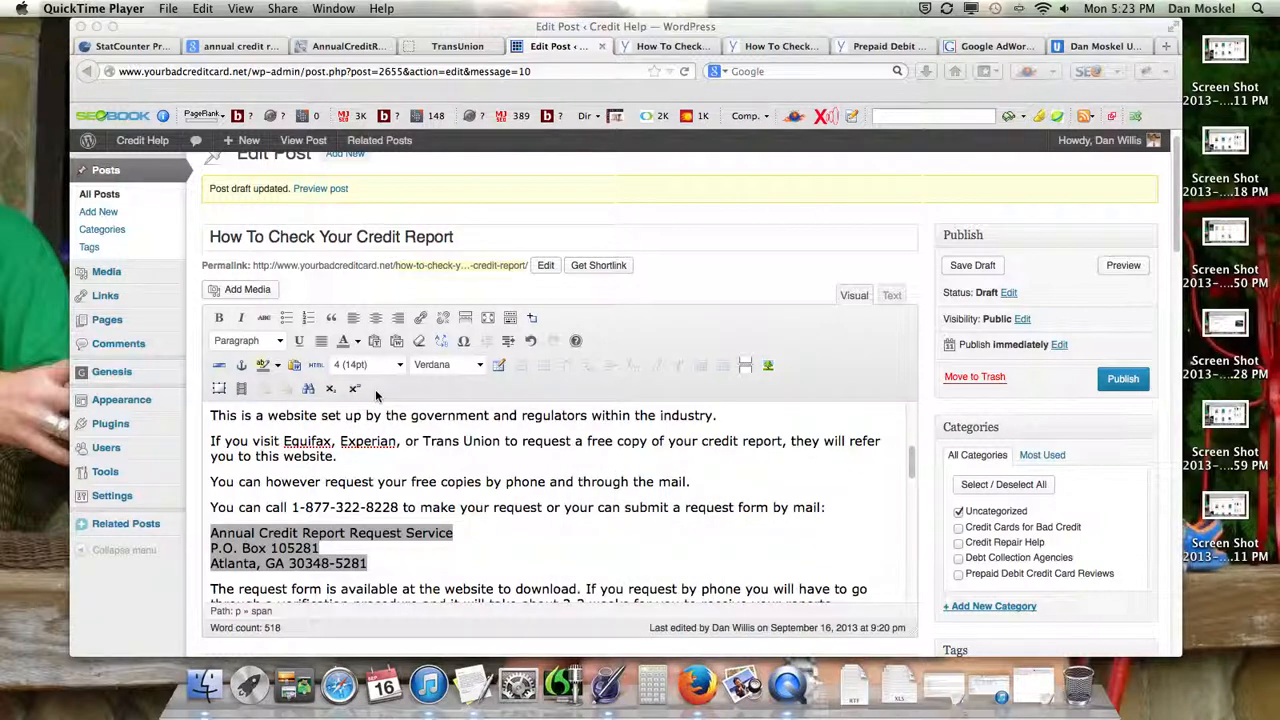
mouse_move(364, 322)
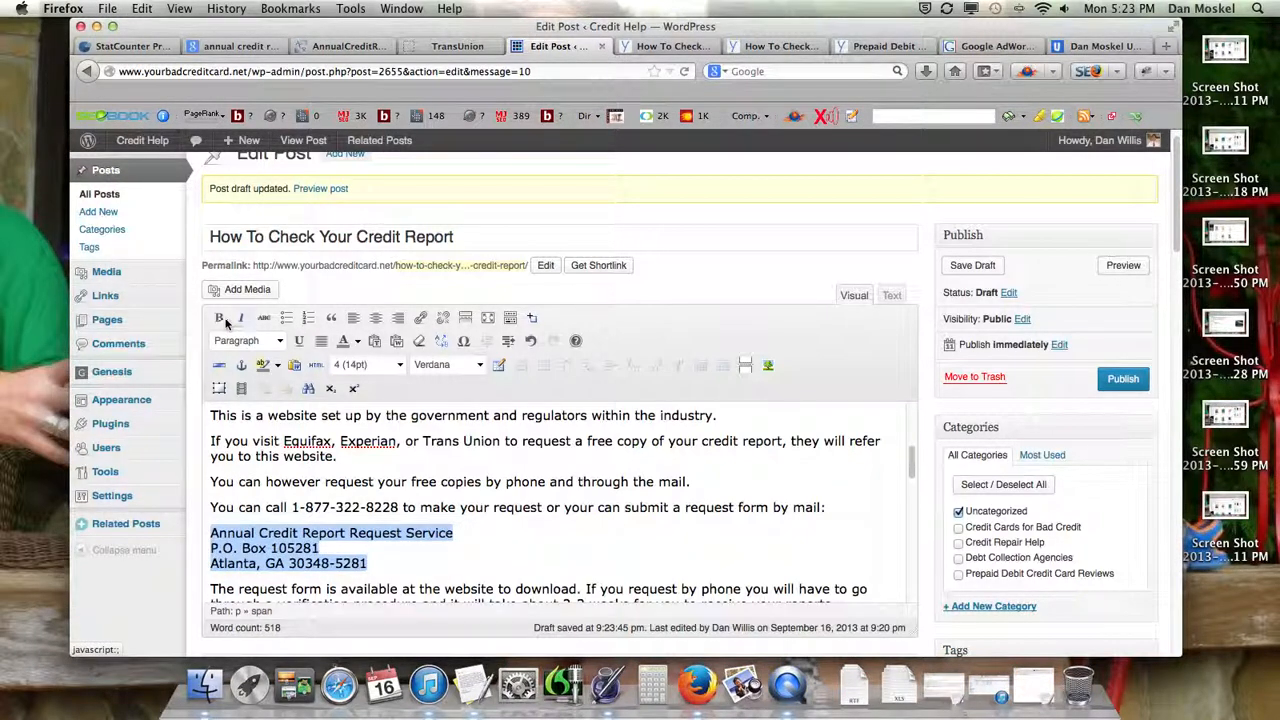
click(220, 316)
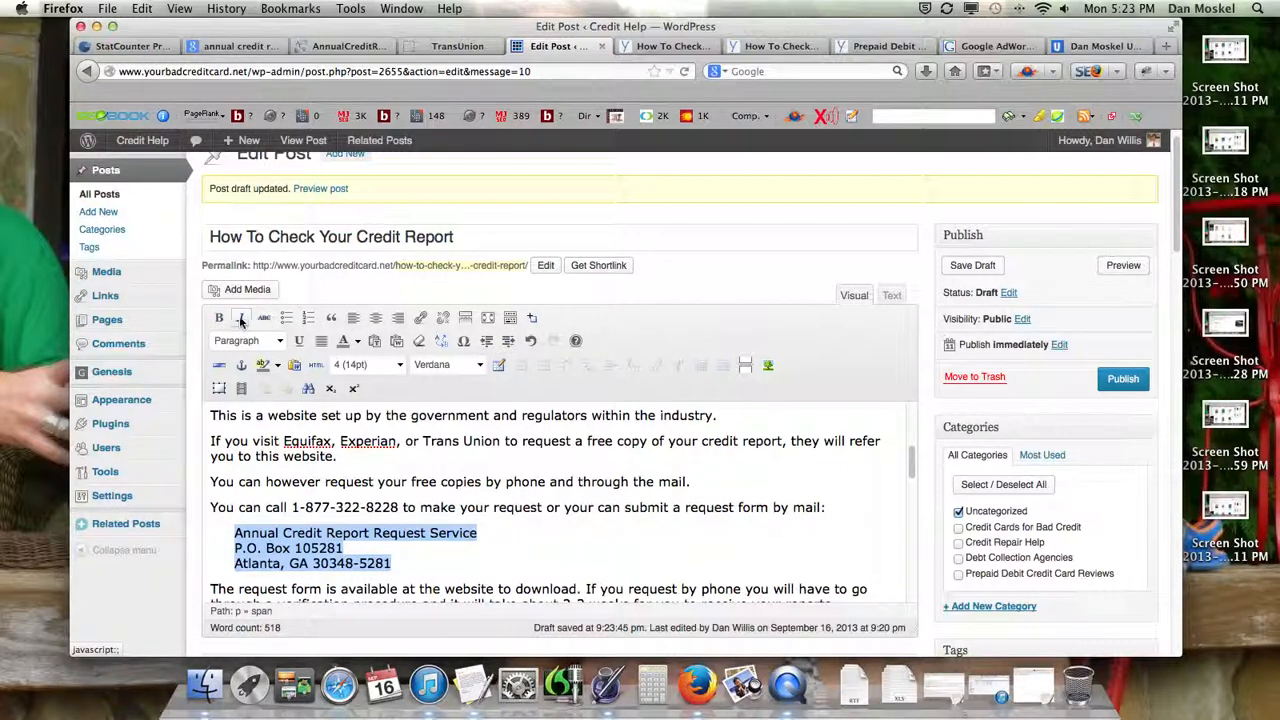
click(240, 318)
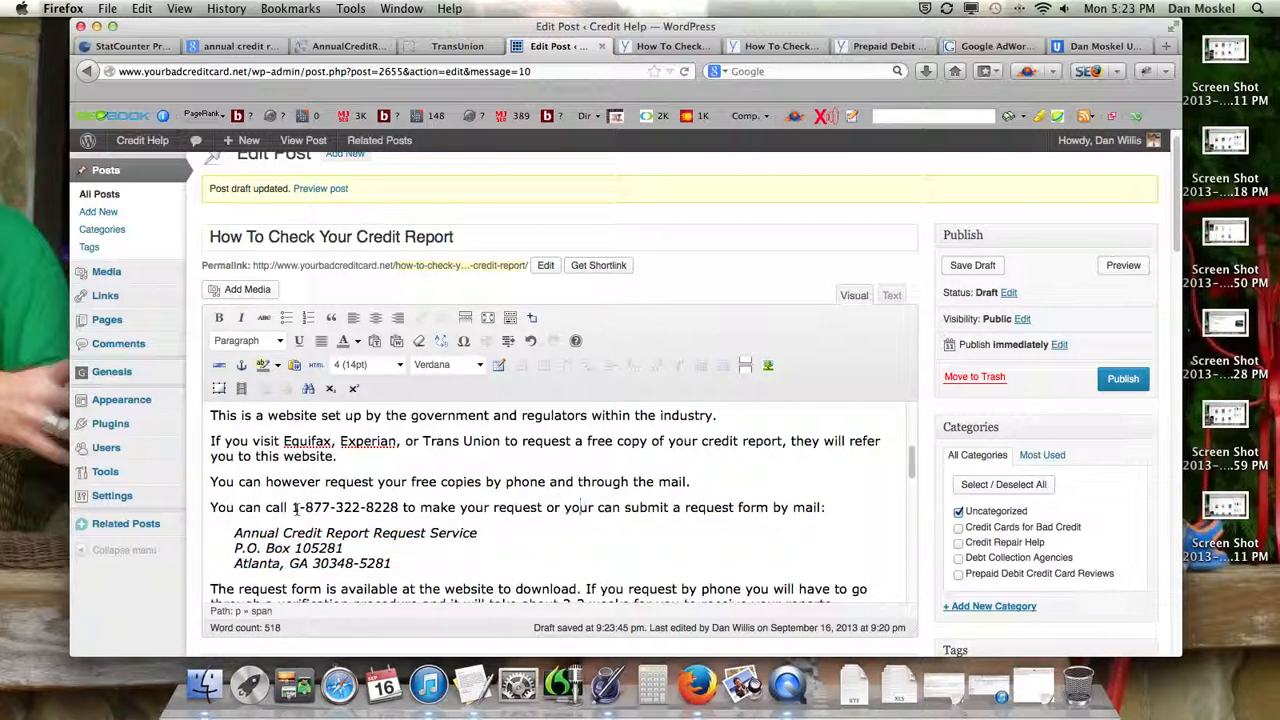
double_click(344, 508)
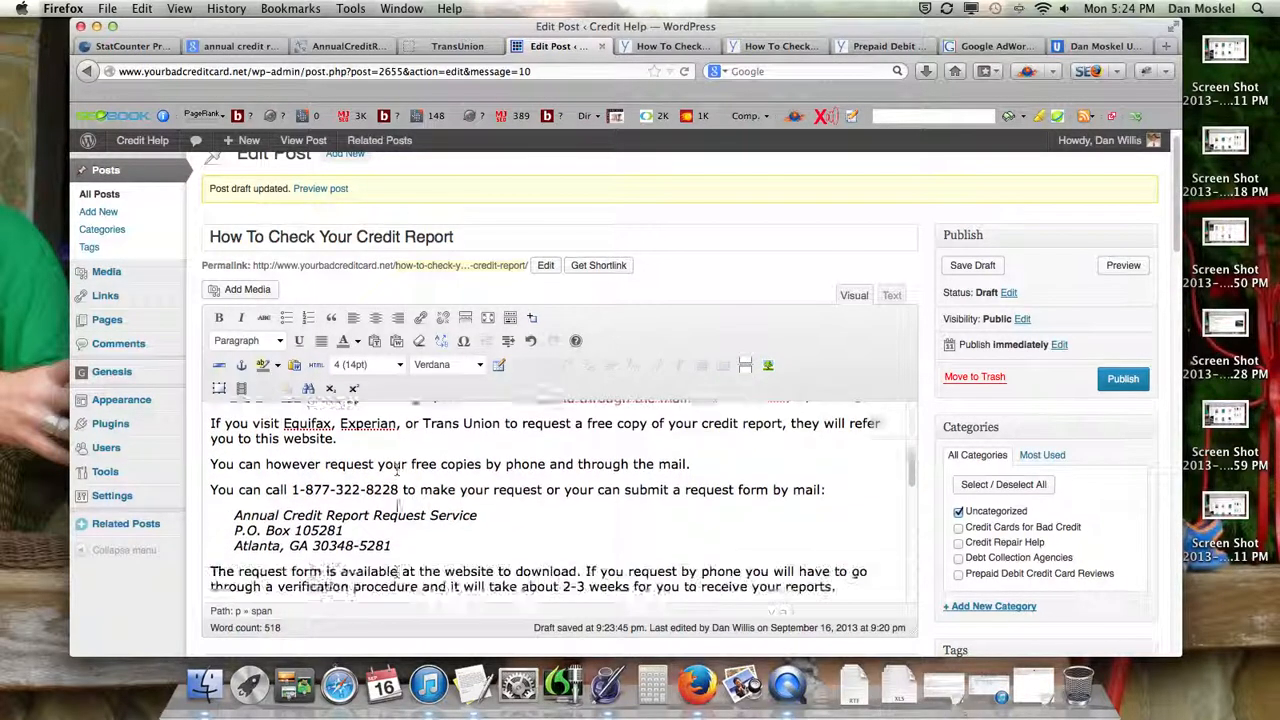
scroll(down, 3)
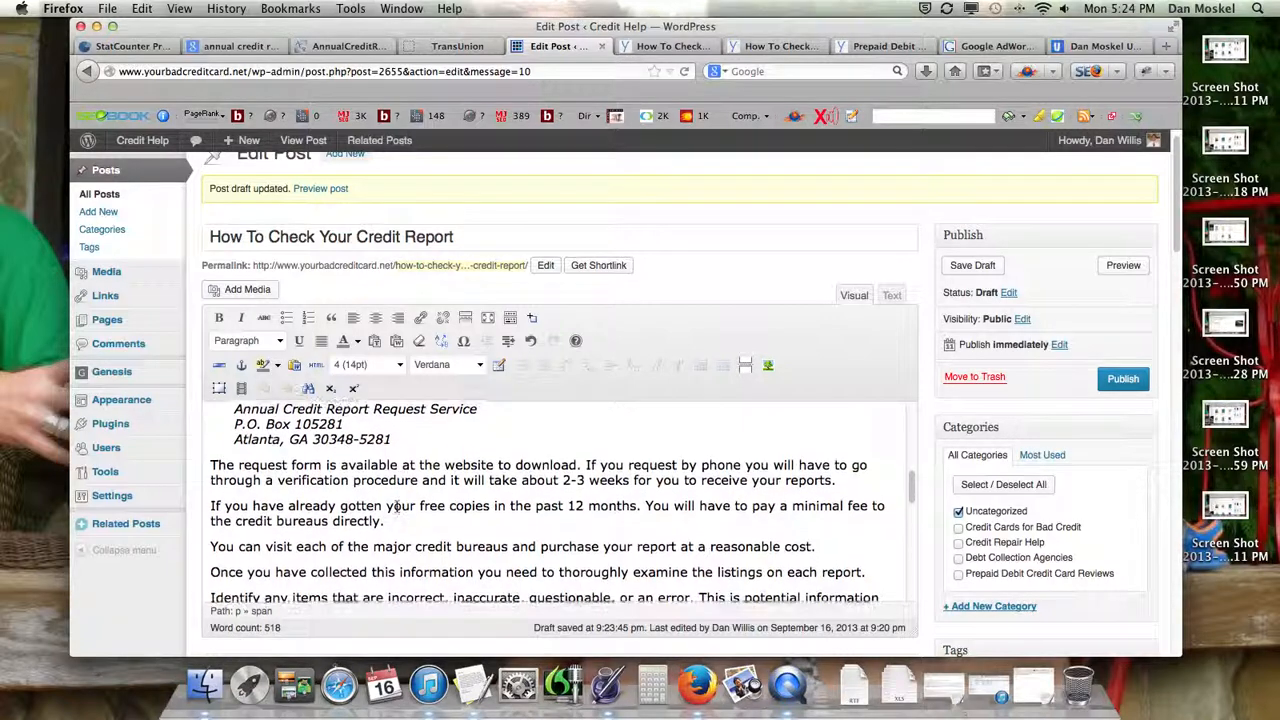
Make the dispute reasons an italic bulleted list with each reason on its own bullet.
scroll(down, 3)
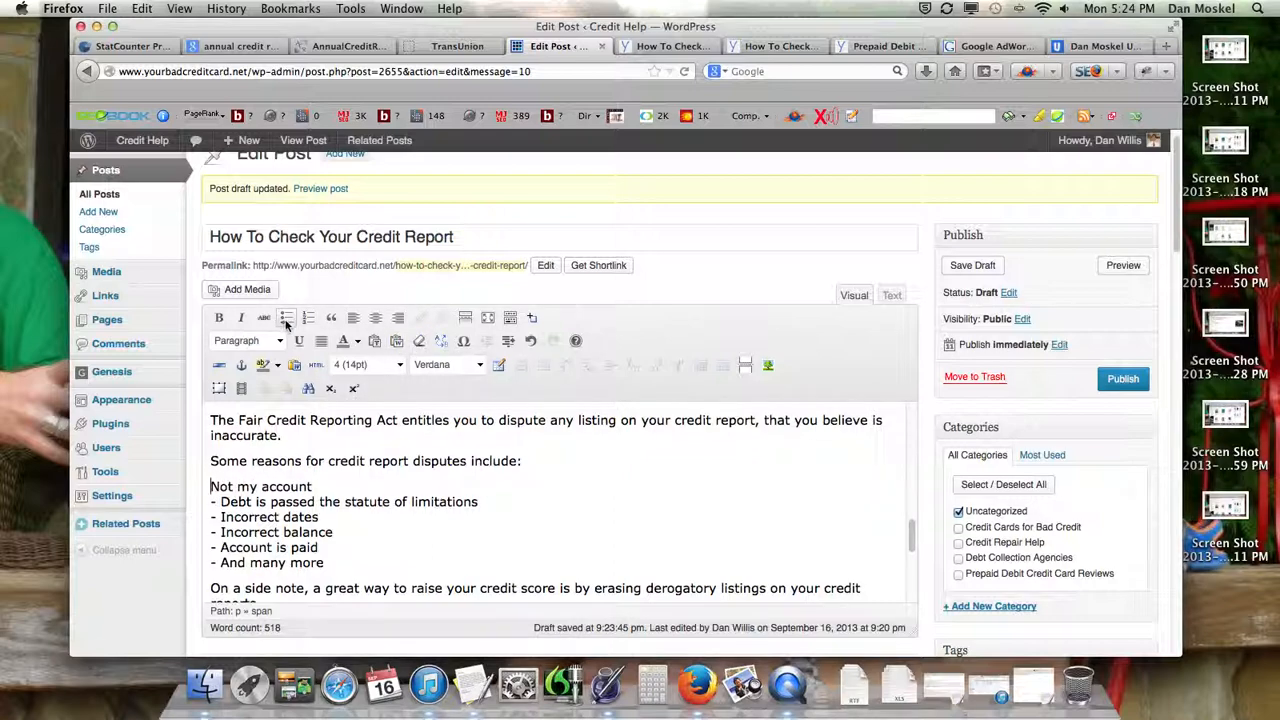
click(288, 318)
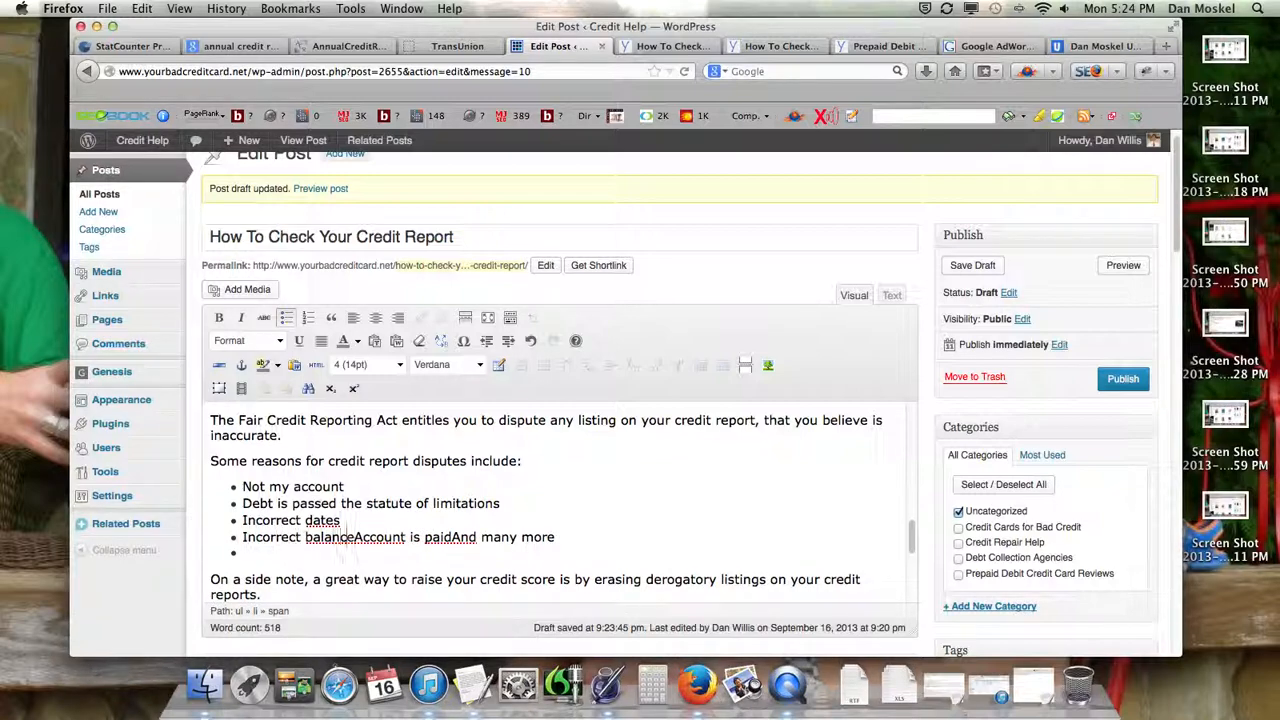
key(Return)
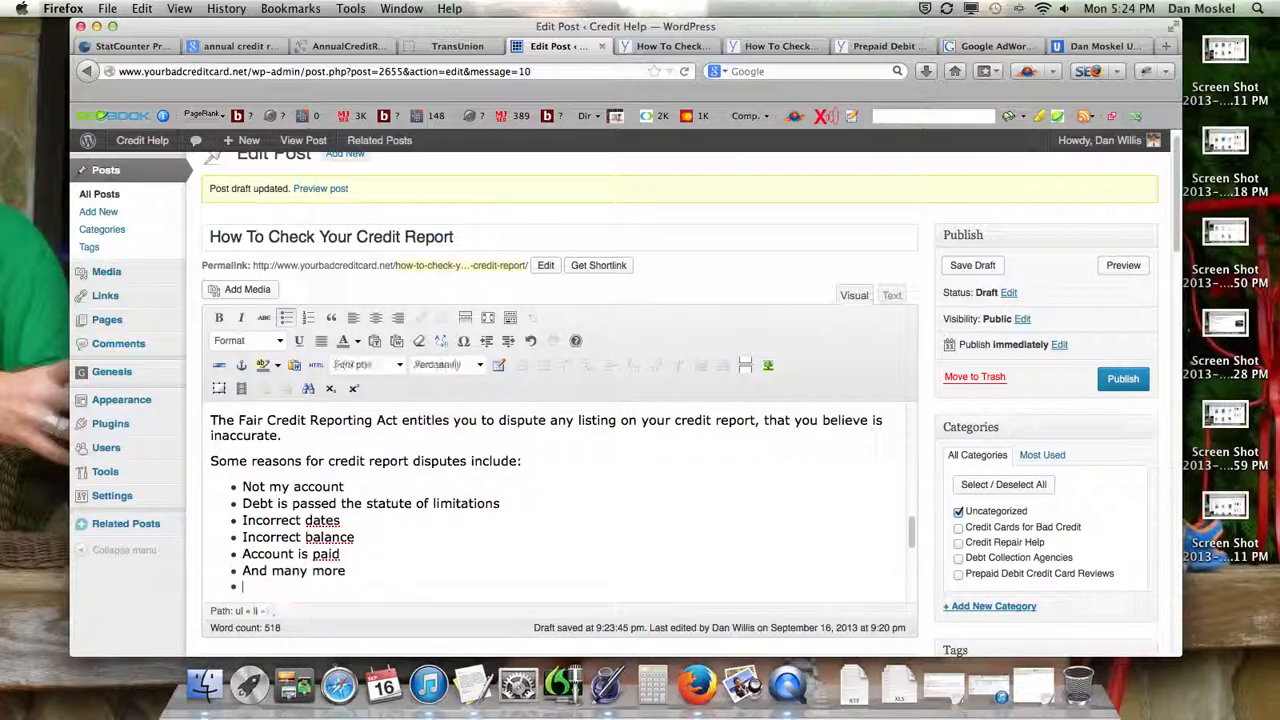
text(On a side note, a great way to raise your credit score is by erasing derogatory listings on your credit)
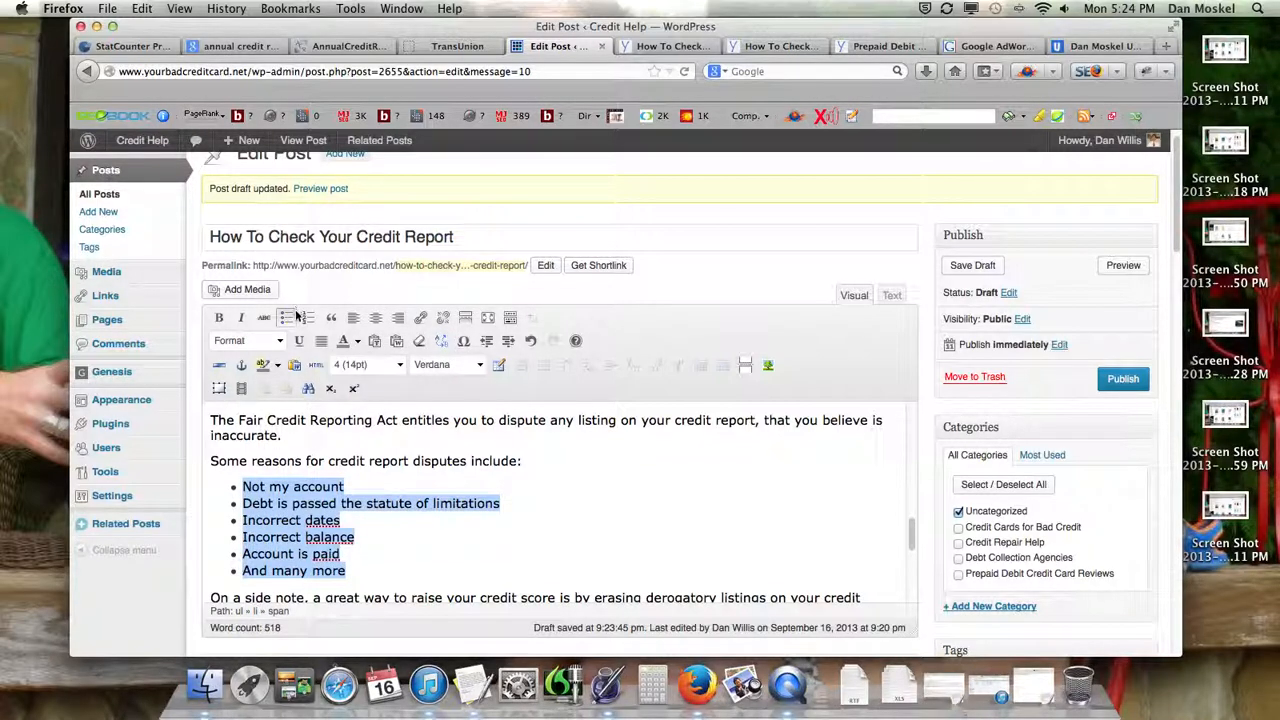
click(240, 316)
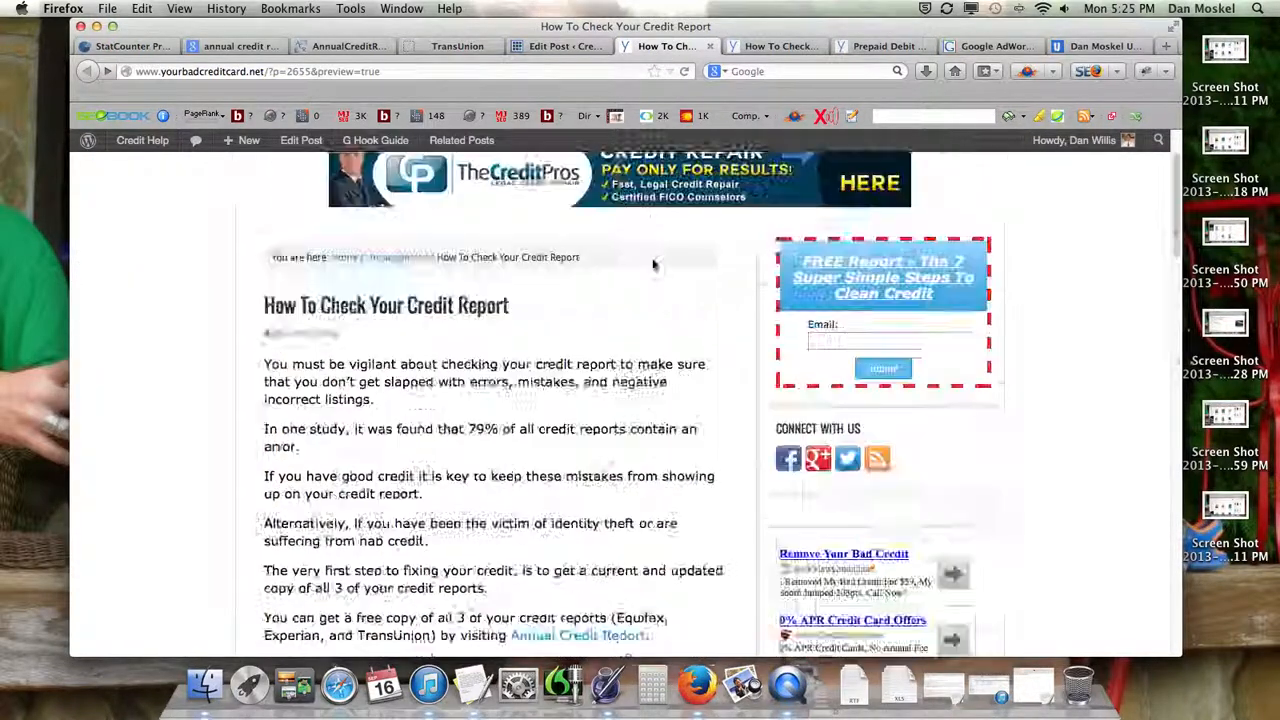
click(684, 72)
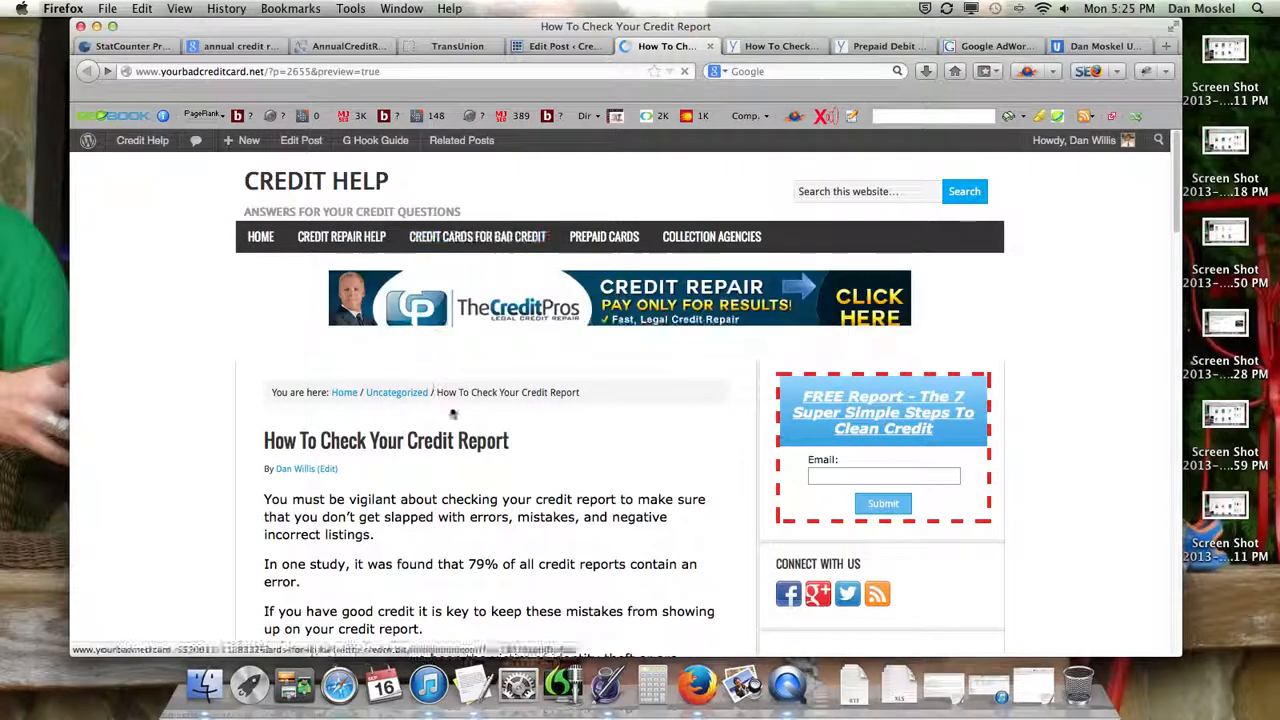
scroll(down, 3)
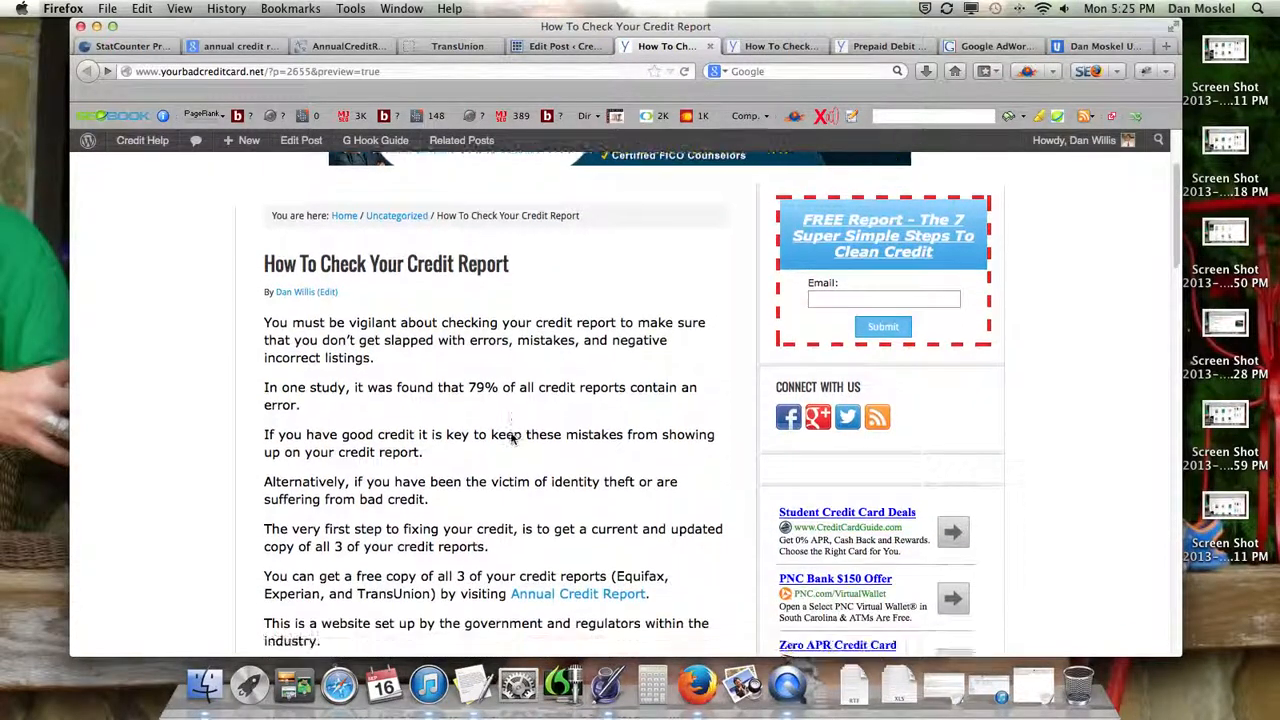
scroll(down, 3)
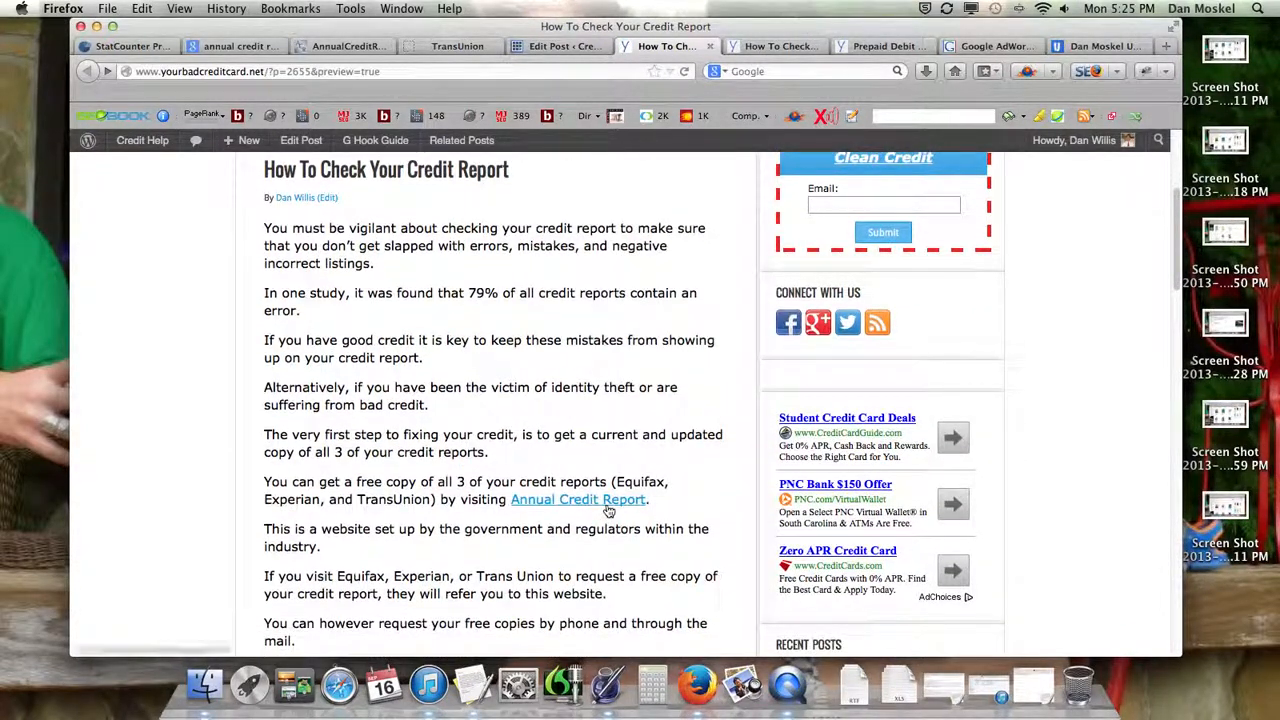
scroll(down, 3)
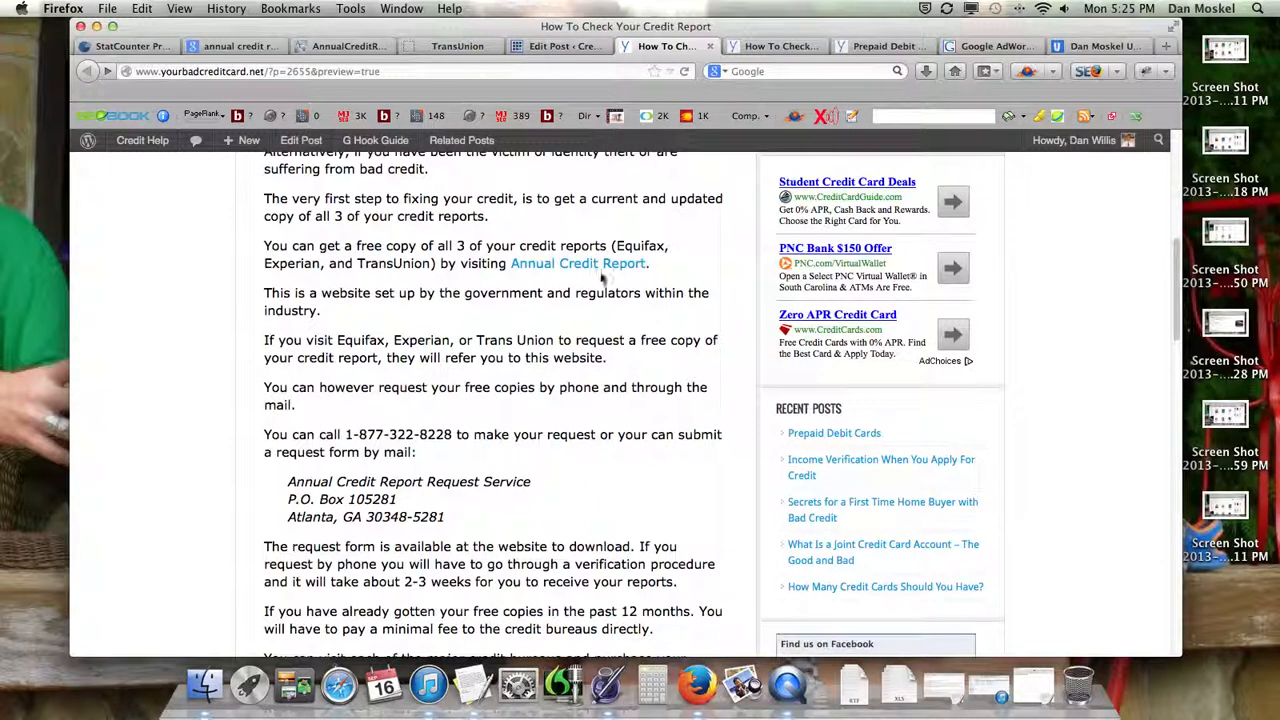
mouse_move(440, 530)
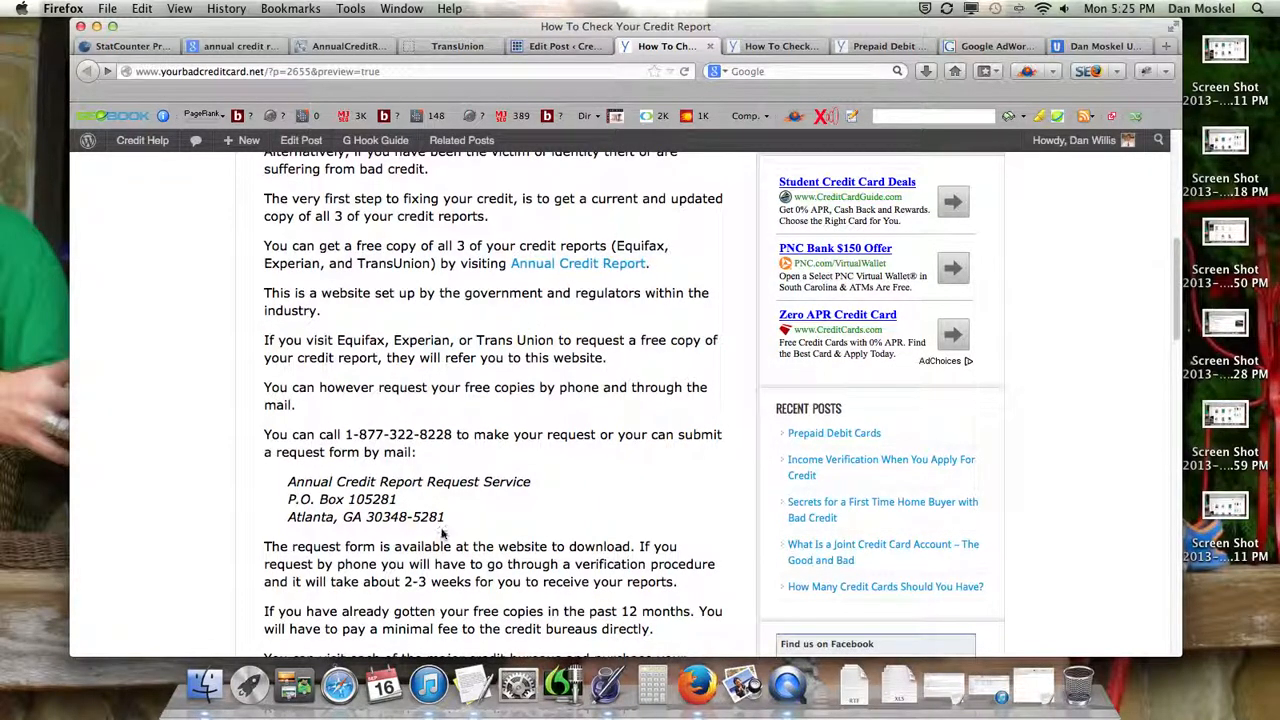
scroll(down, 3)
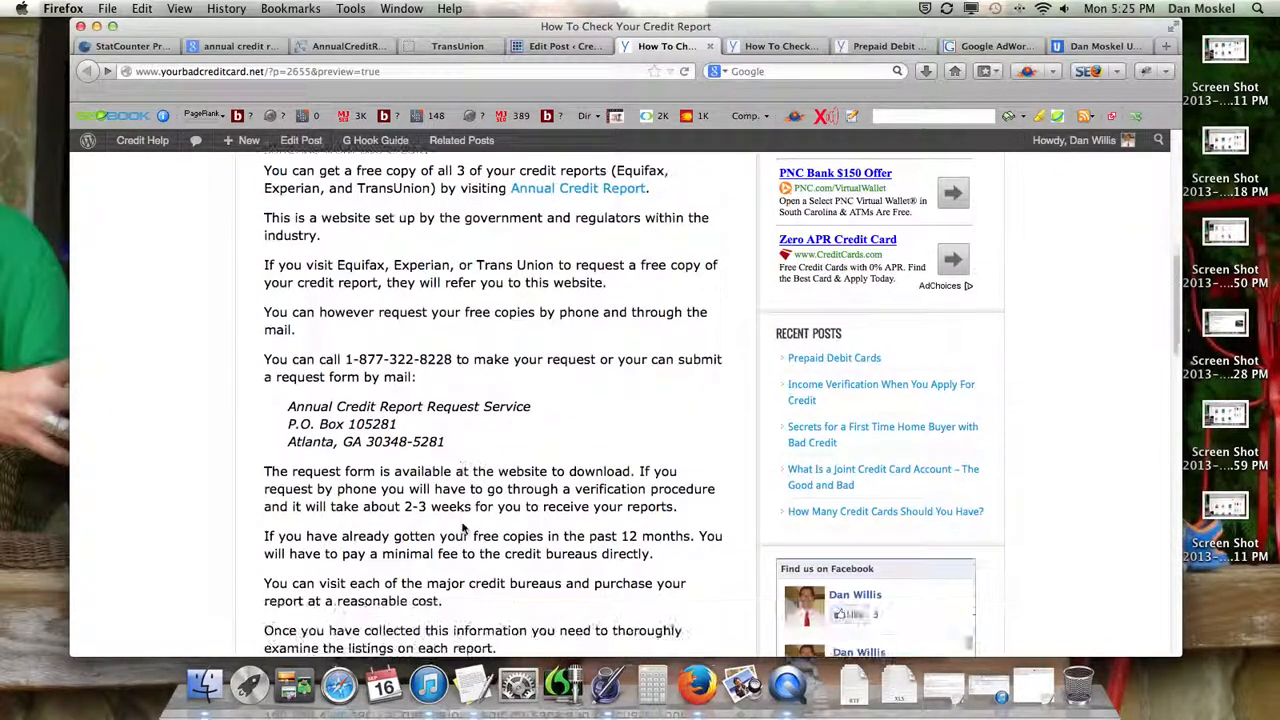
scroll(down, 3)
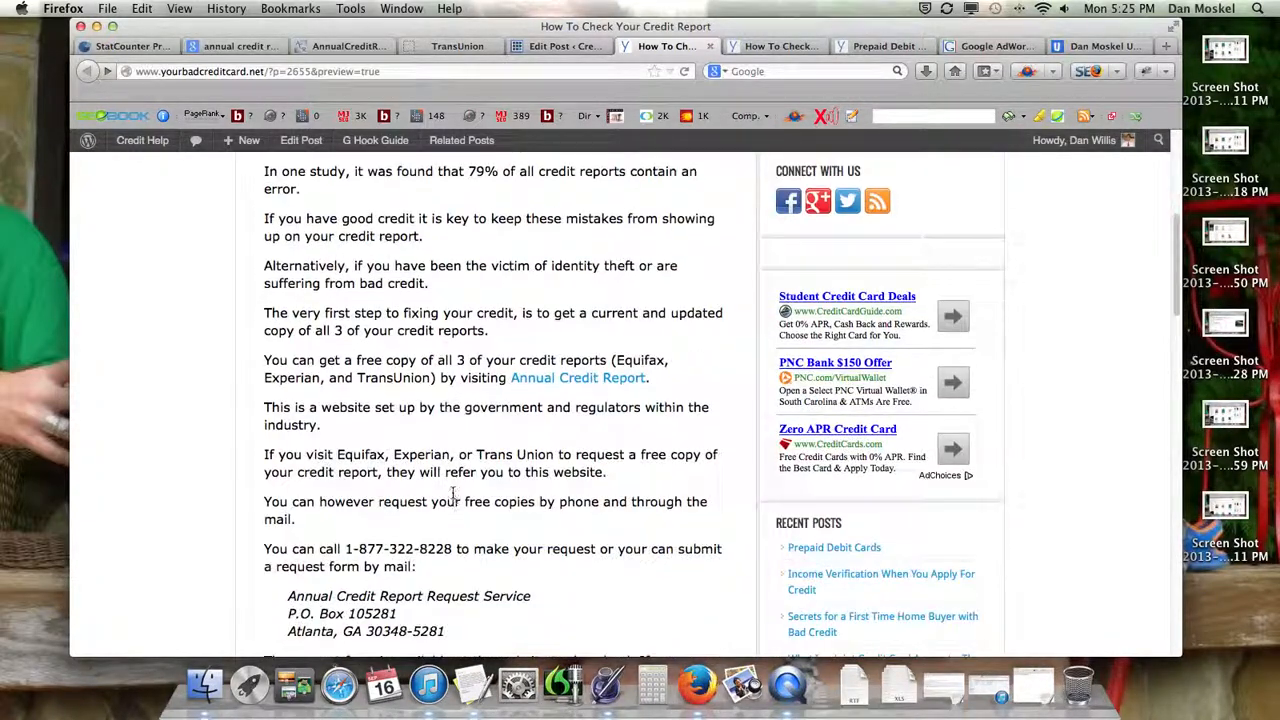
scroll(down, 3)
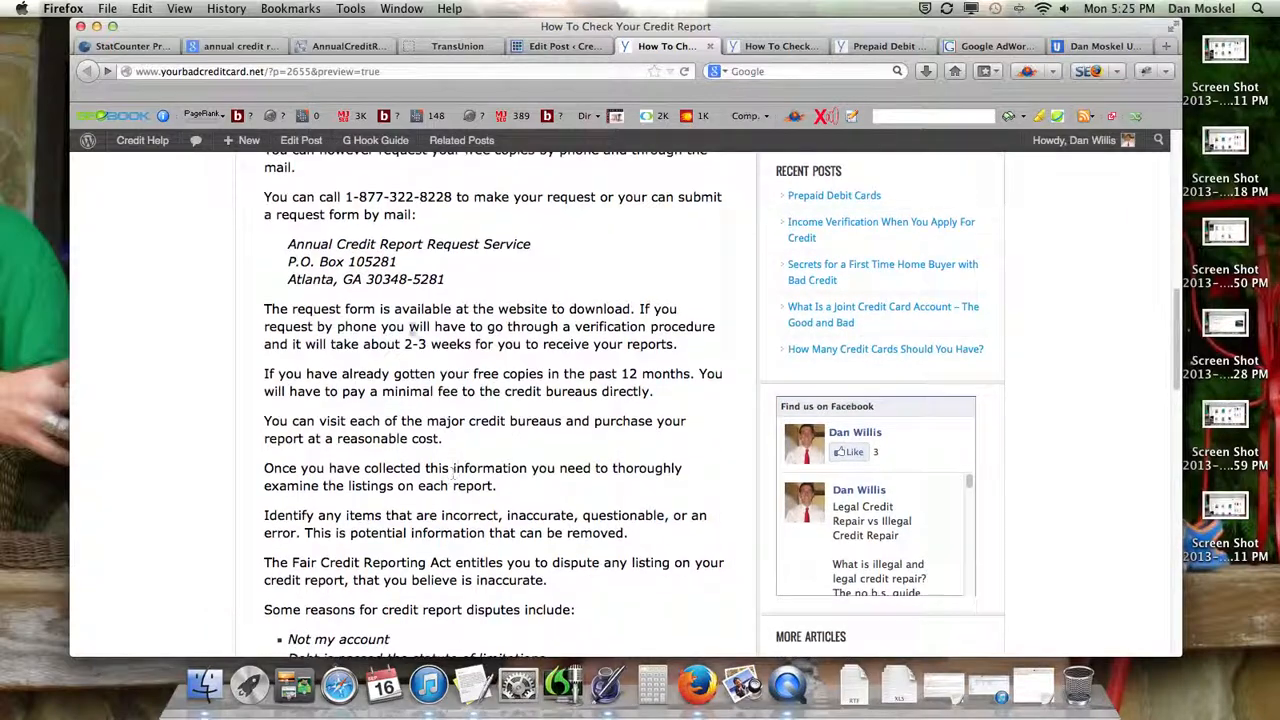
scroll(down, 3)
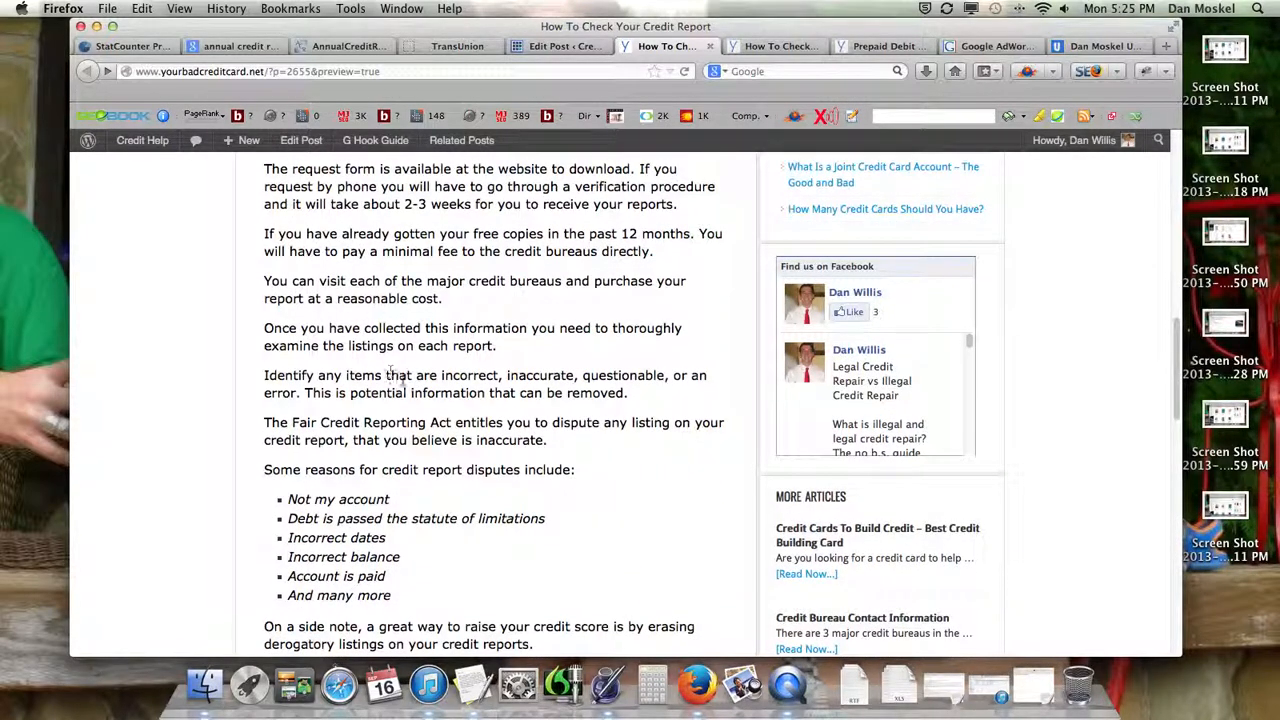
scroll(down, 3)
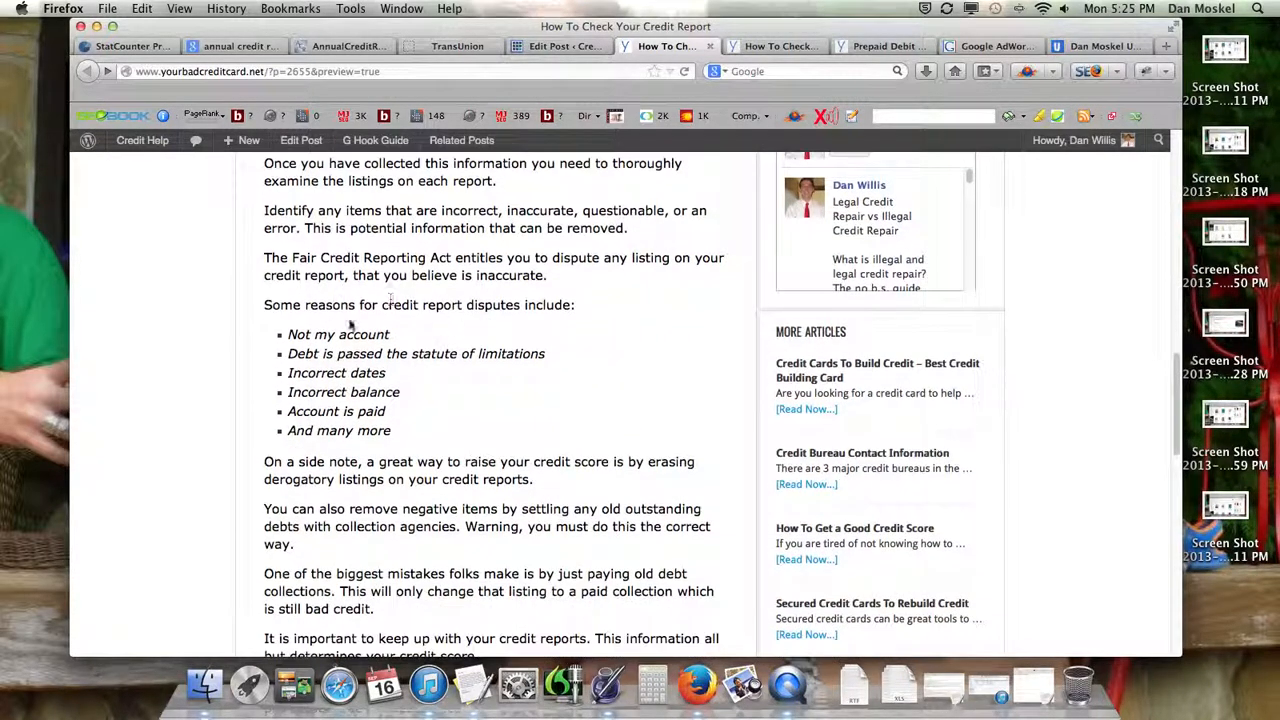
scroll(down, 3)
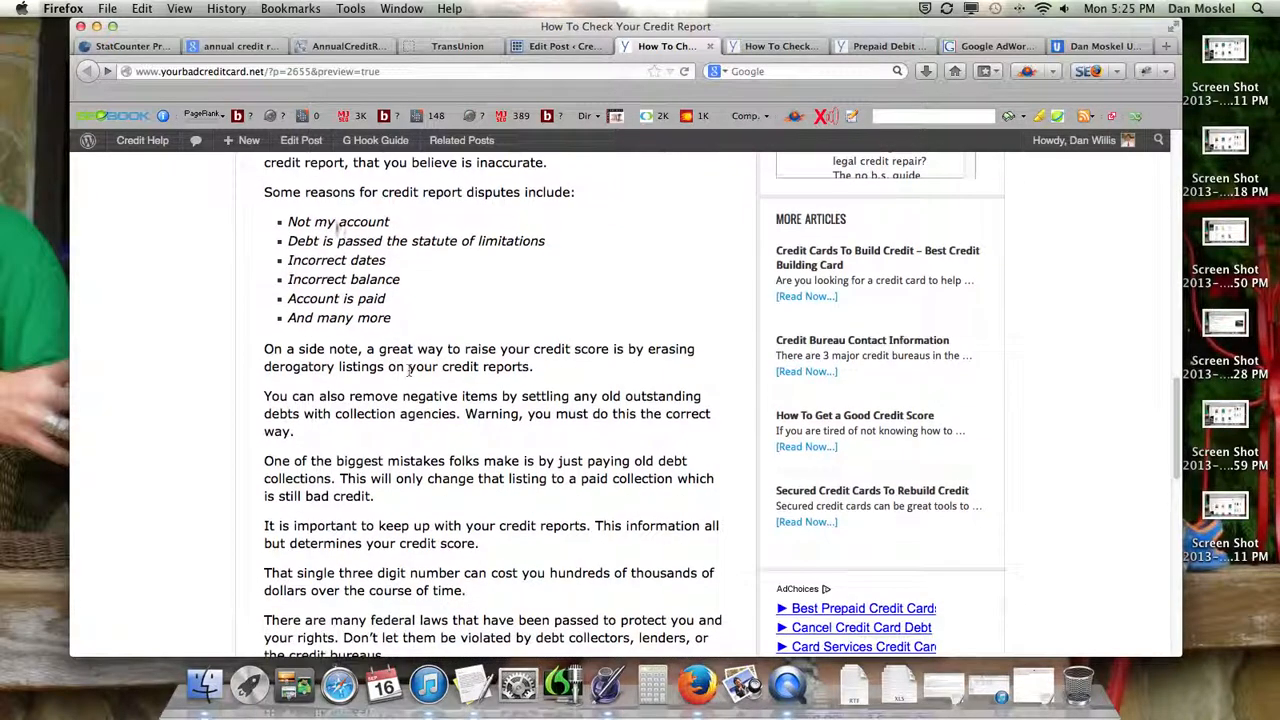
scroll(down, 3)
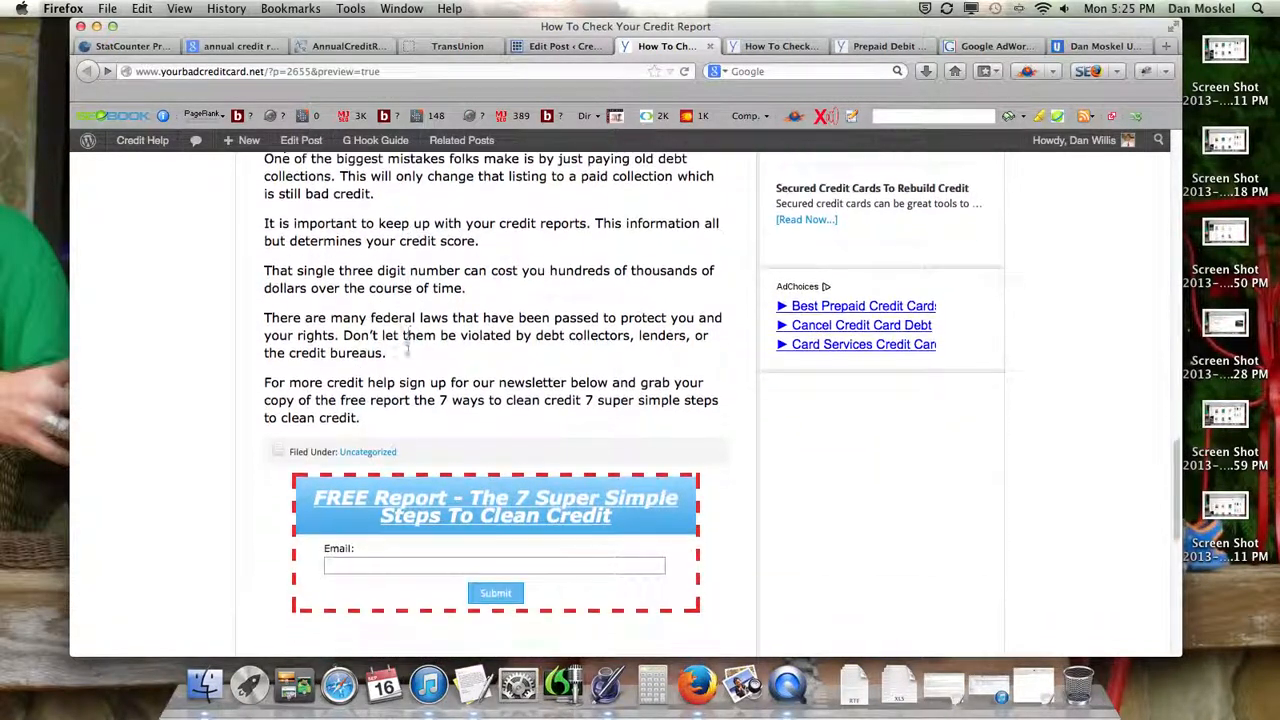
scroll(down, 3)
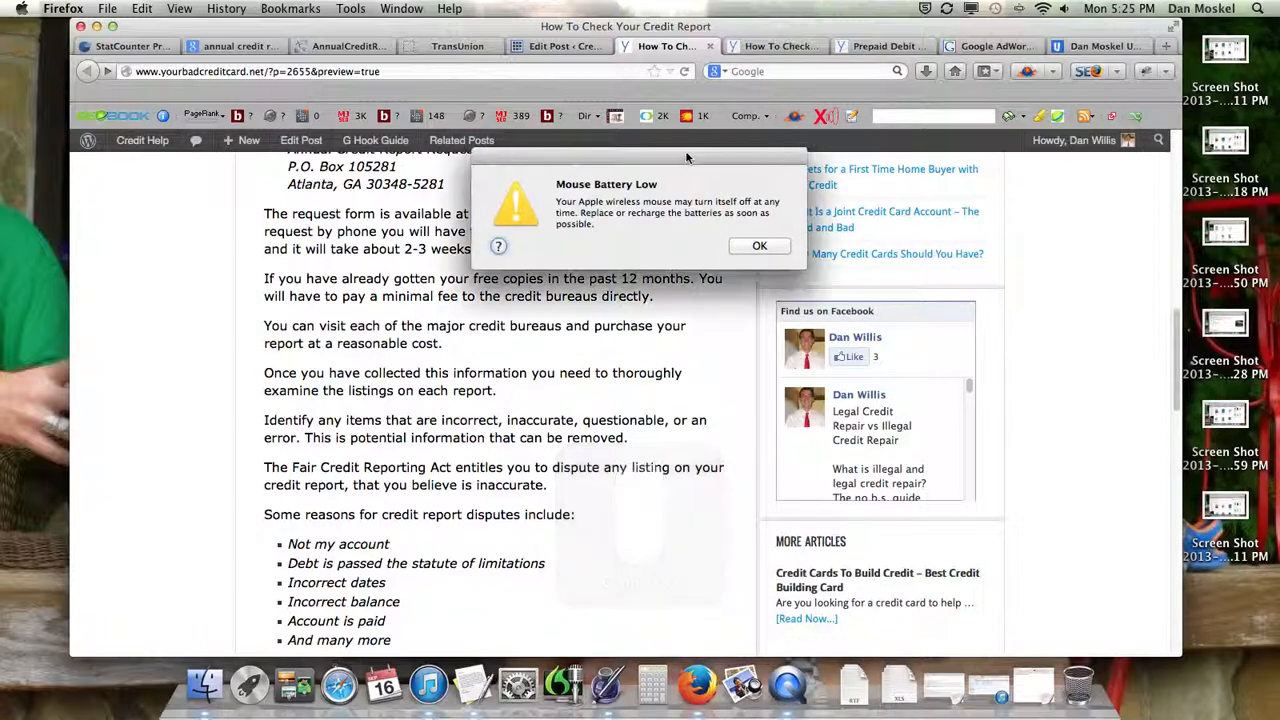
click(760, 246)
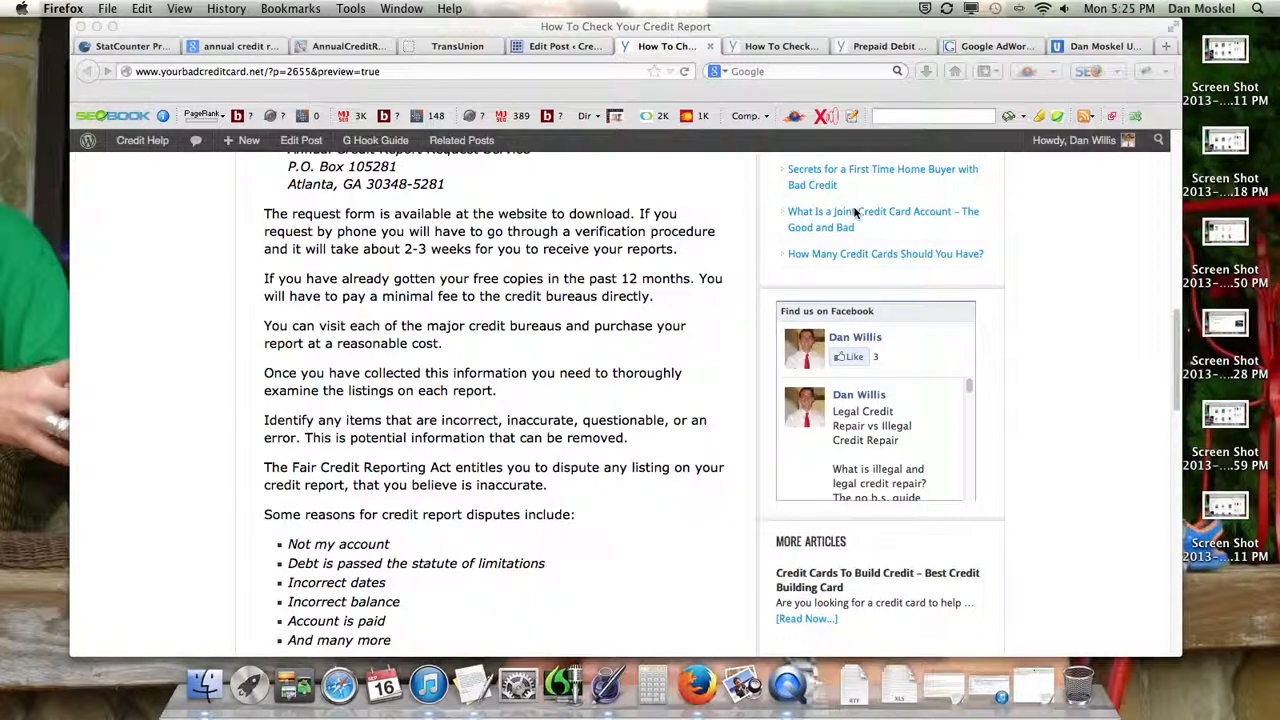
mouse_move(1036, 90)
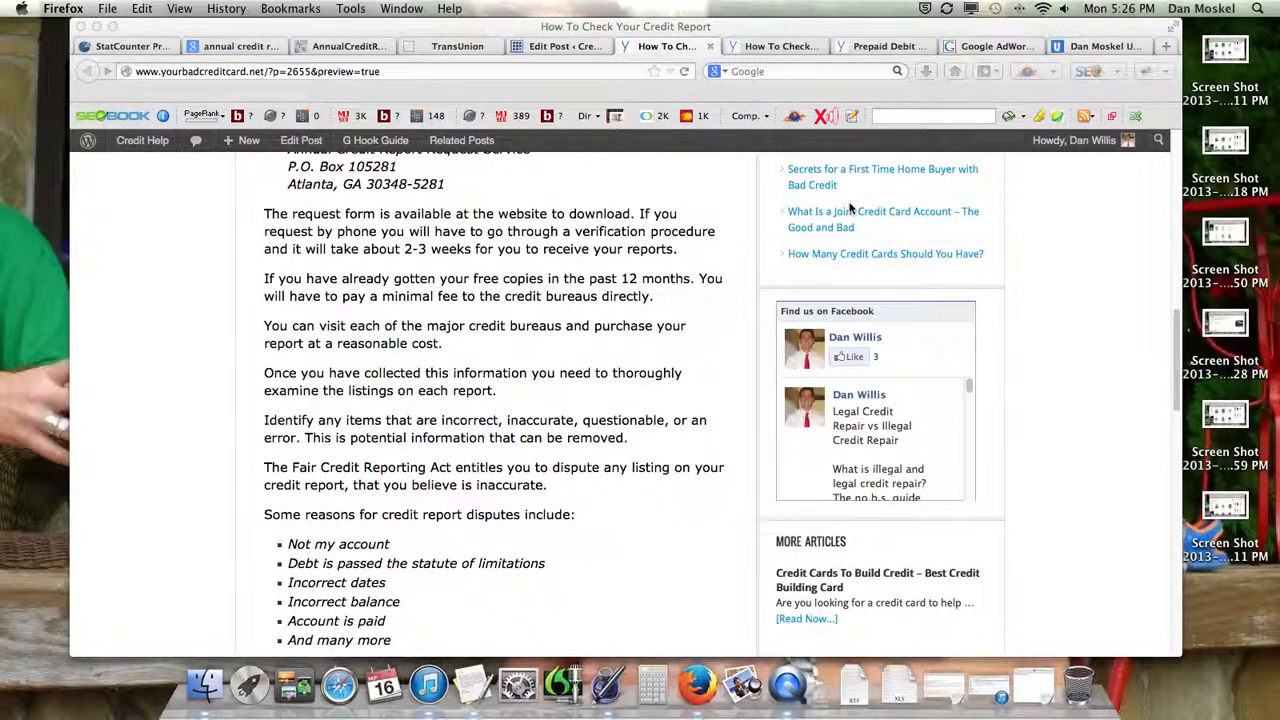
mouse_move(856, 212)
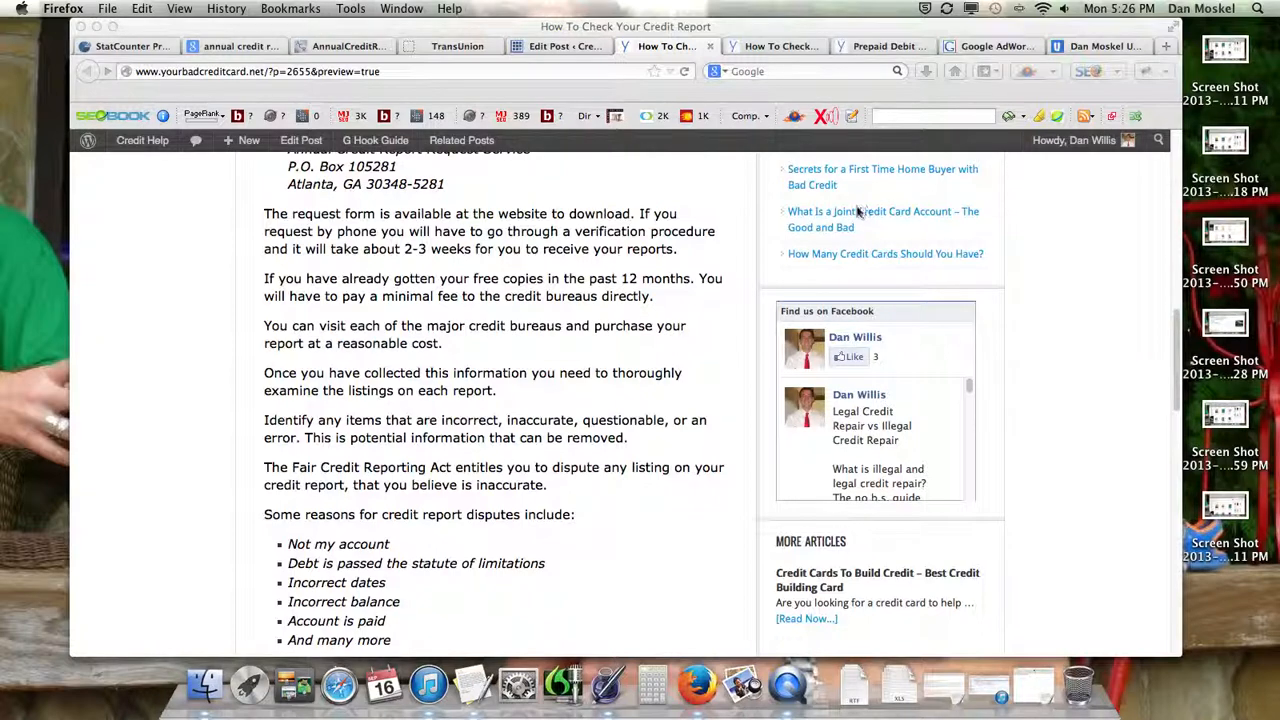